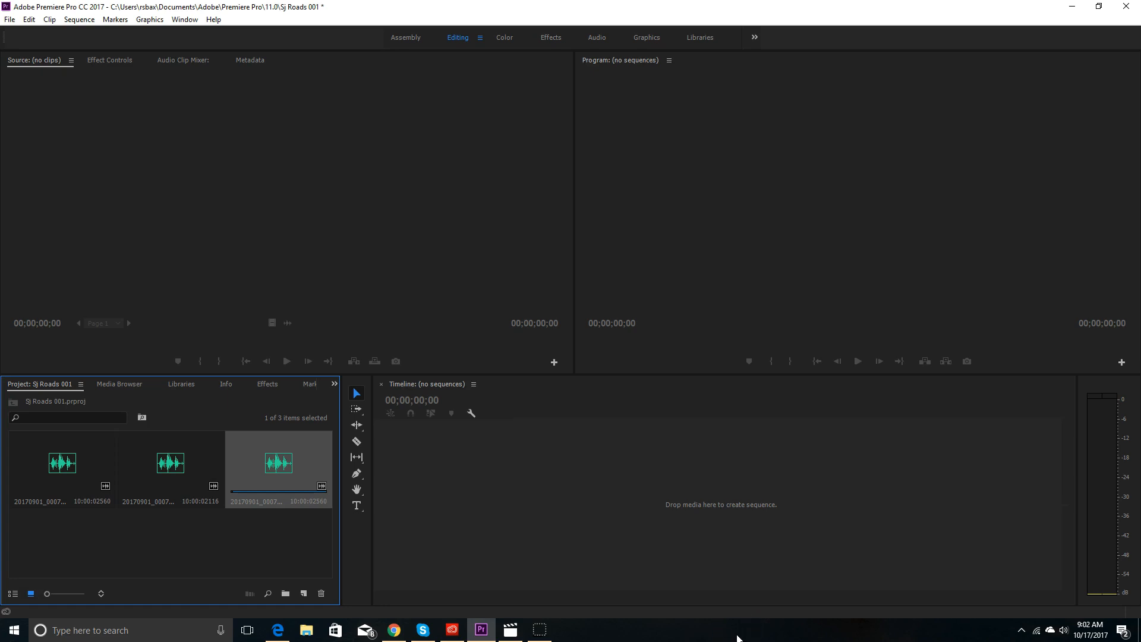
mouse_move(22, 13)
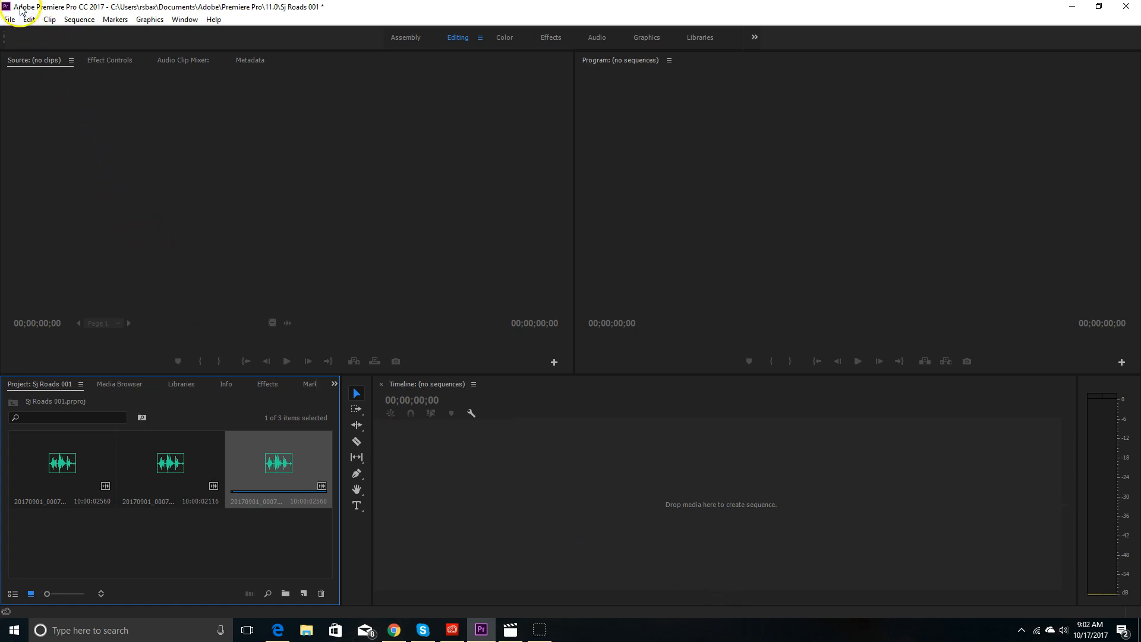
mouse_move(82, 121)
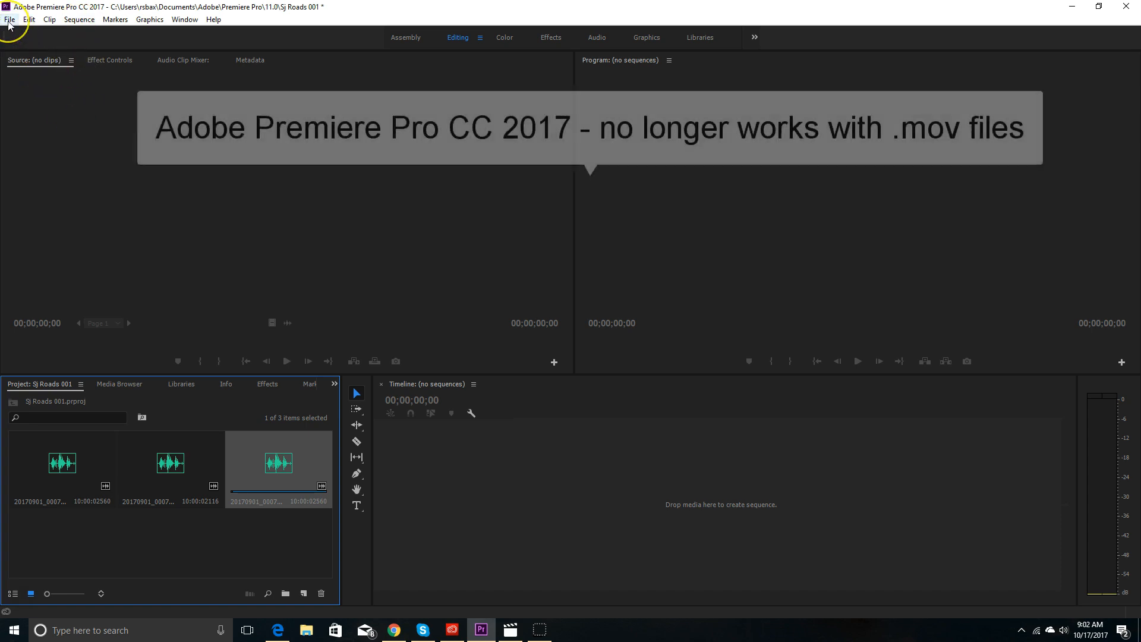
Step: Bring up the media import dialog via File > Import
left_click(9, 19)
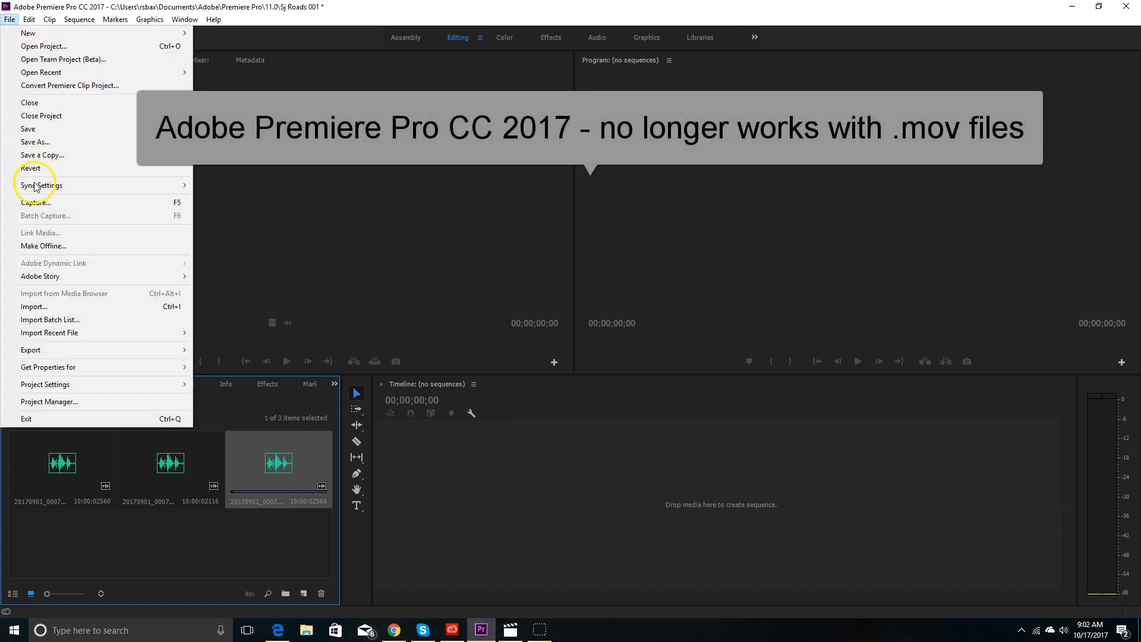
mouse_move(33, 307)
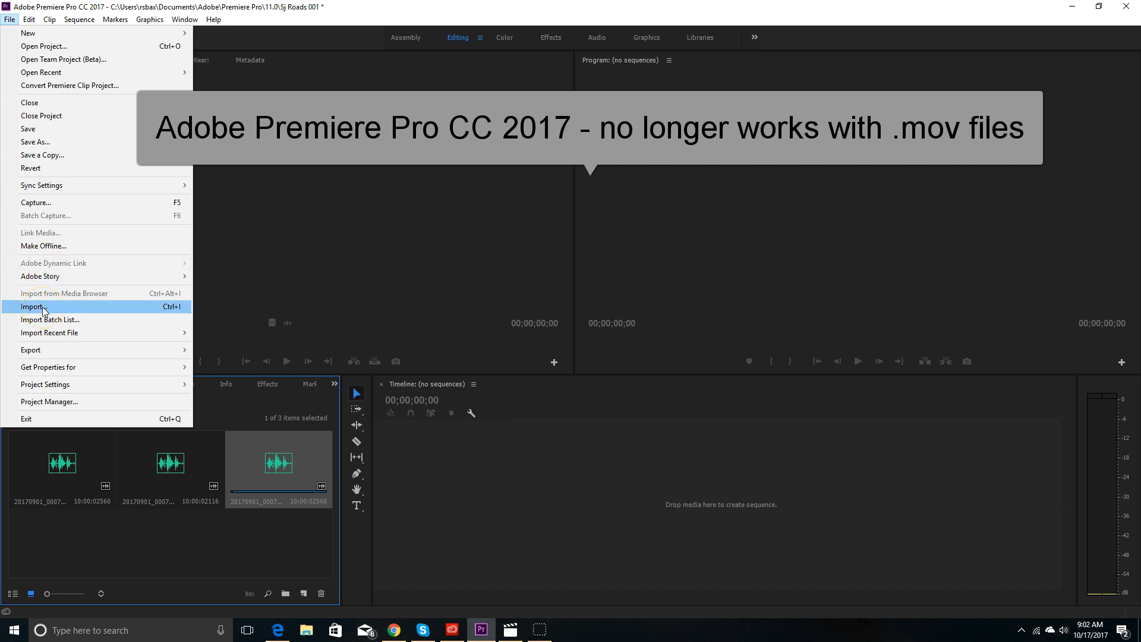
left_click(32, 307)
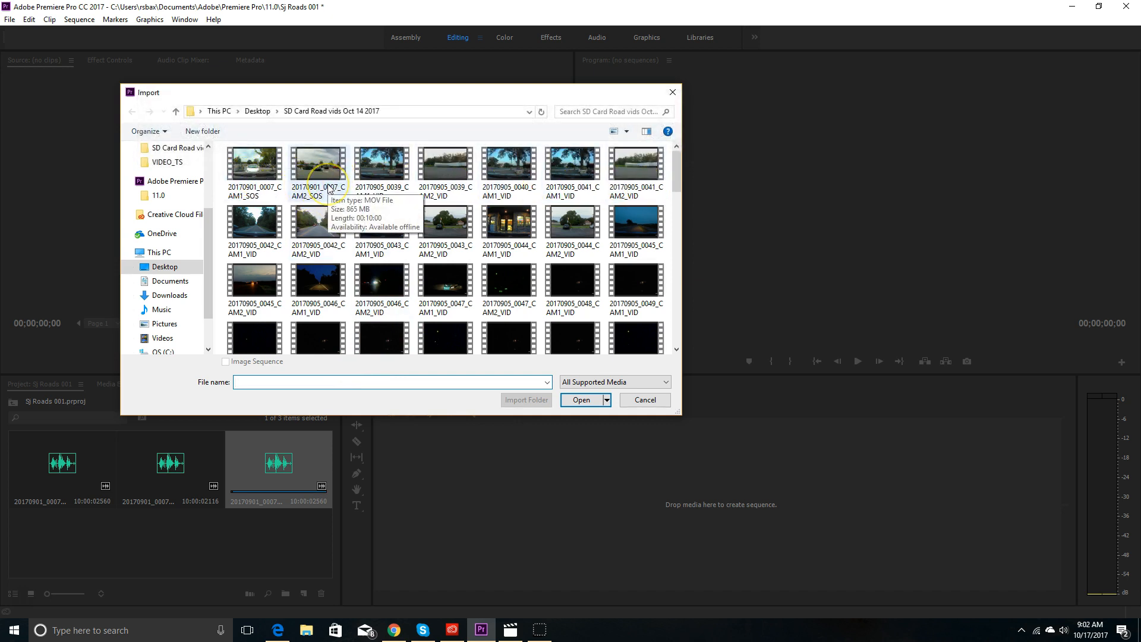
Step: Check the 20170901_0007_CAM2_SOS .mov clip's file properties and close them
right_click(319, 162)
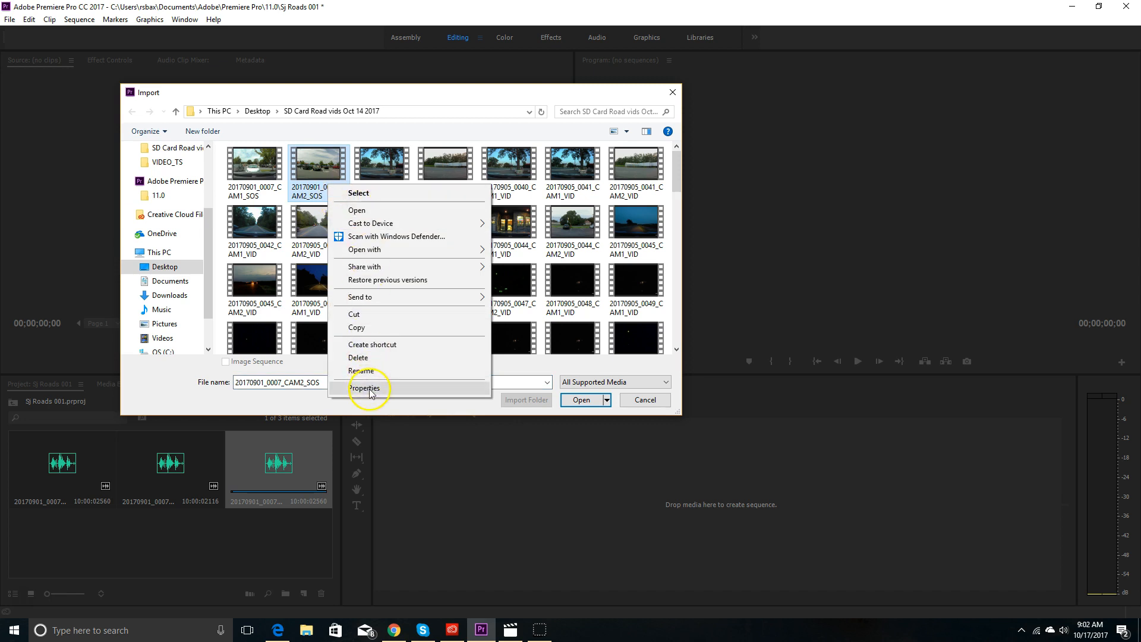
left_click(365, 387)
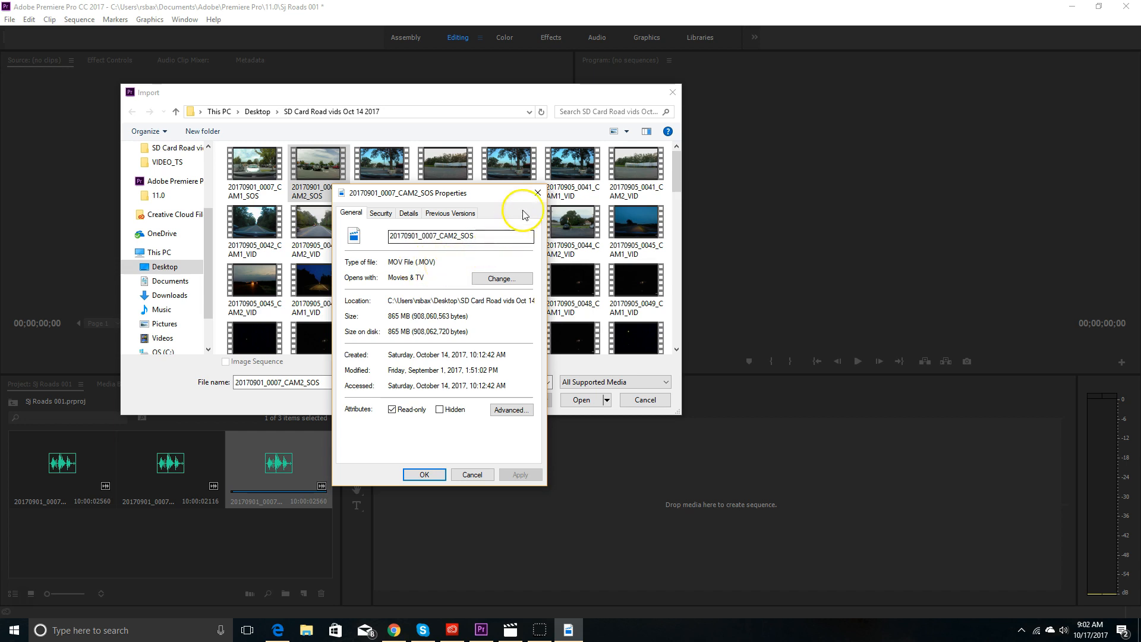
left_click(470, 475)
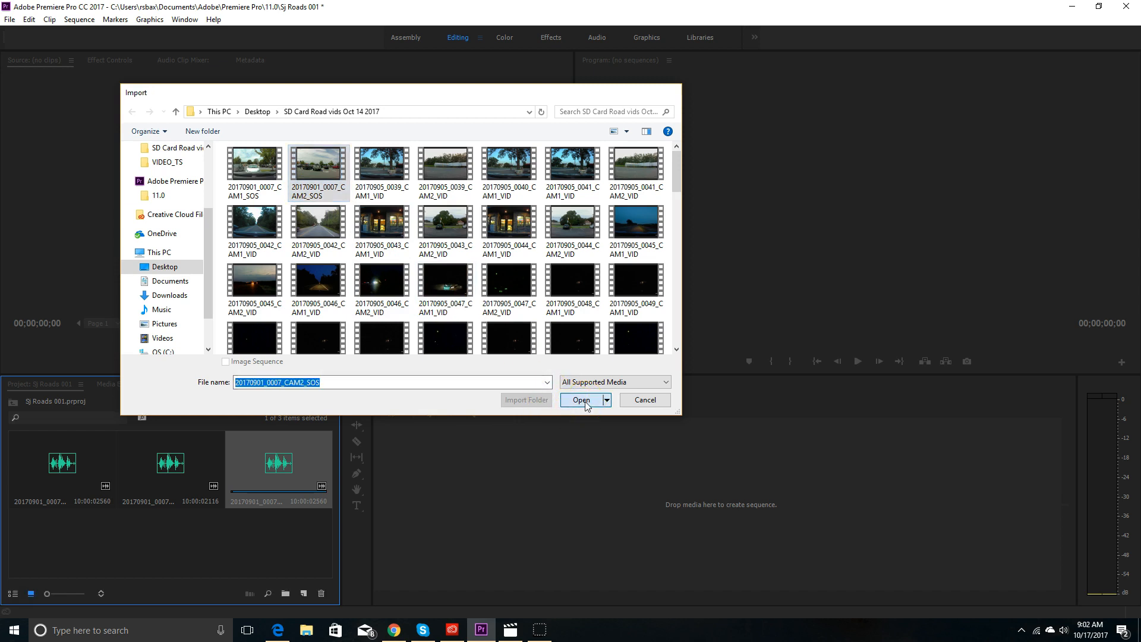
Step: Import the chosen .mov clip, which lands in the project as a fourth, audio-only item
left_click(582, 400)
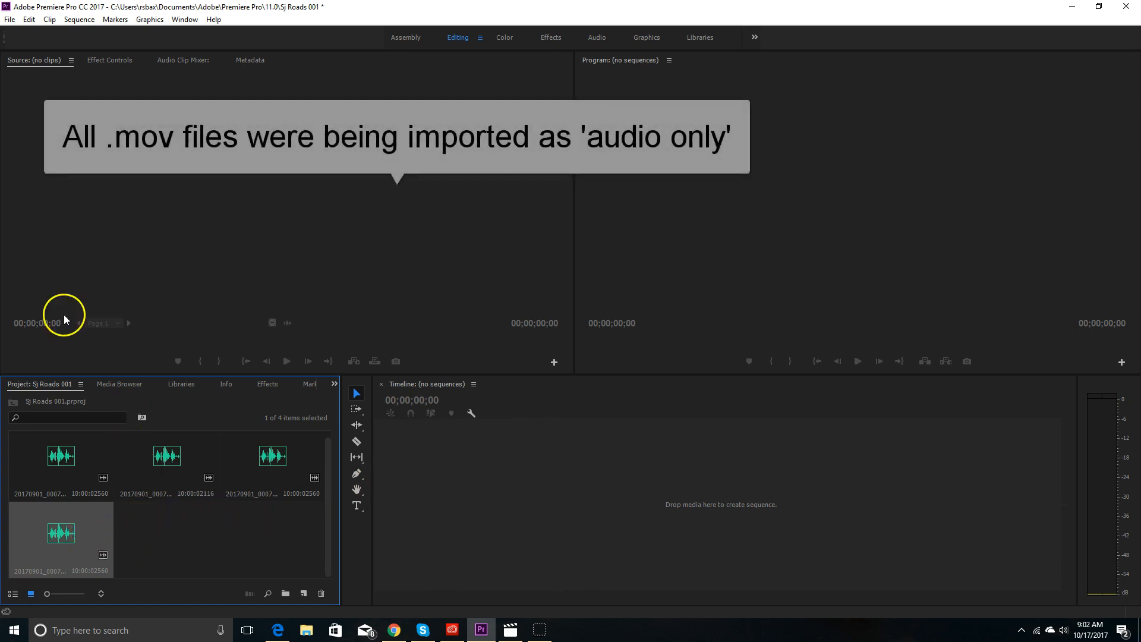
left_click(9, 19)
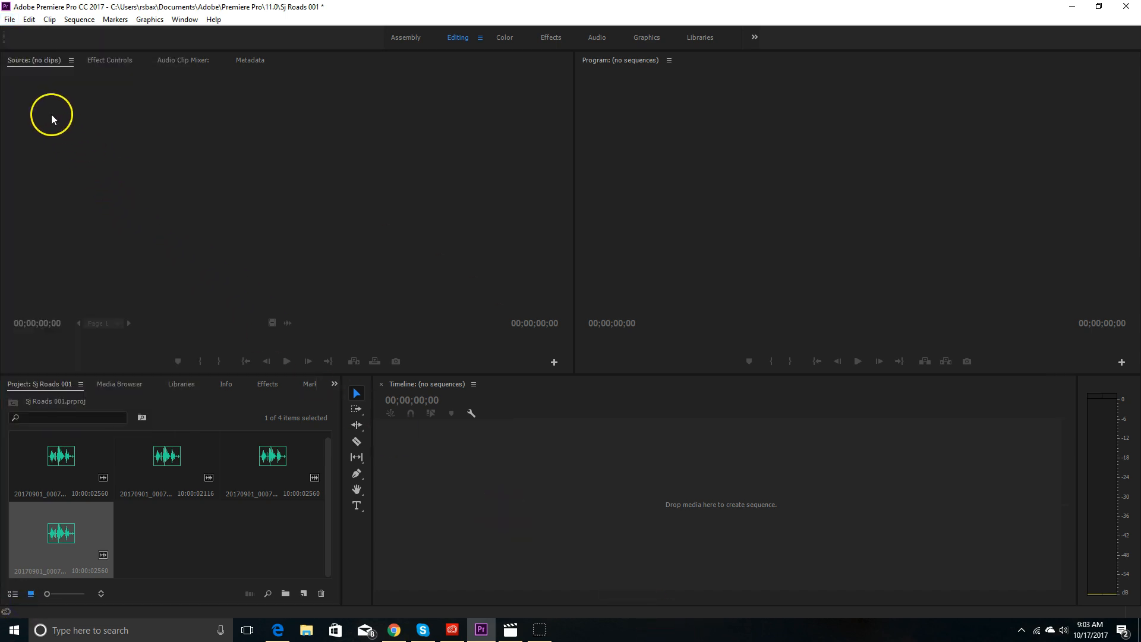
mouse_move(28, 7)
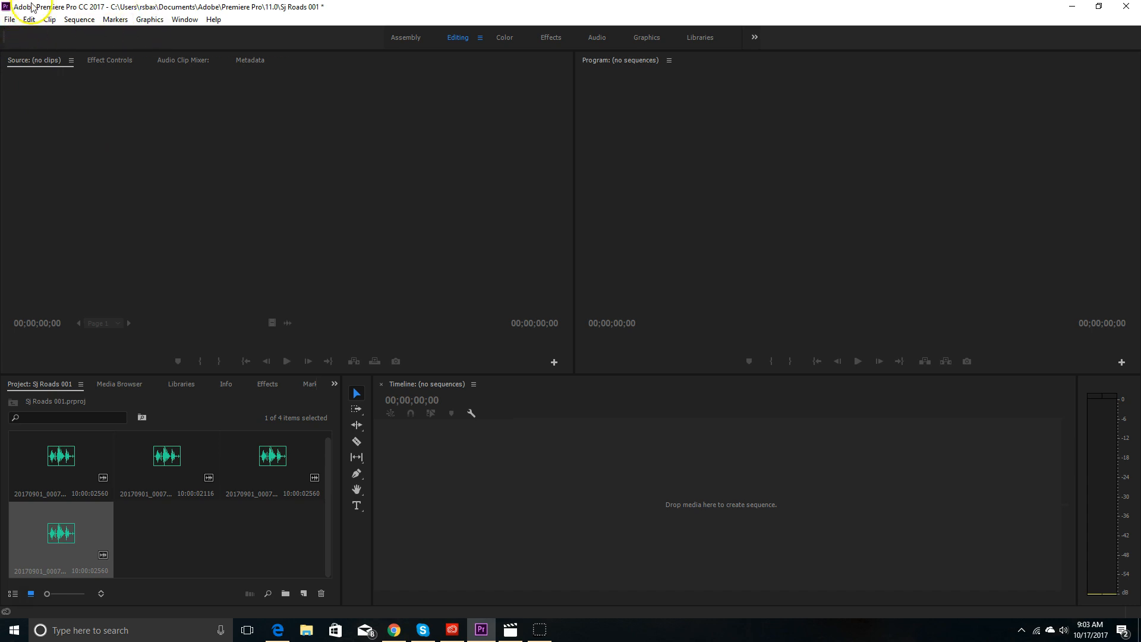
mouse_move(145, 216)
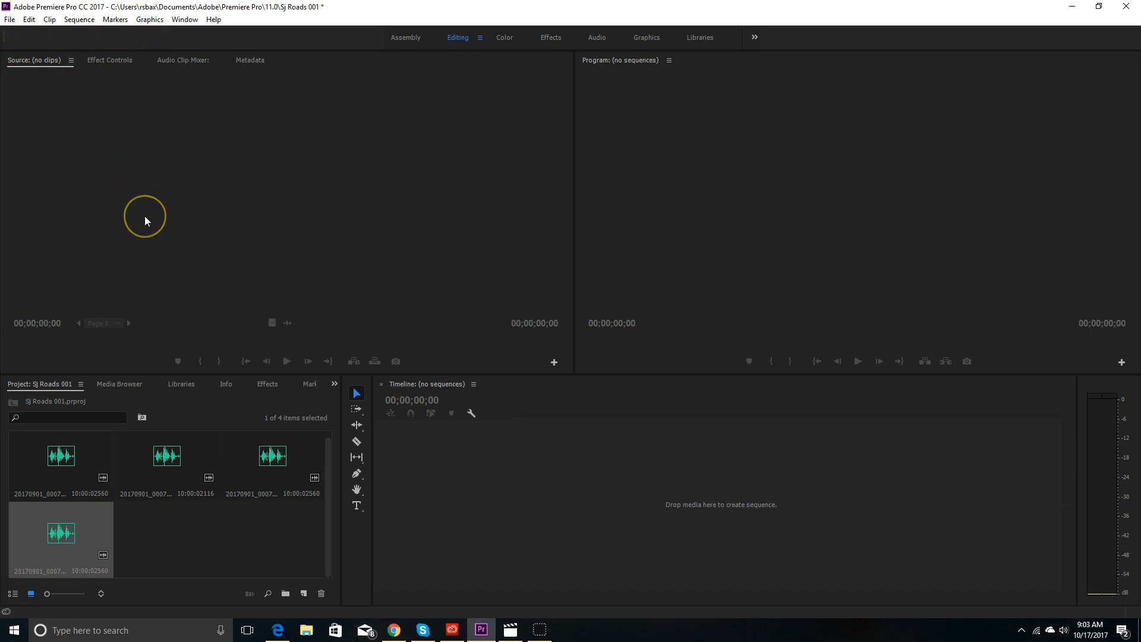
mouse_move(58, 504)
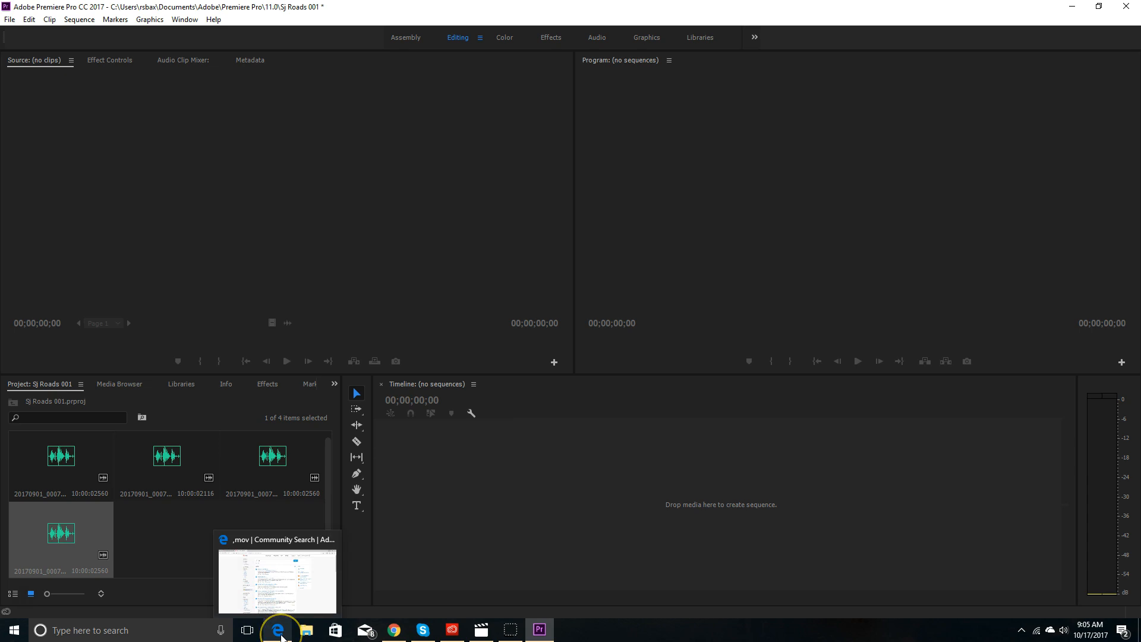
Step: Run an Adobe forums search for '.mov'
left_click(279, 631)
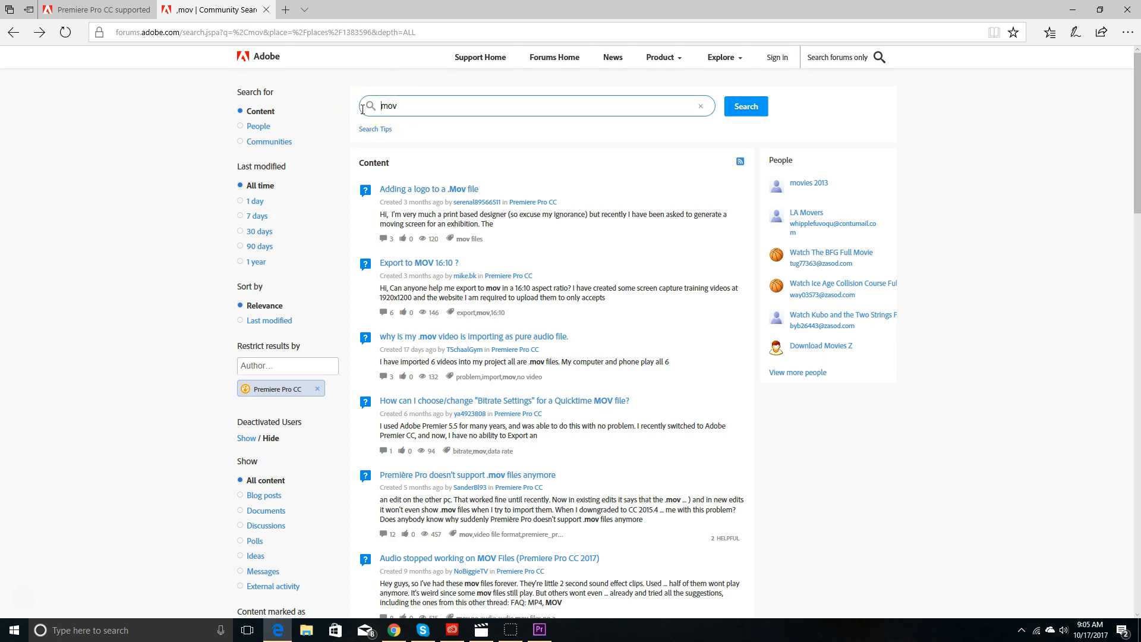
type("mov")
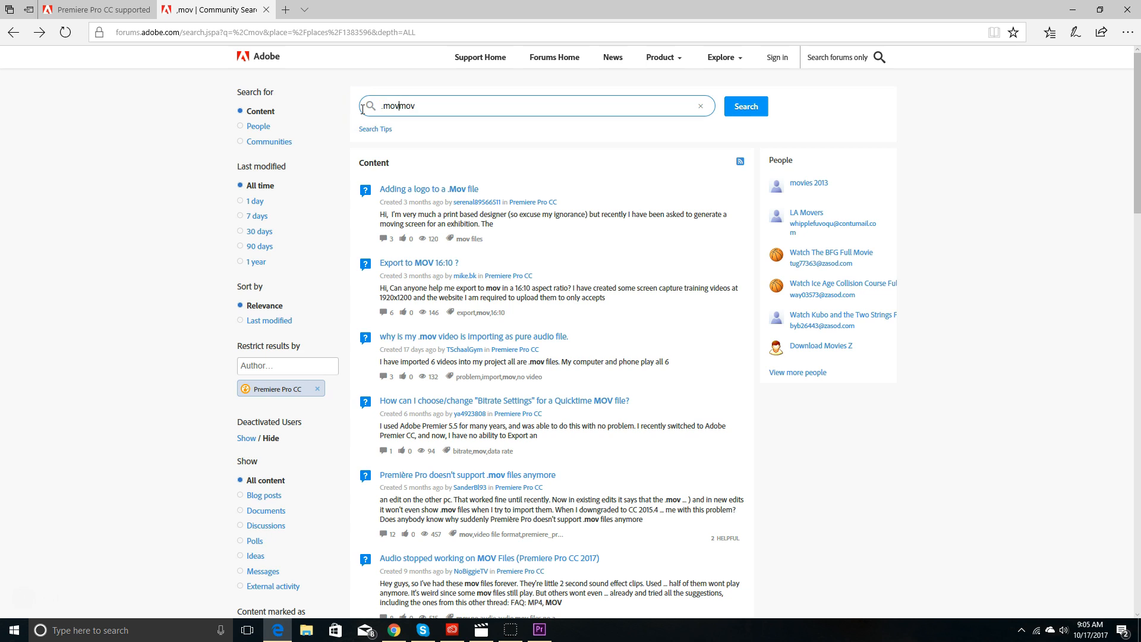
key("Backspace")
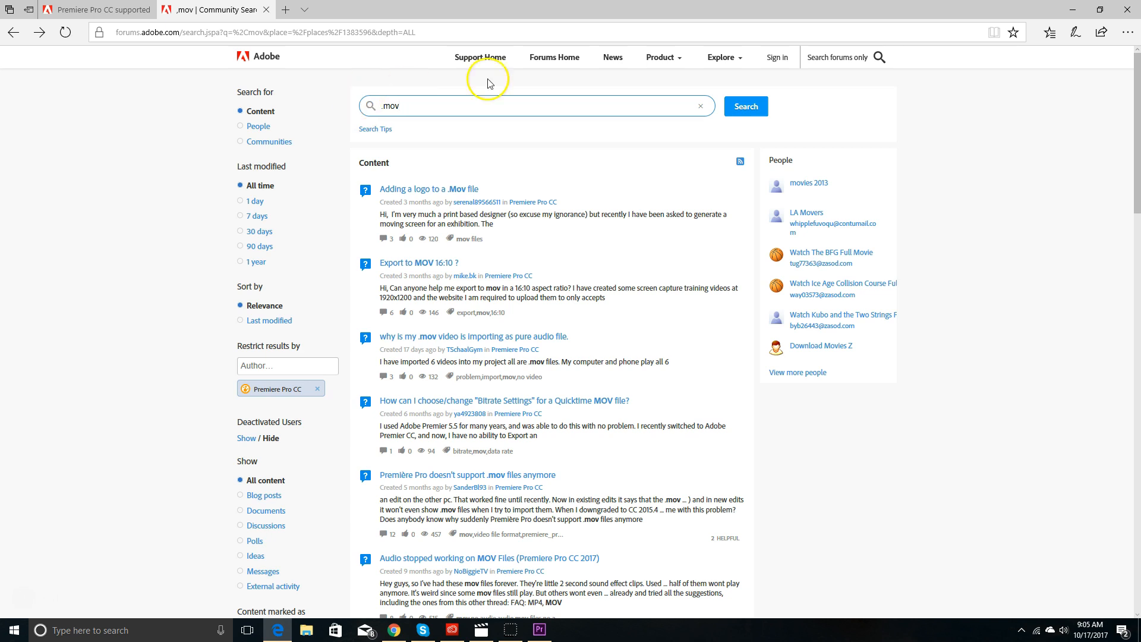
left_click(744, 106)
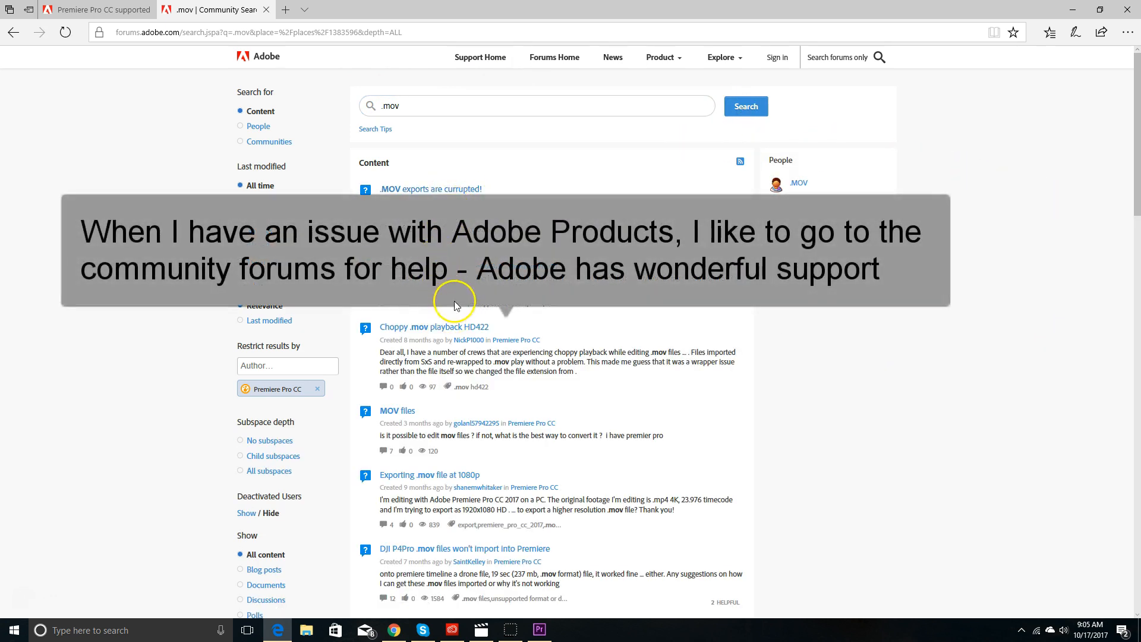
Step: Scan the Premiere Pro CC results and pick the thread on .mov importing as audio only
scroll("down", 3)
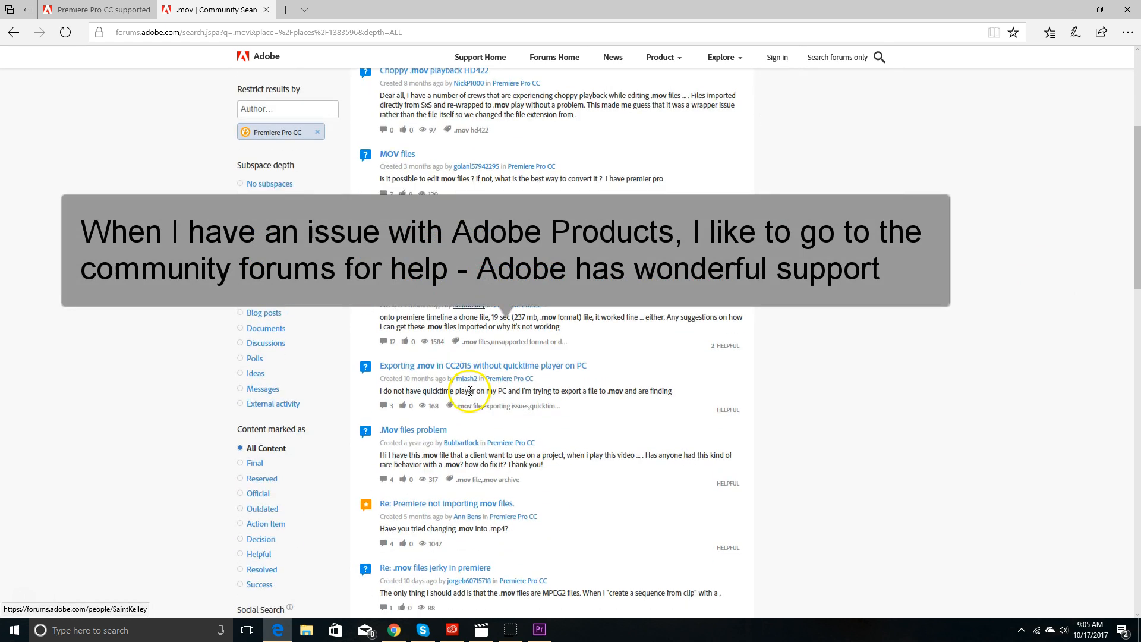
scroll("down", 3)
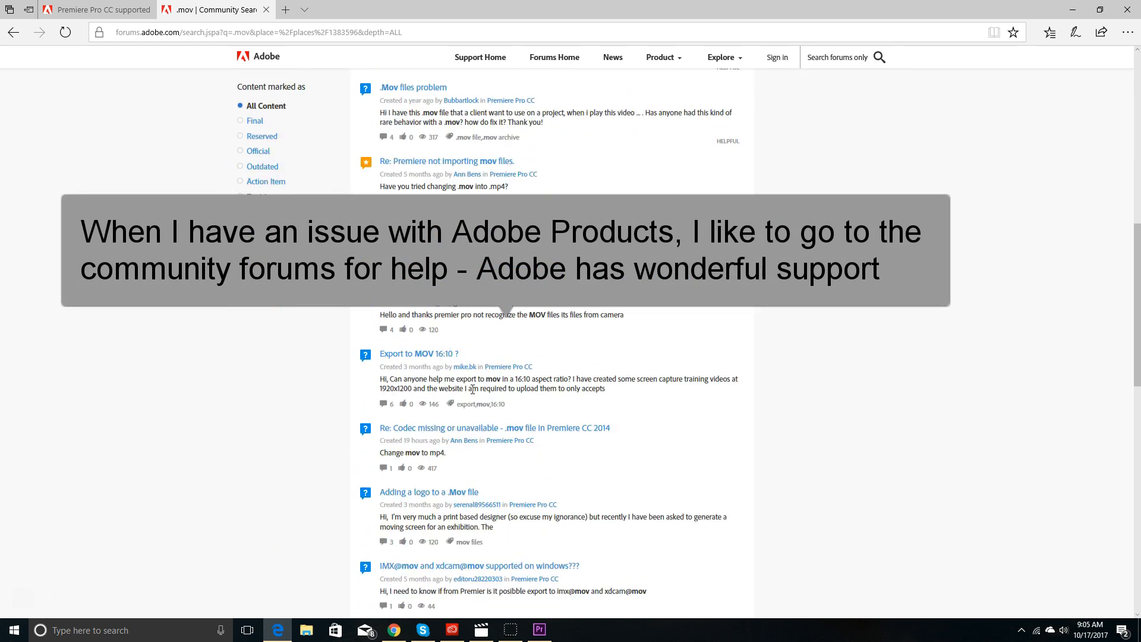
scroll("down", 3)
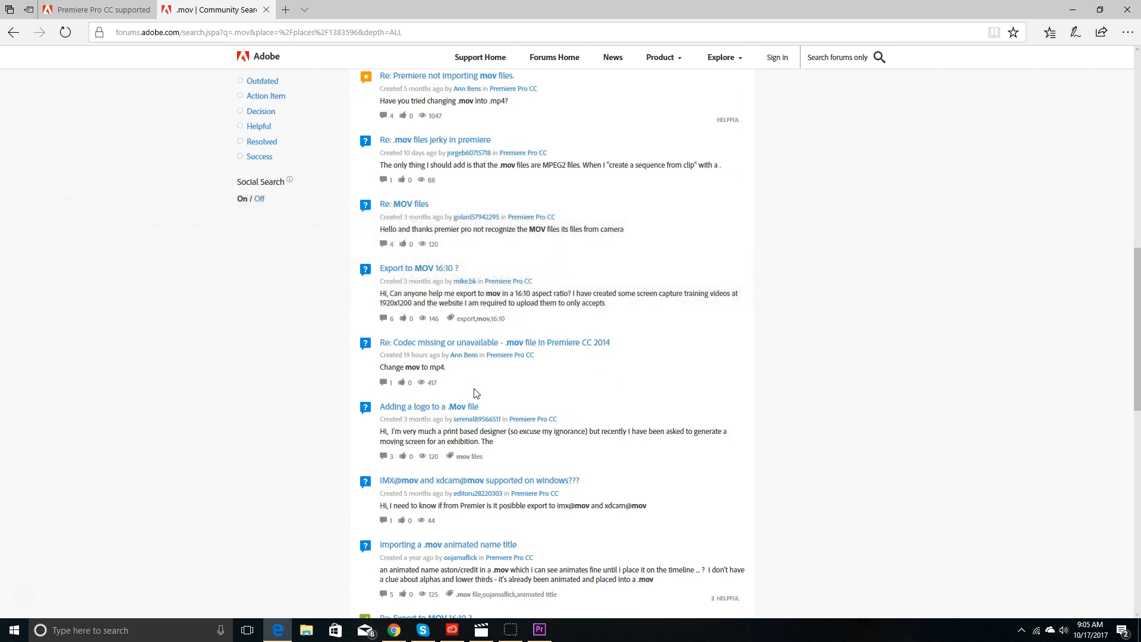
scroll("down", 3)
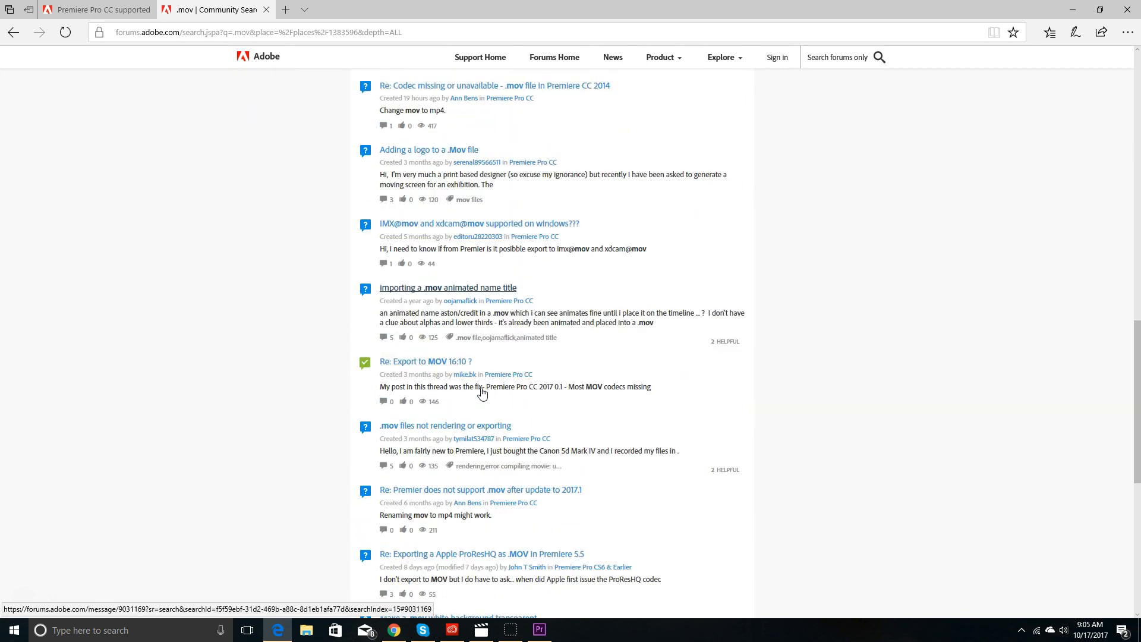
scroll("down", 3)
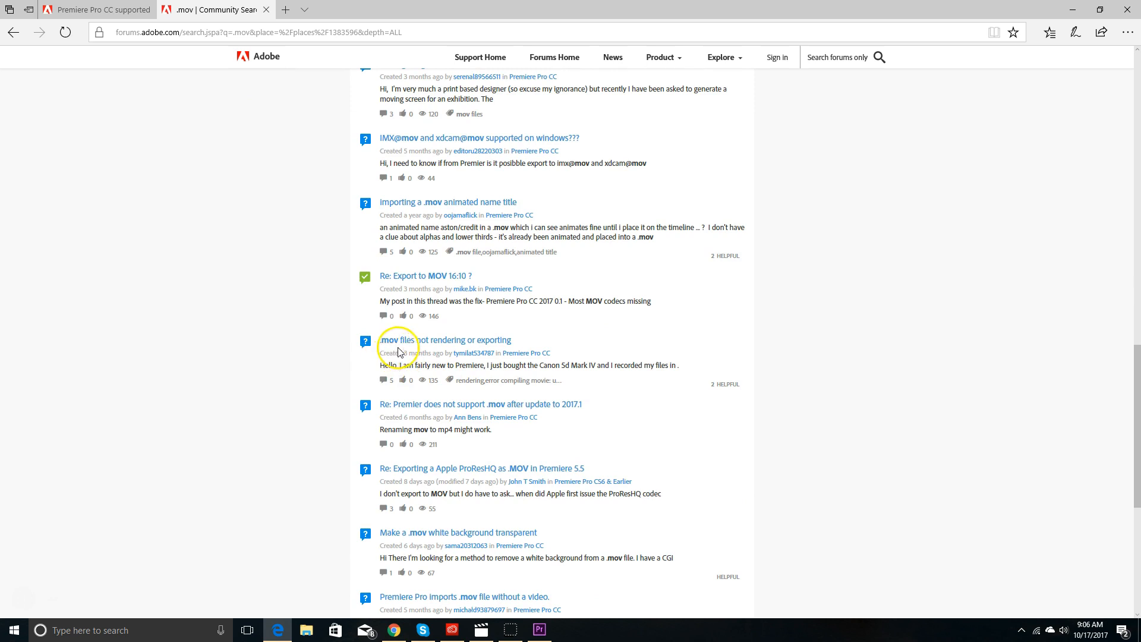
mouse_move(397, 340)
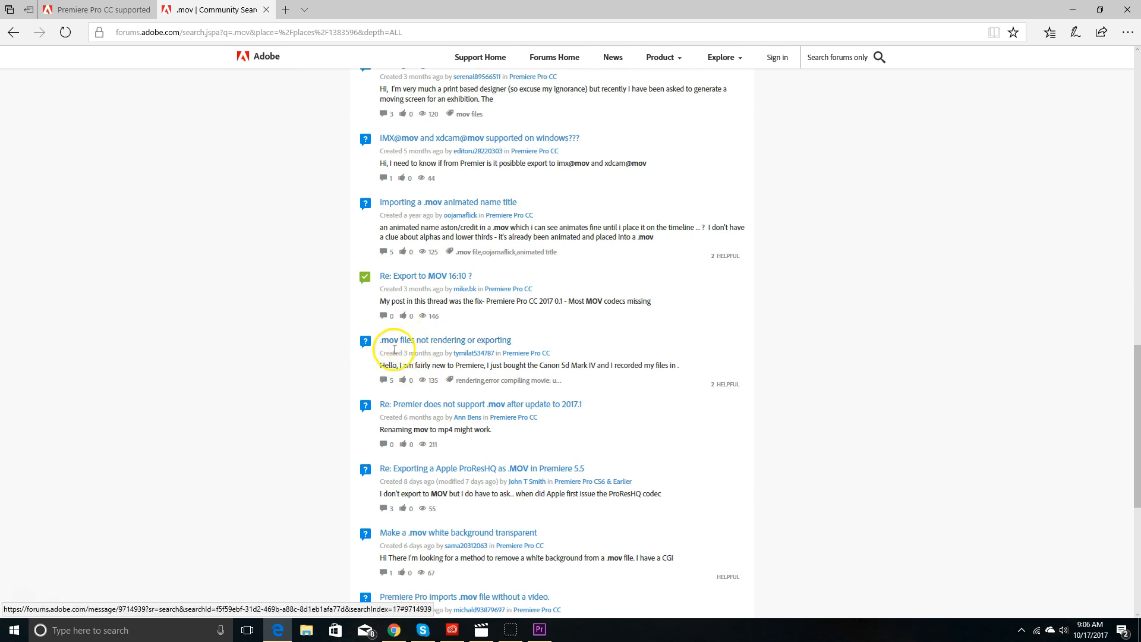
scroll("down", 3)
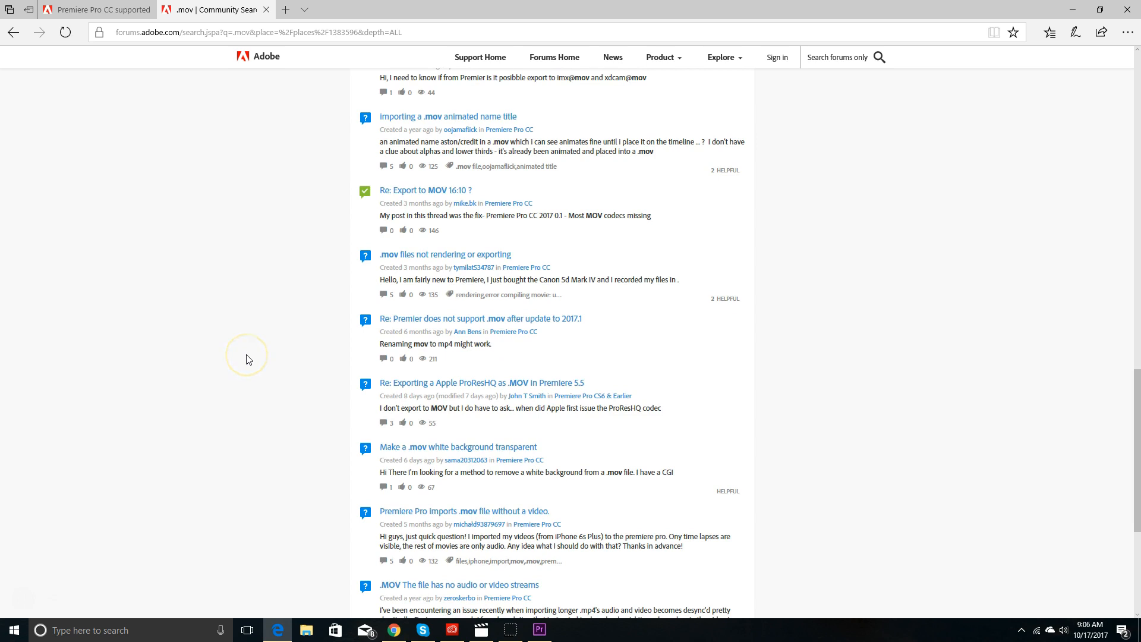
scroll("down", 3)
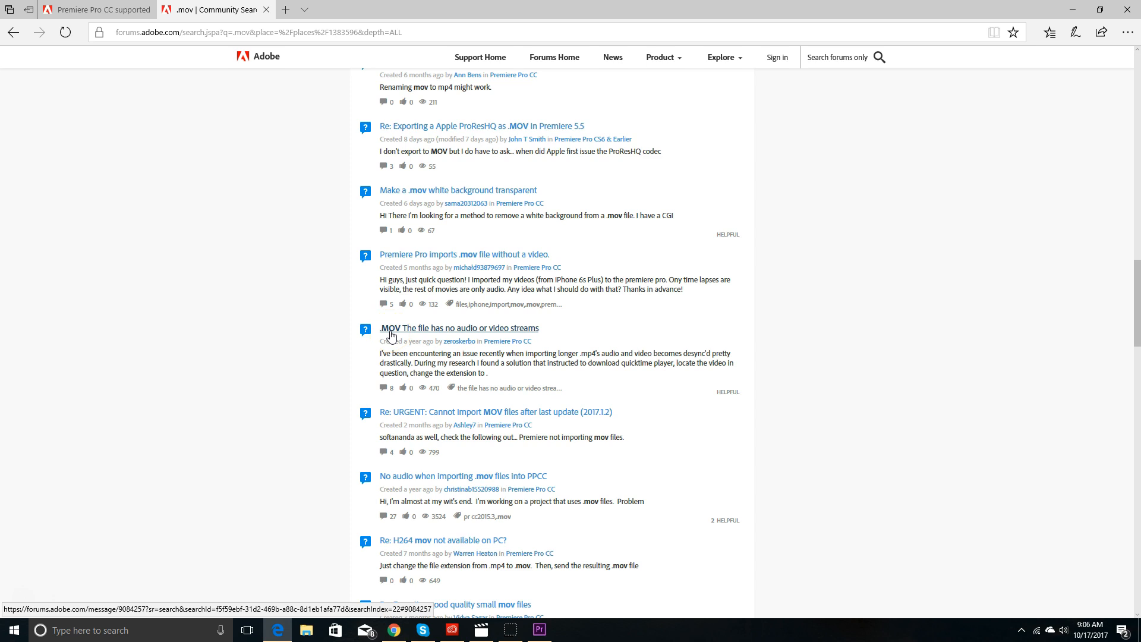
scroll("down", 3)
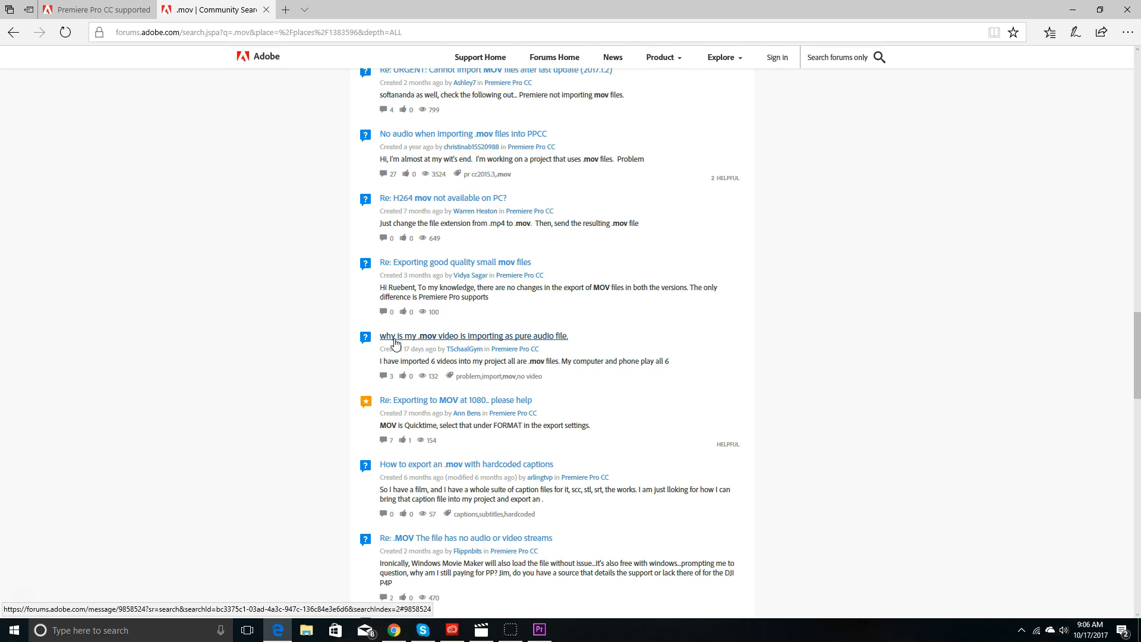
left_click(472, 335)
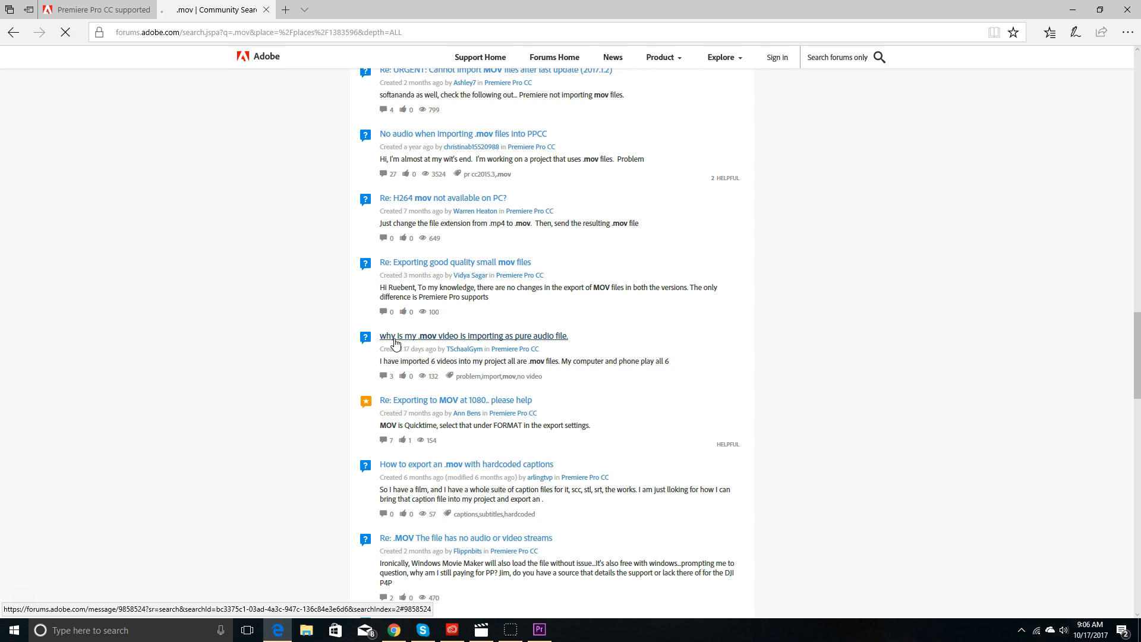
Step: Read the answered thread 'why is my .mov video importing as pure audio file' and its Correct Answer
left_click(472, 335)
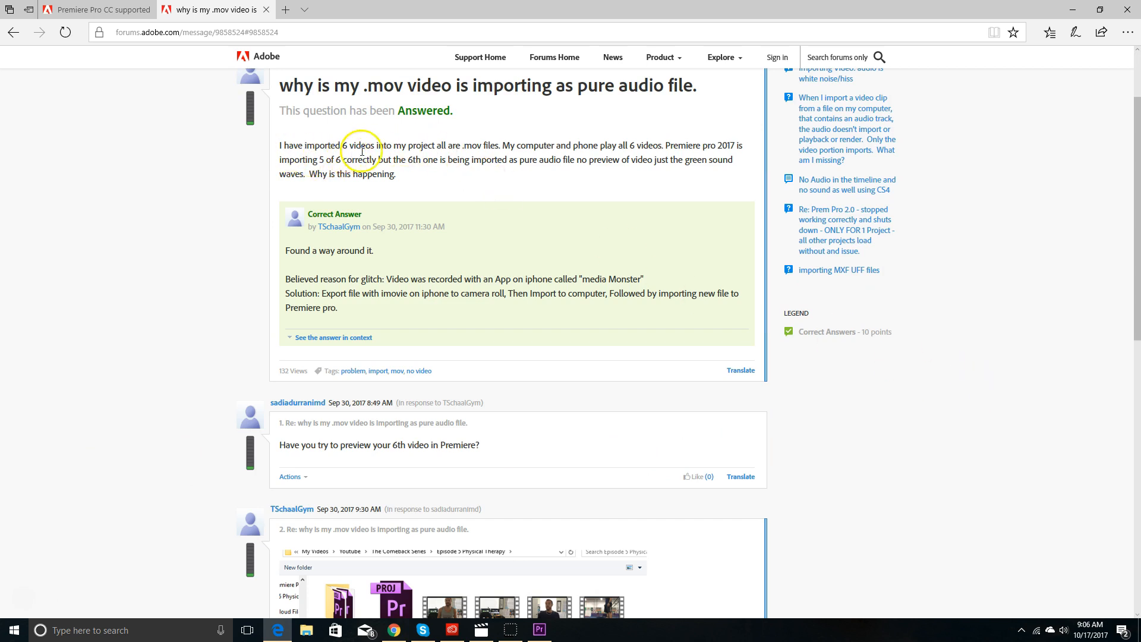
mouse_move(520, 166)
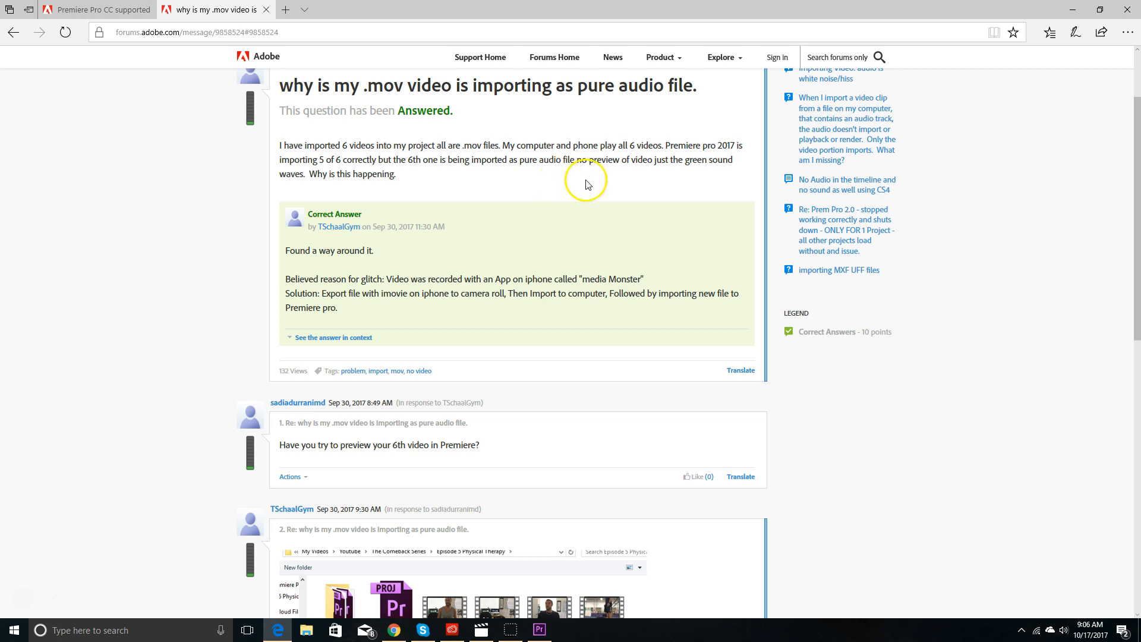
mouse_move(1009, 234)
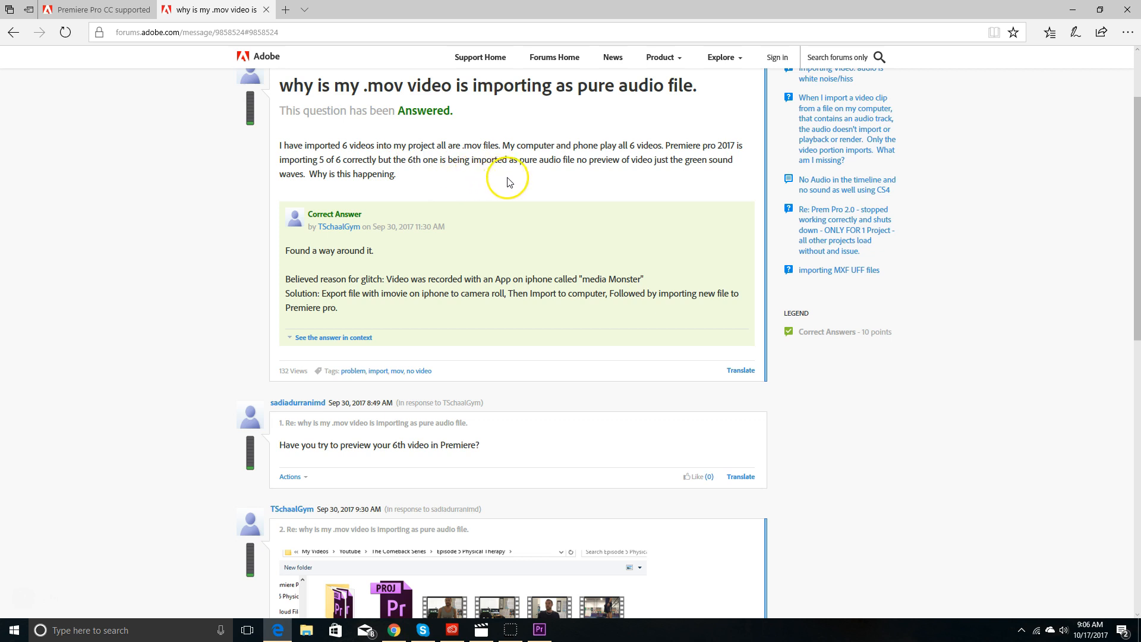
mouse_move(257, 199)
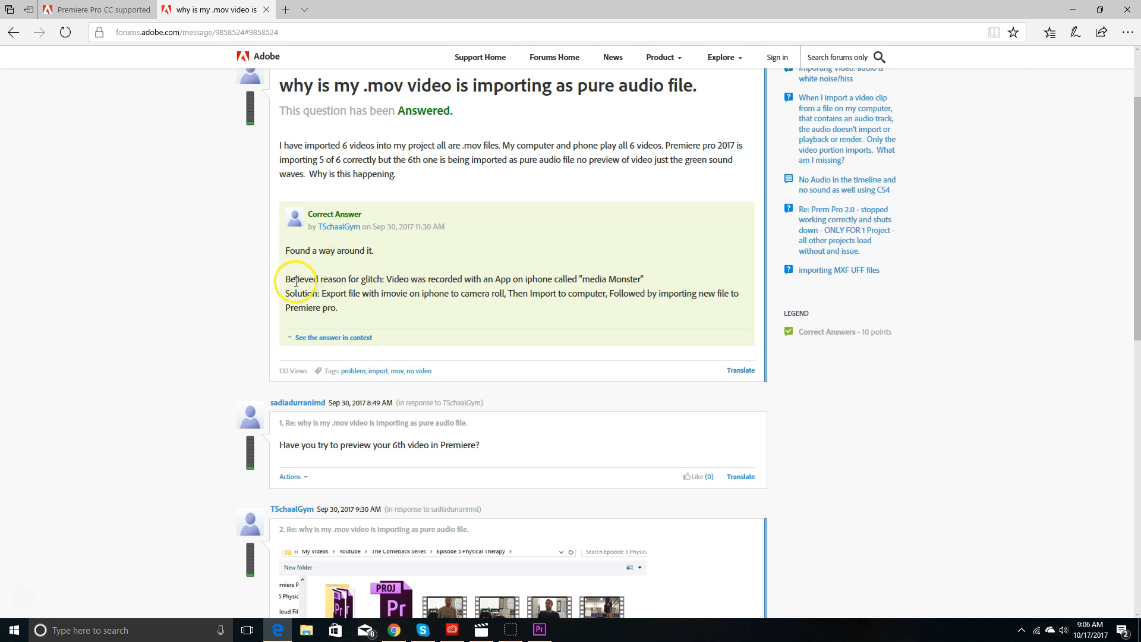
mouse_move(283, 287)
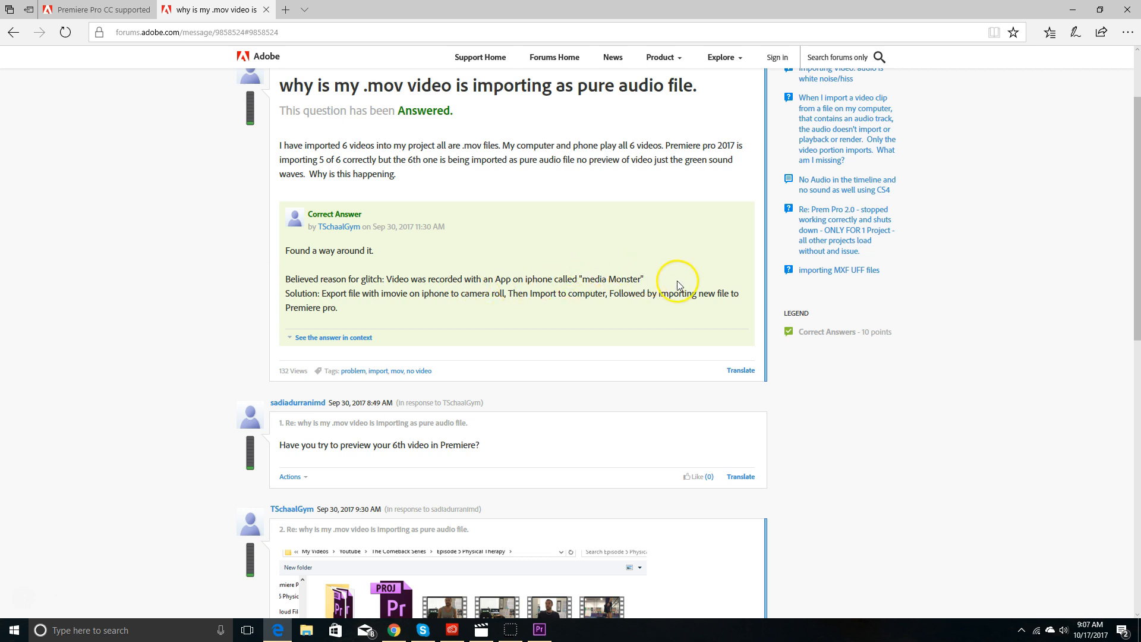
mouse_move(683, 285)
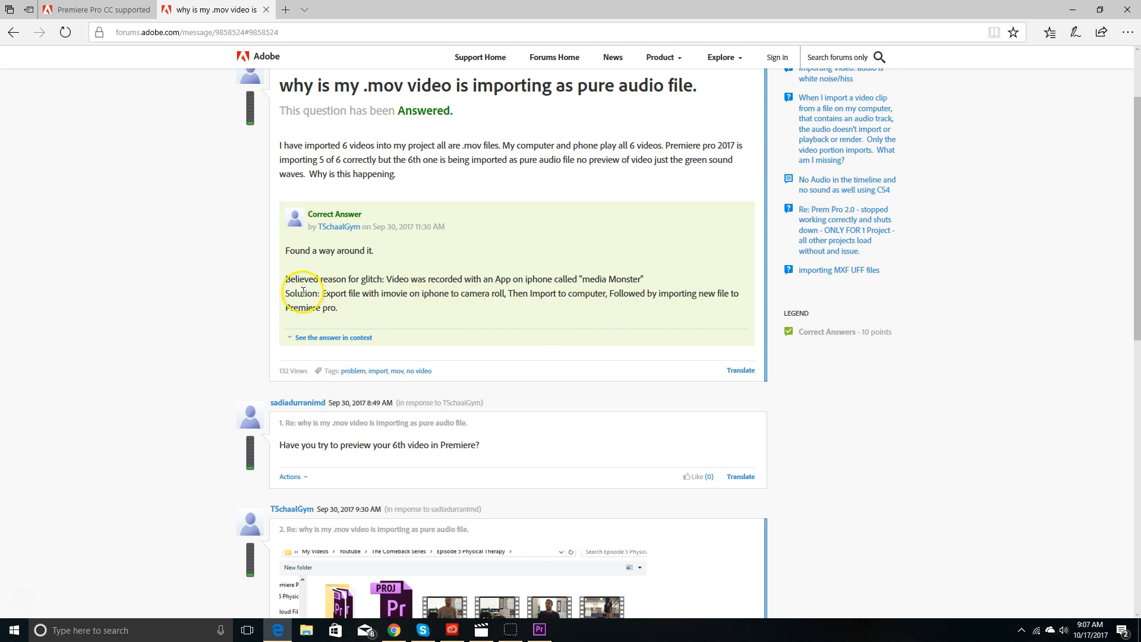
mouse_move(418, 319)
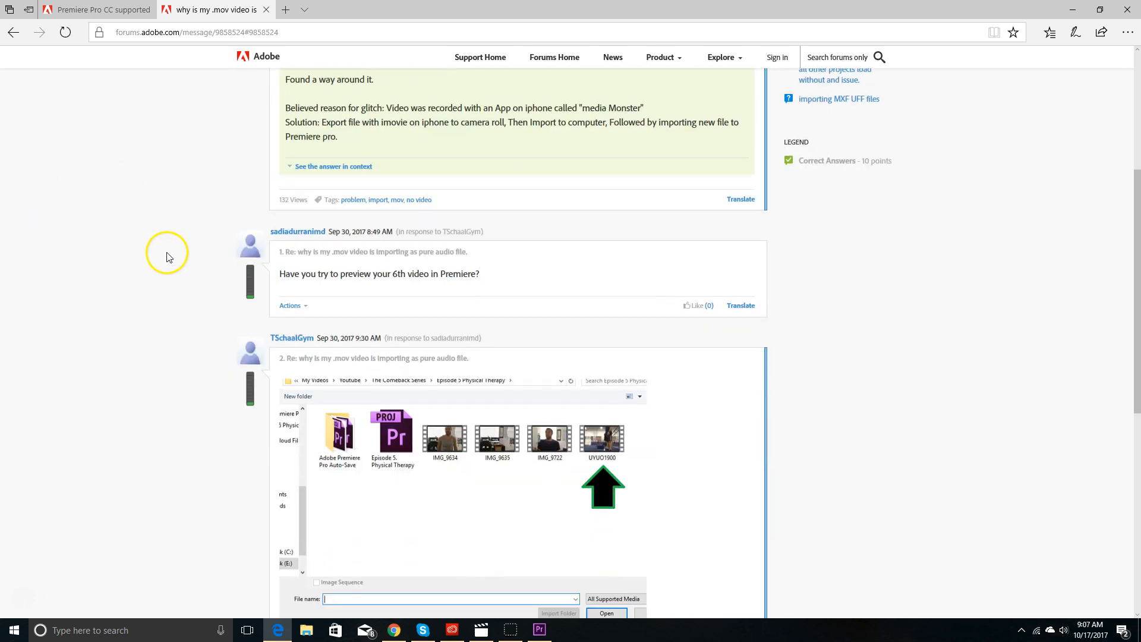
scroll("down", 3)
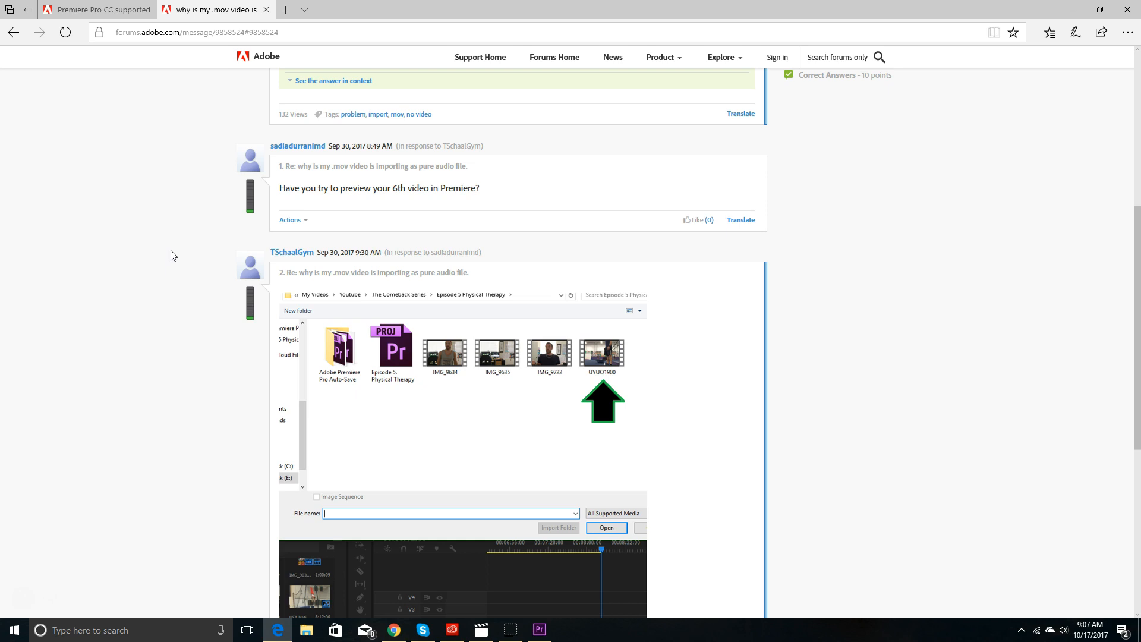
scroll("down", 3)
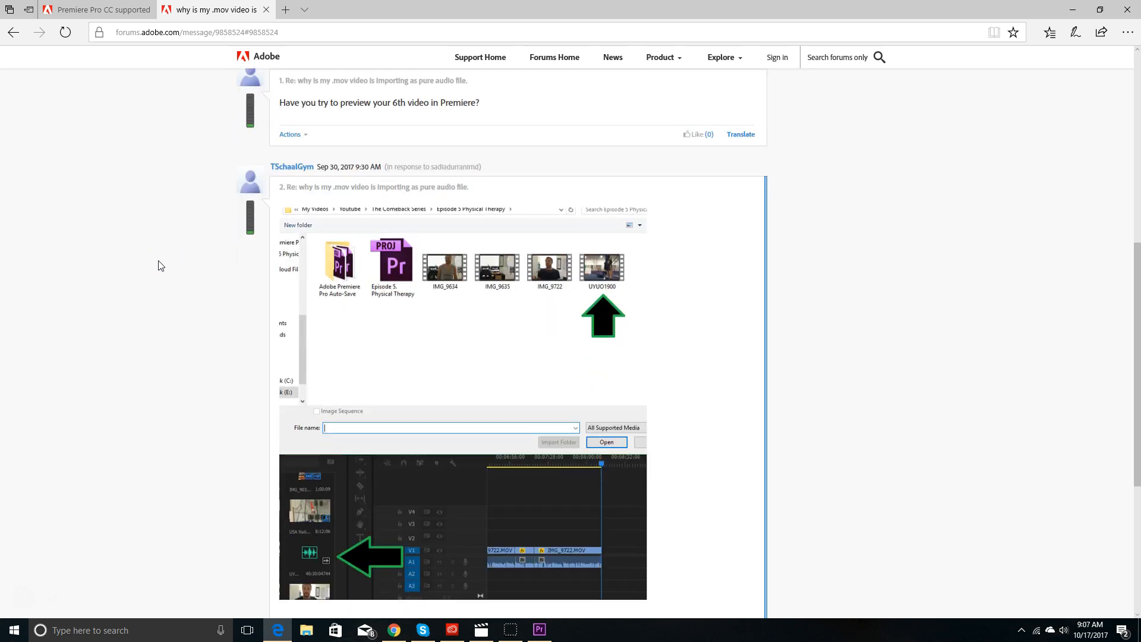
scroll("down", 3)
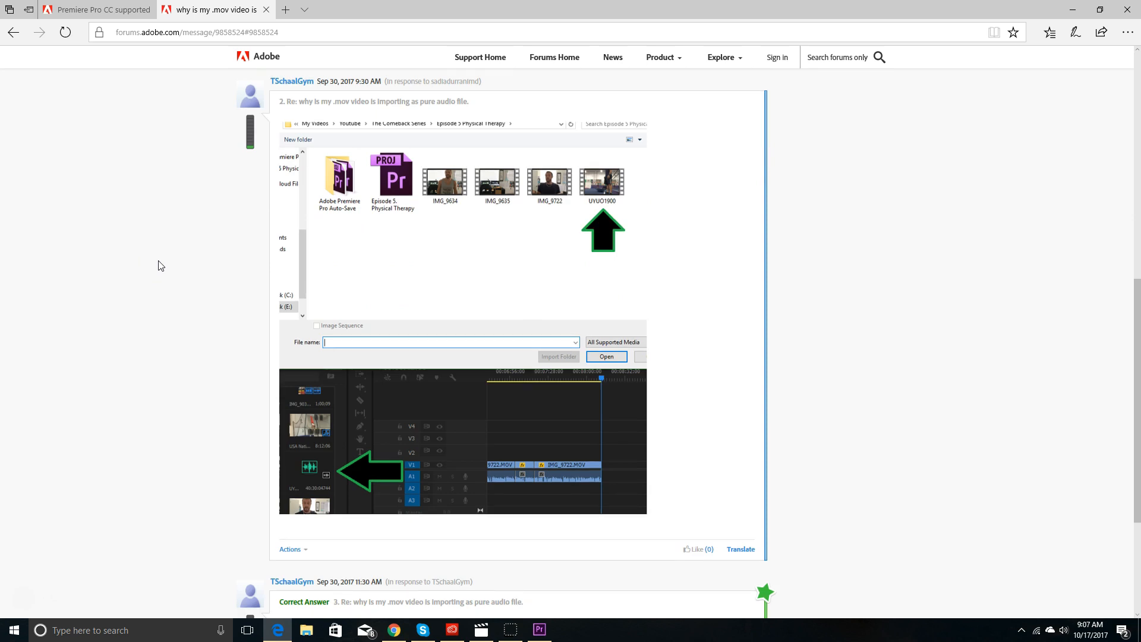
scroll("down", 3)
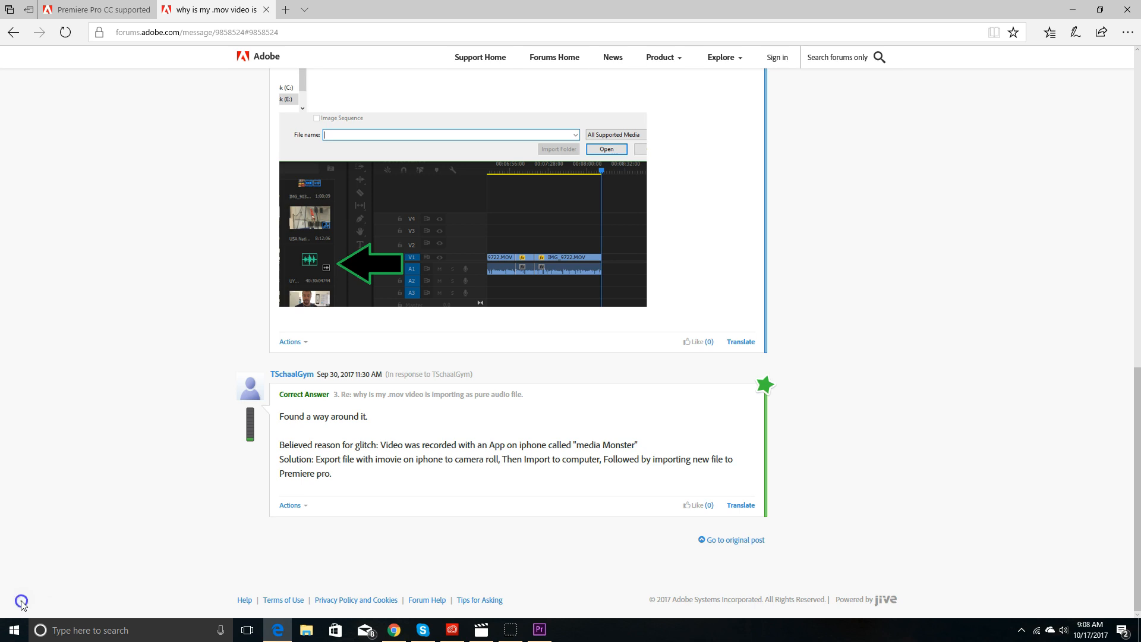
Step: Read the 'Premier does not support .mov after update to 2017.1' thread through its replies
left_click(539, 630)
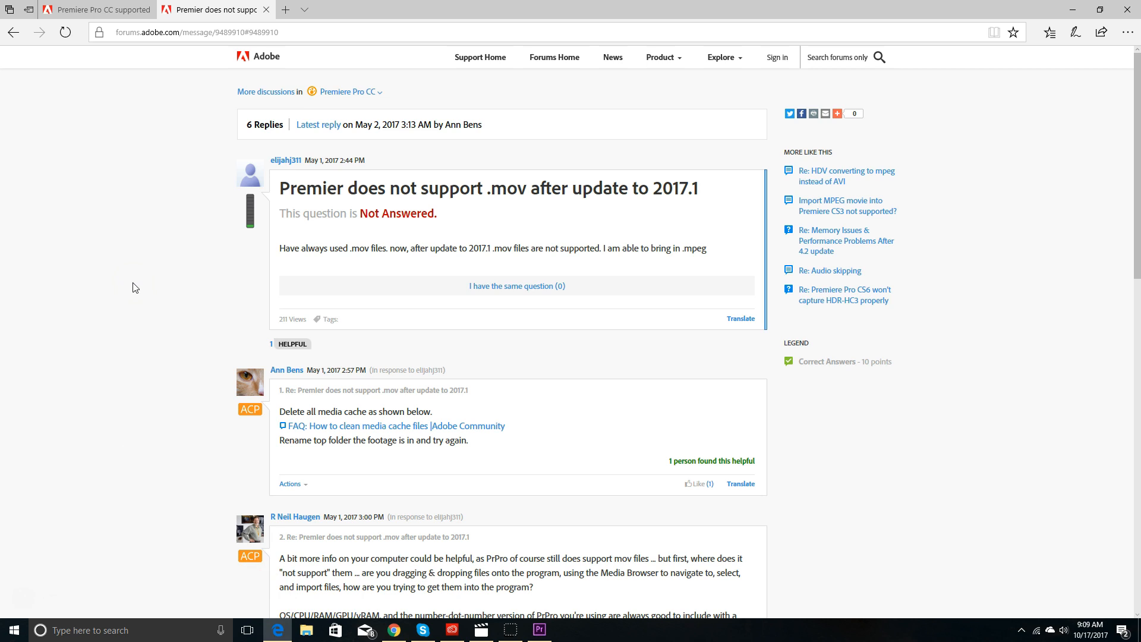
mouse_move(364, 191)
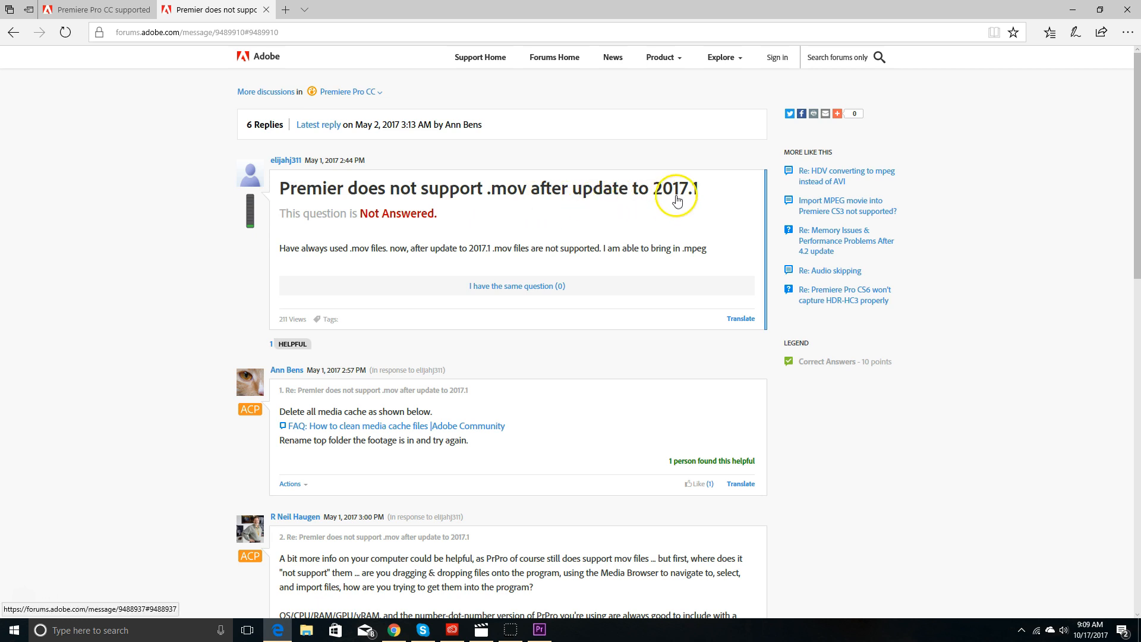
mouse_move(699, 196)
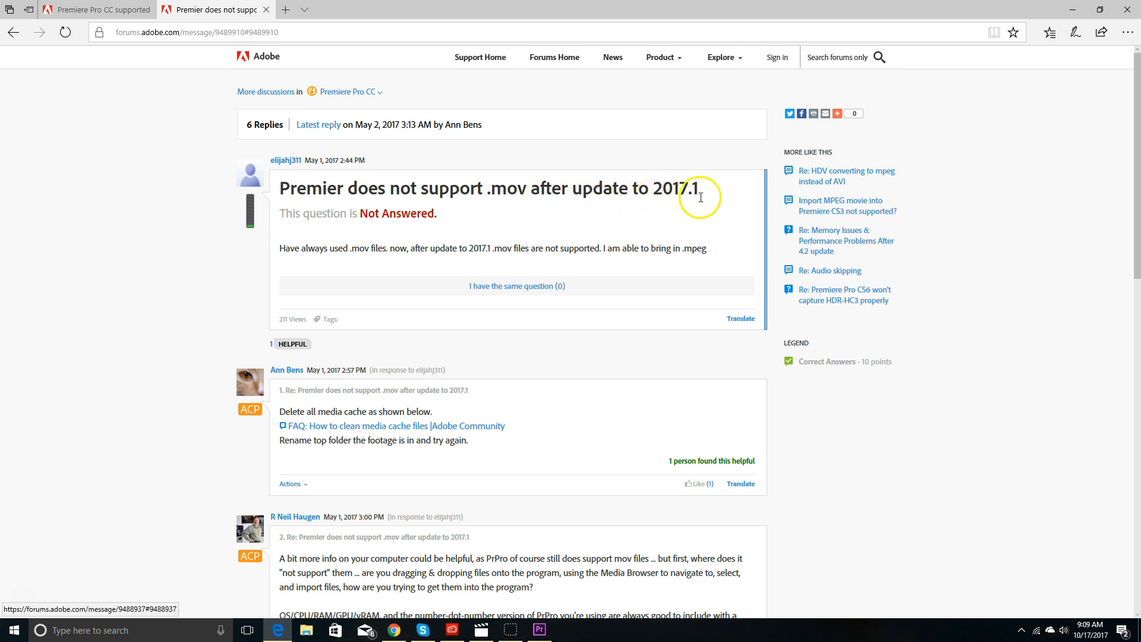
mouse_move(237, 284)
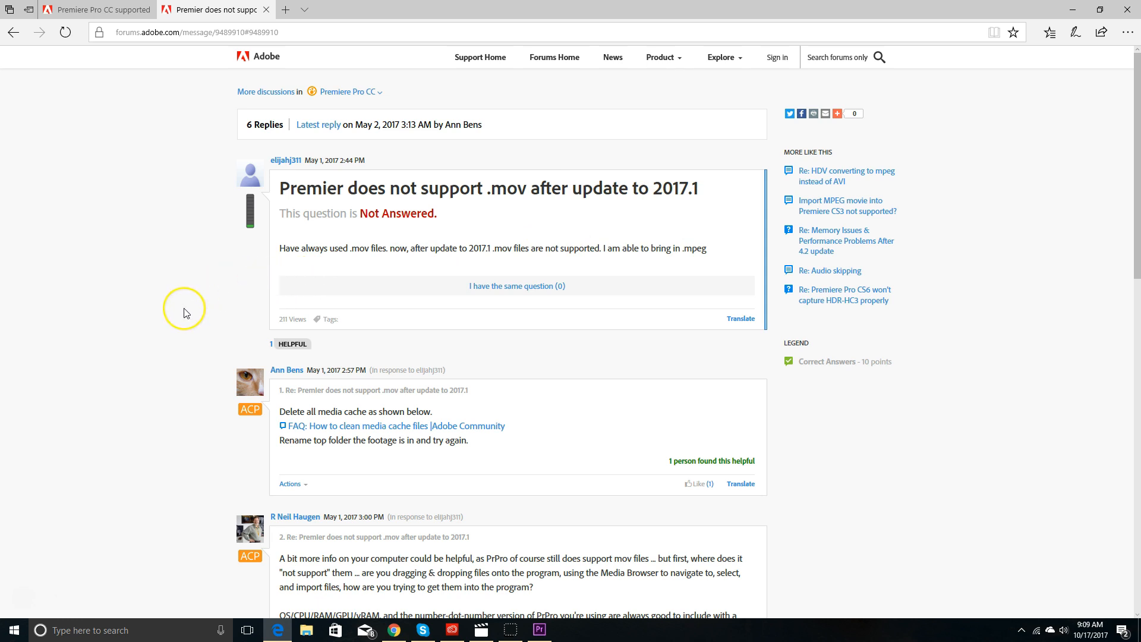
scroll("down", 3)
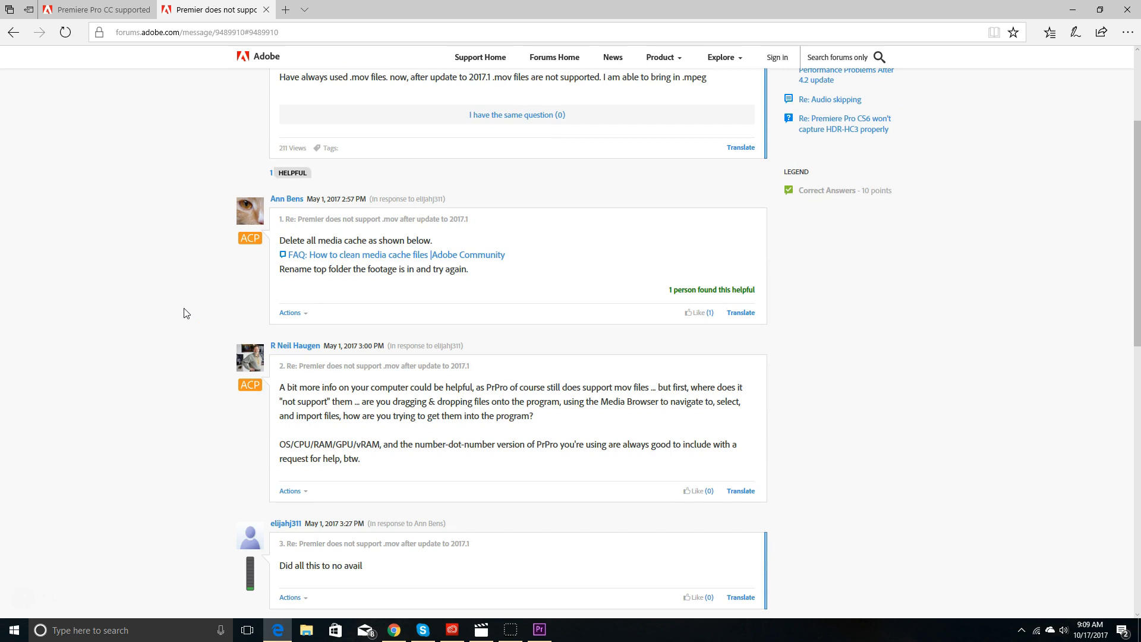
scroll("down", 3)
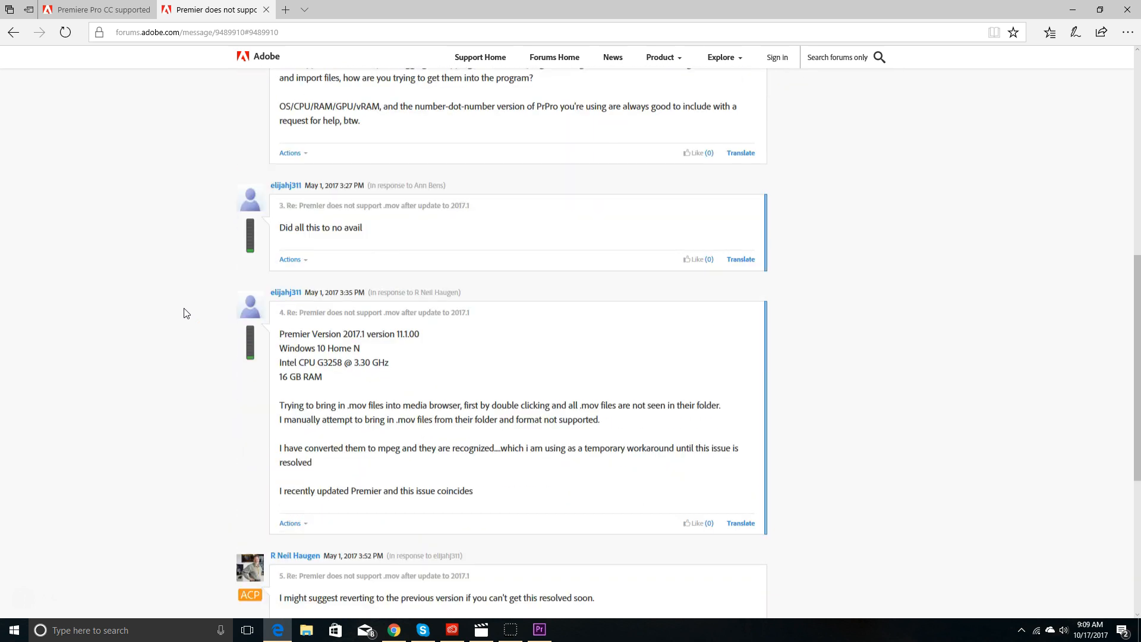
scroll("down", 3)
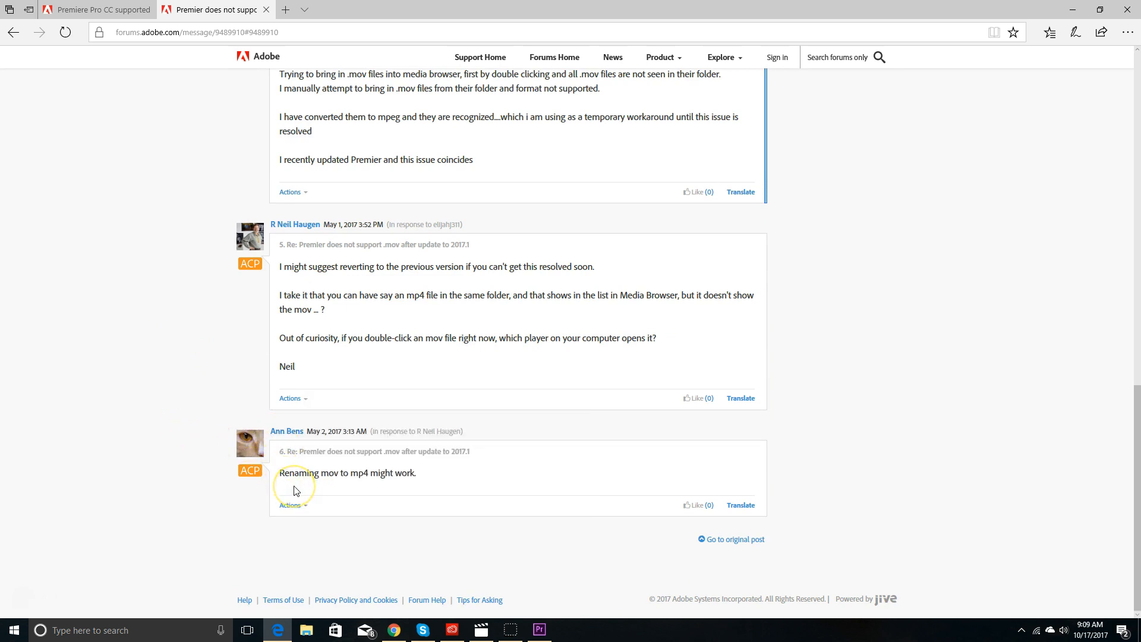
mouse_move(291, 487)
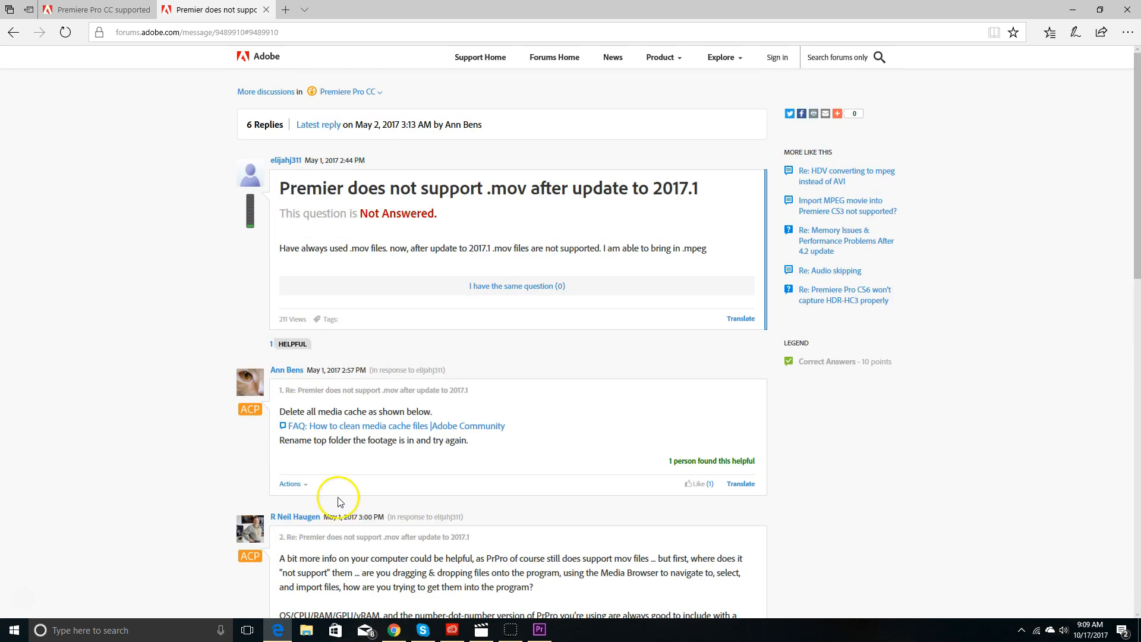
mouse_move(277, 171)
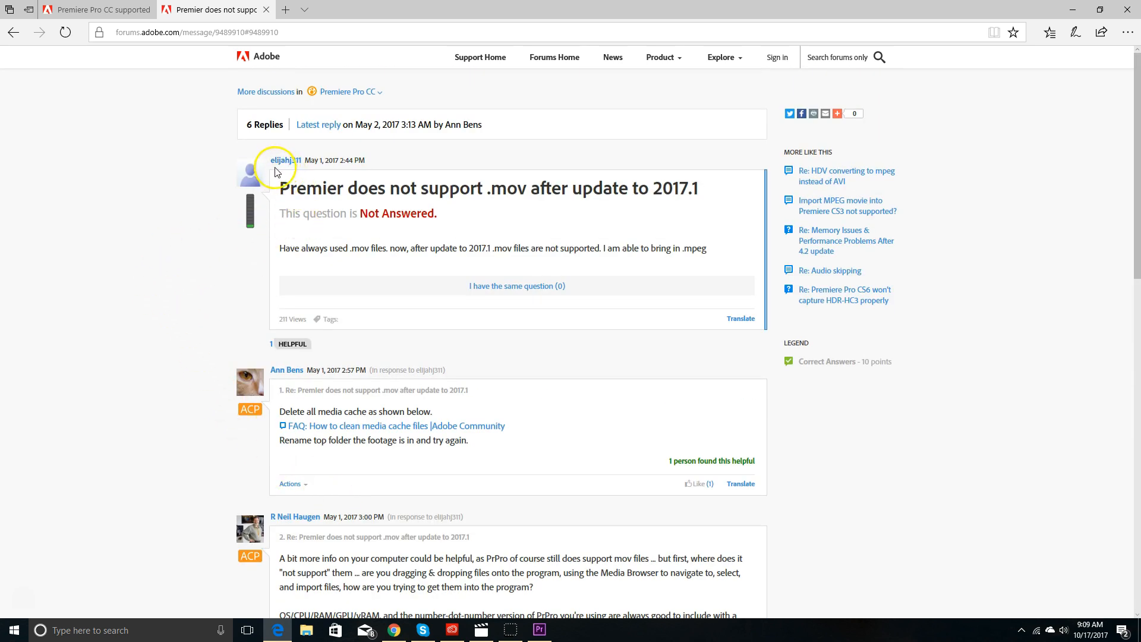
mouse_move(363, 237)
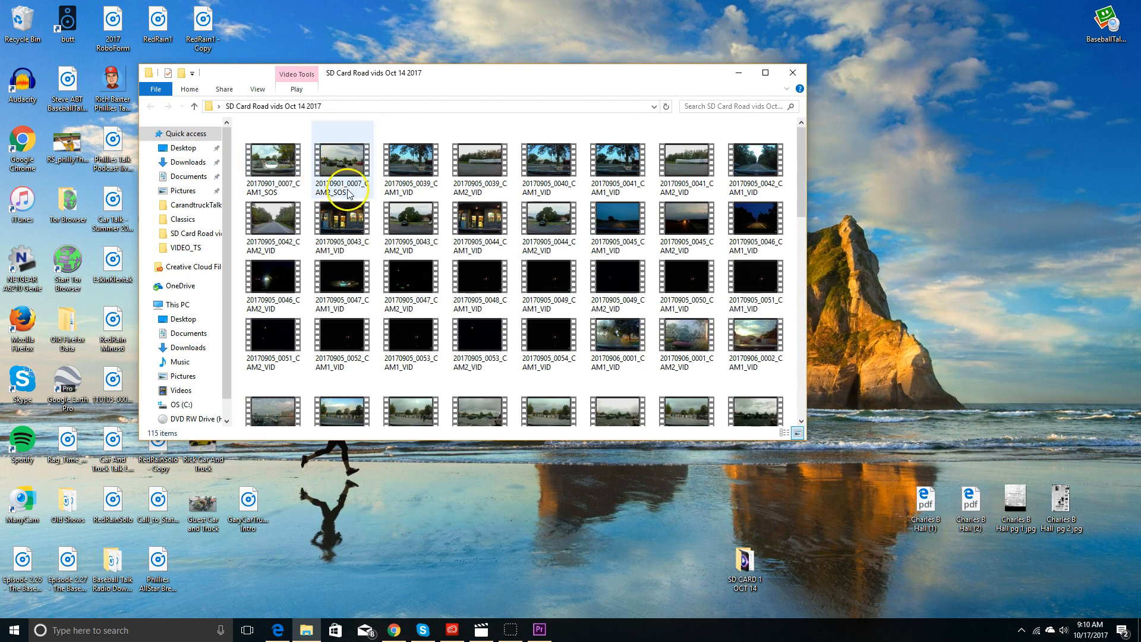
Step: Paste a copy of the 20170901_0007_CAM2_SOS clip into the SD Card Road vids folder
right_click(341, 162)
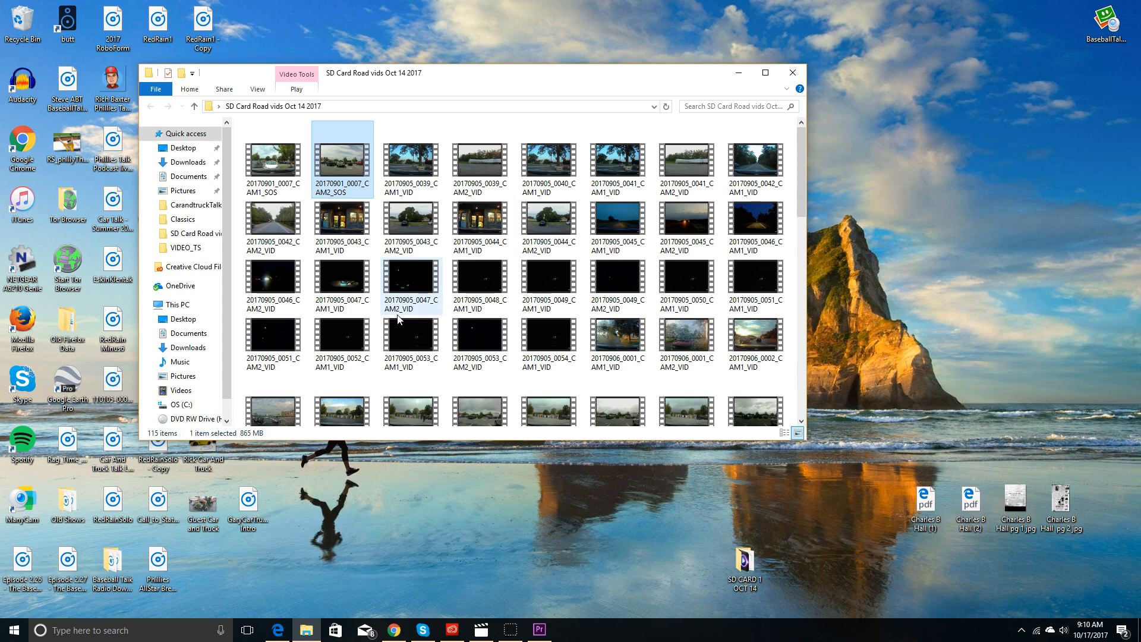
mouse_move(398, 298)
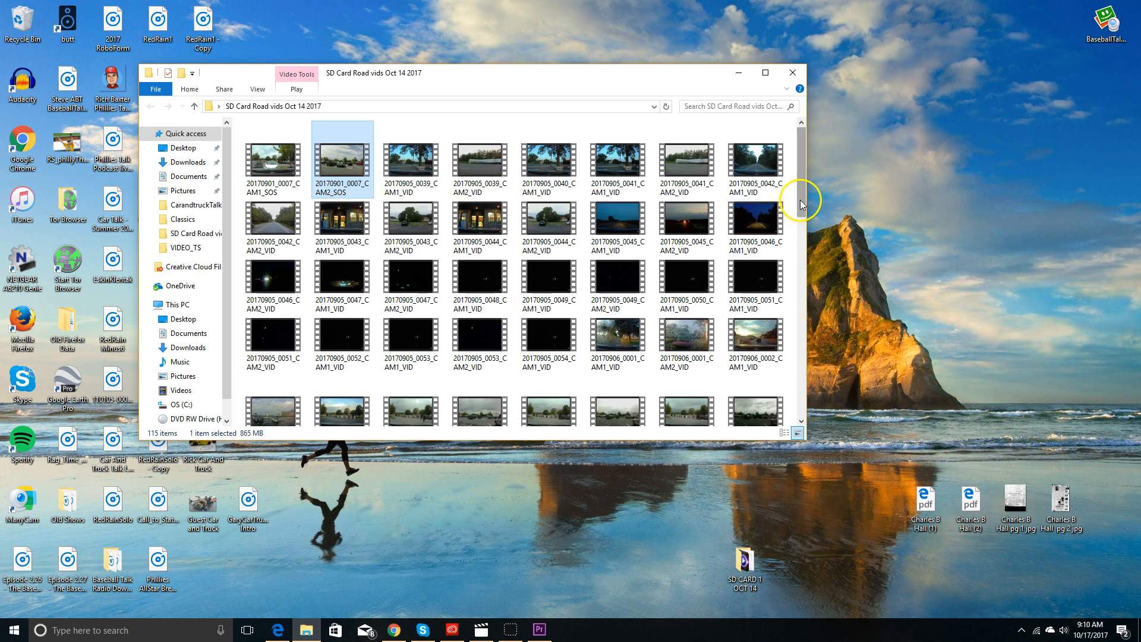
scroll("down", 3)
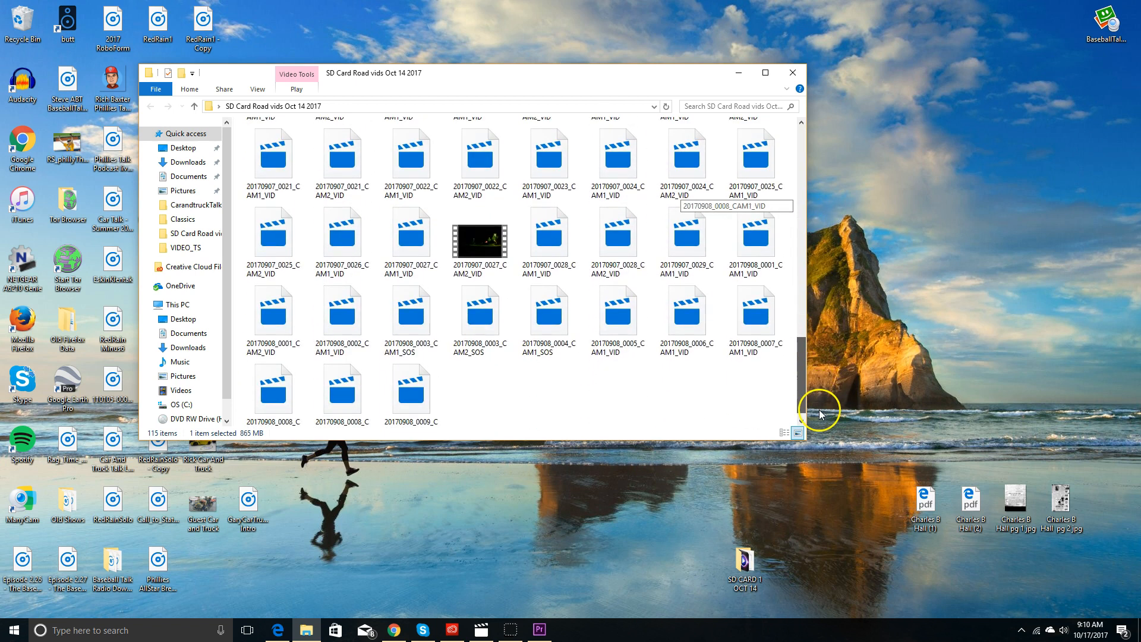
right_click(510, 400)
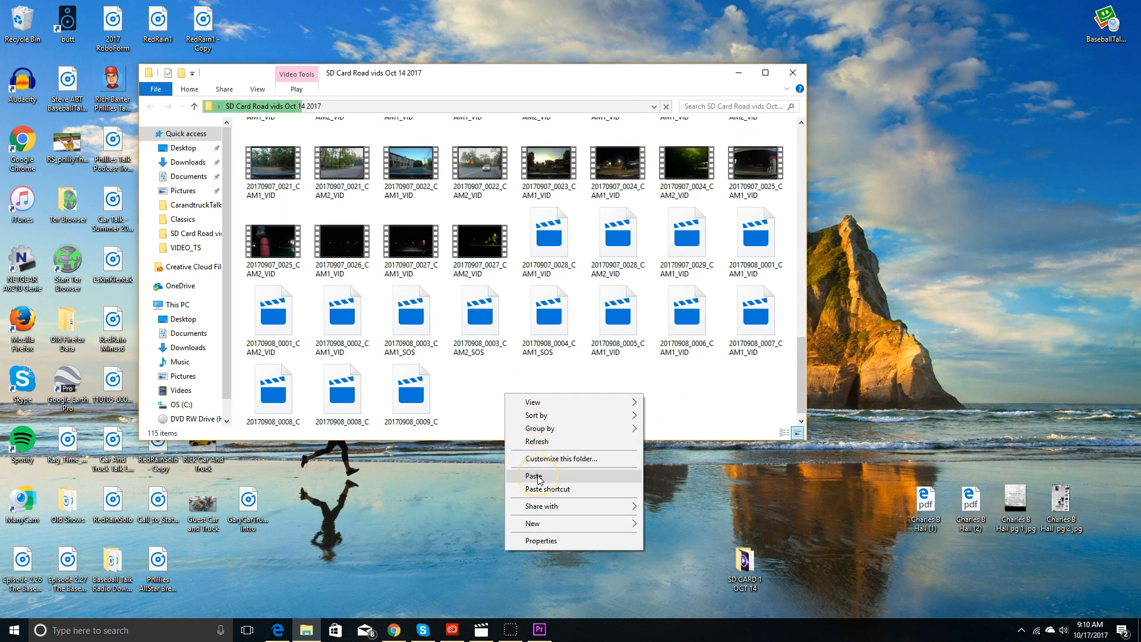
left_click(533, 476)
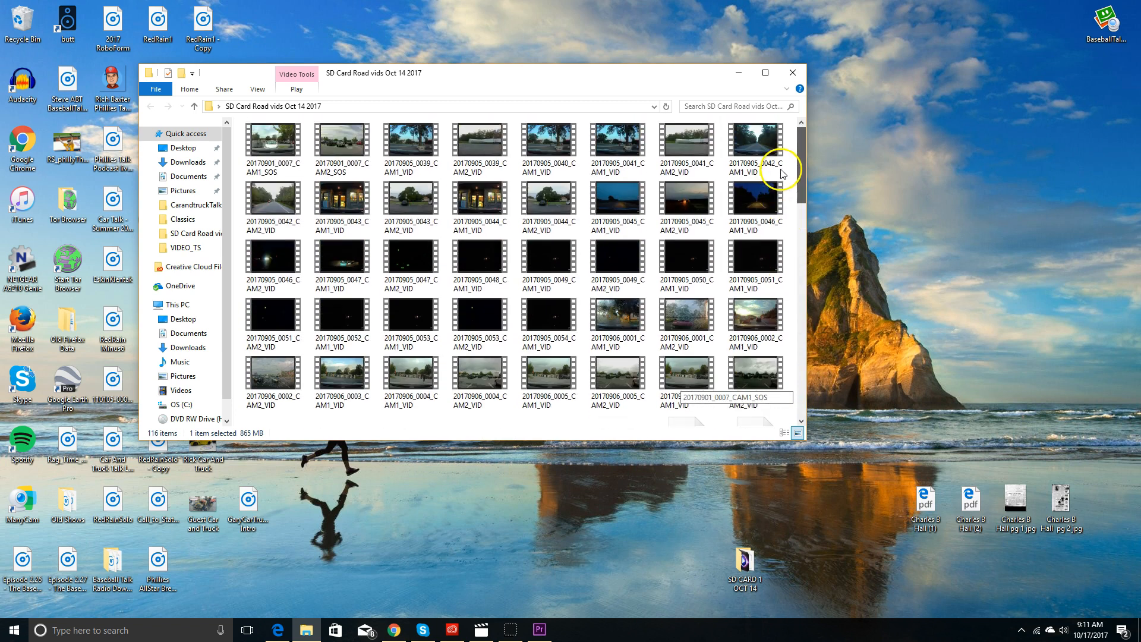
Step: Start renaming the pasted clip so its name ends in .mp4
right_click(341, 140)
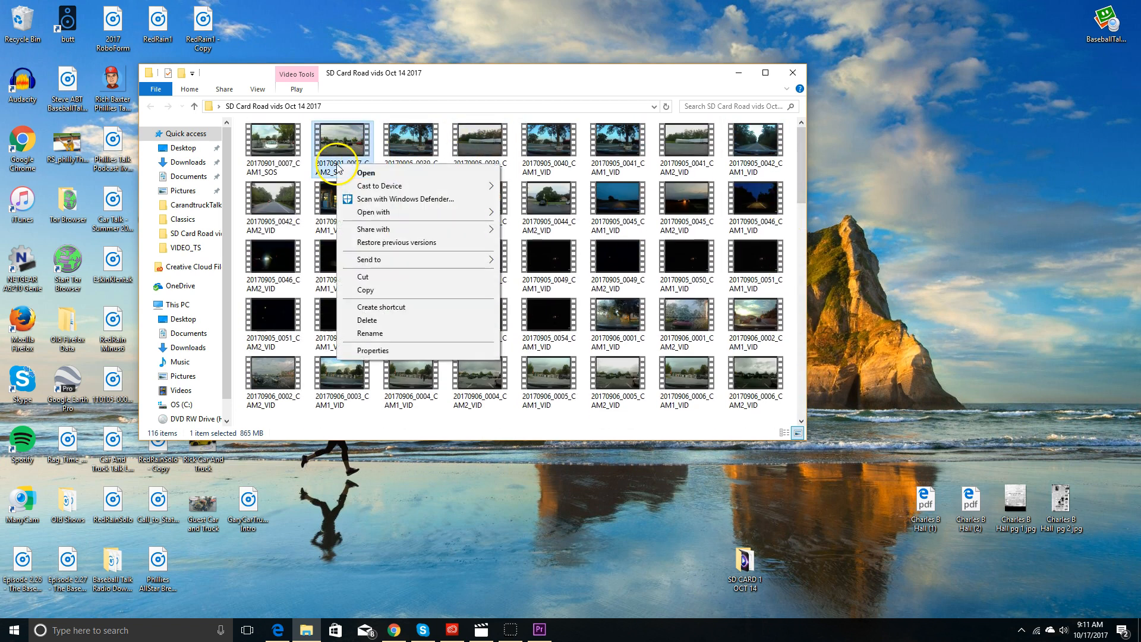
left_click(370, 332)
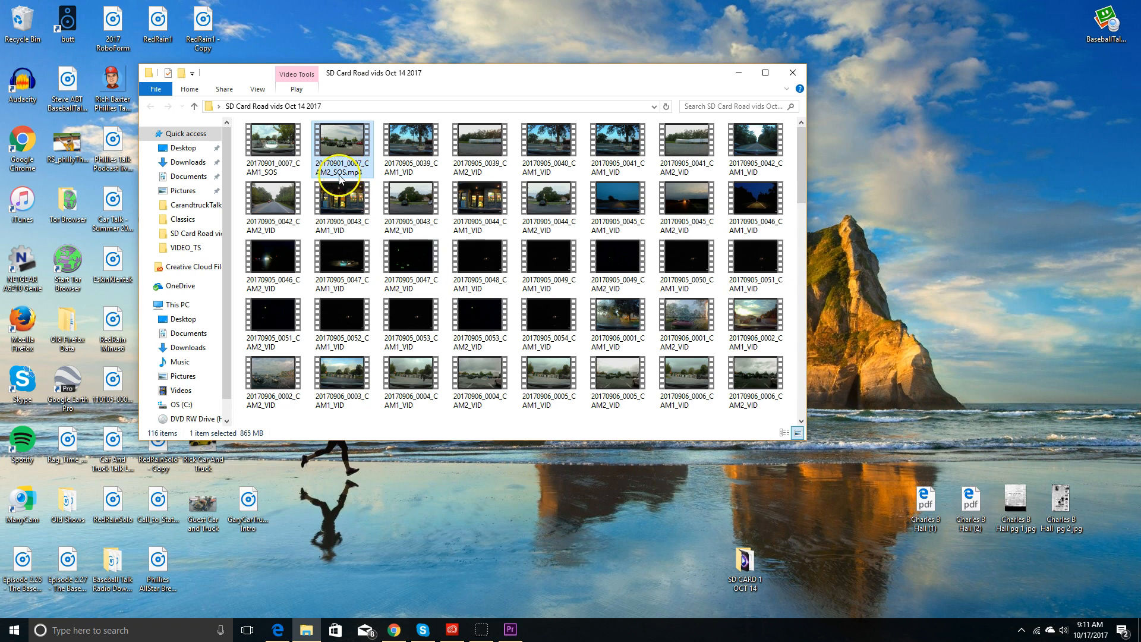
Step: Confirm in Properties that 20170901_0007_CAM2_SOS.mp4 is still a MOV file, then begin editing its name again
right_click(341, 144)
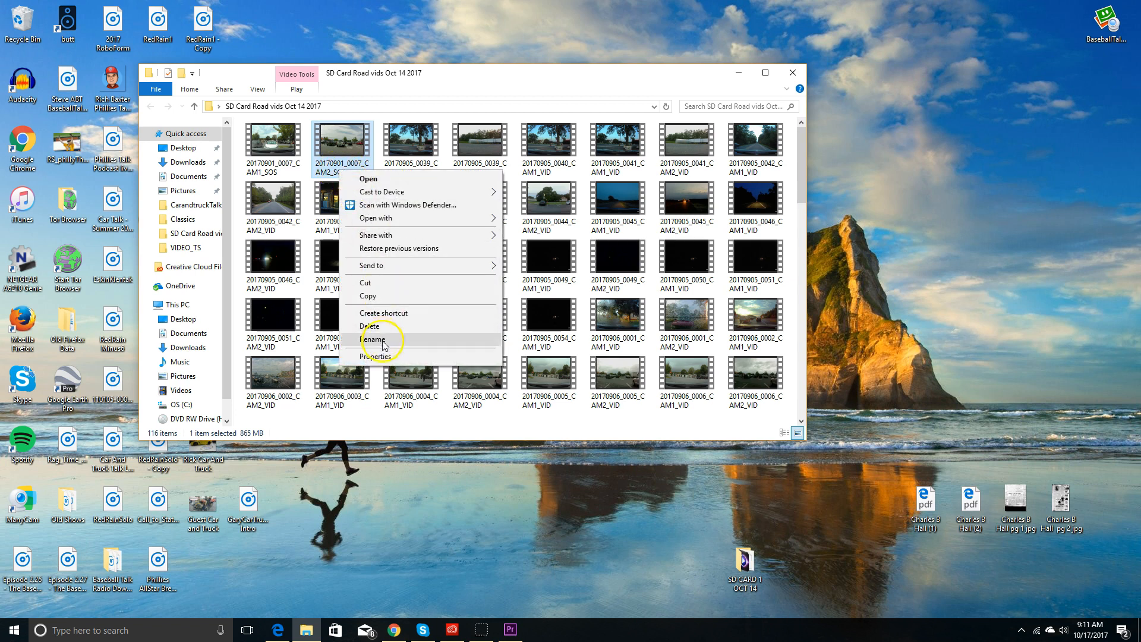
left_click(377, 358)
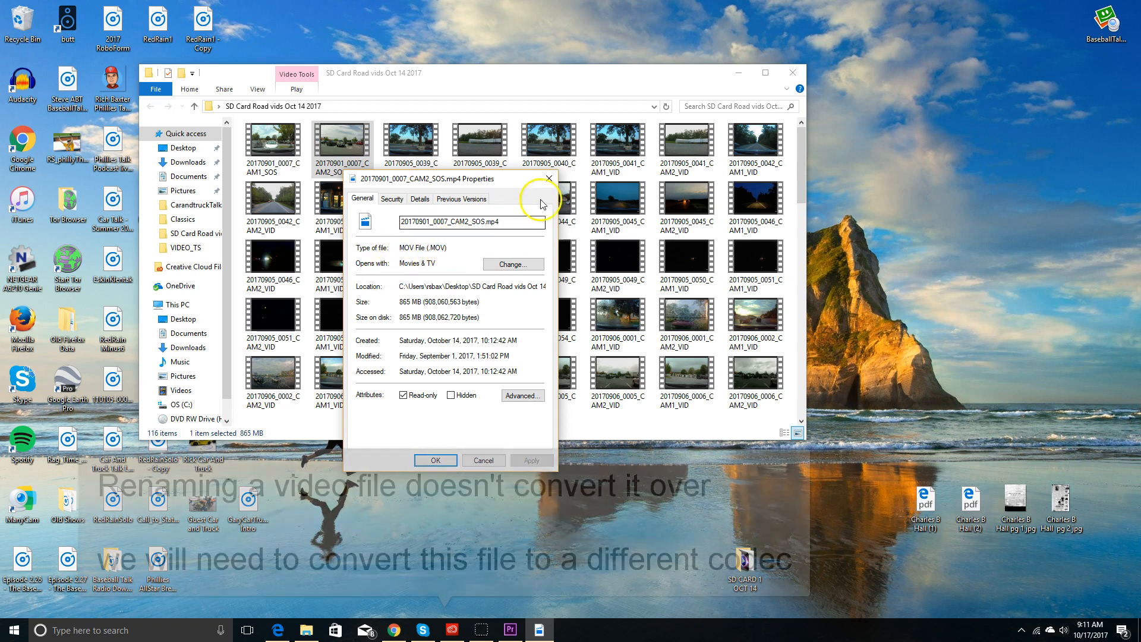
left_click(482, 460)
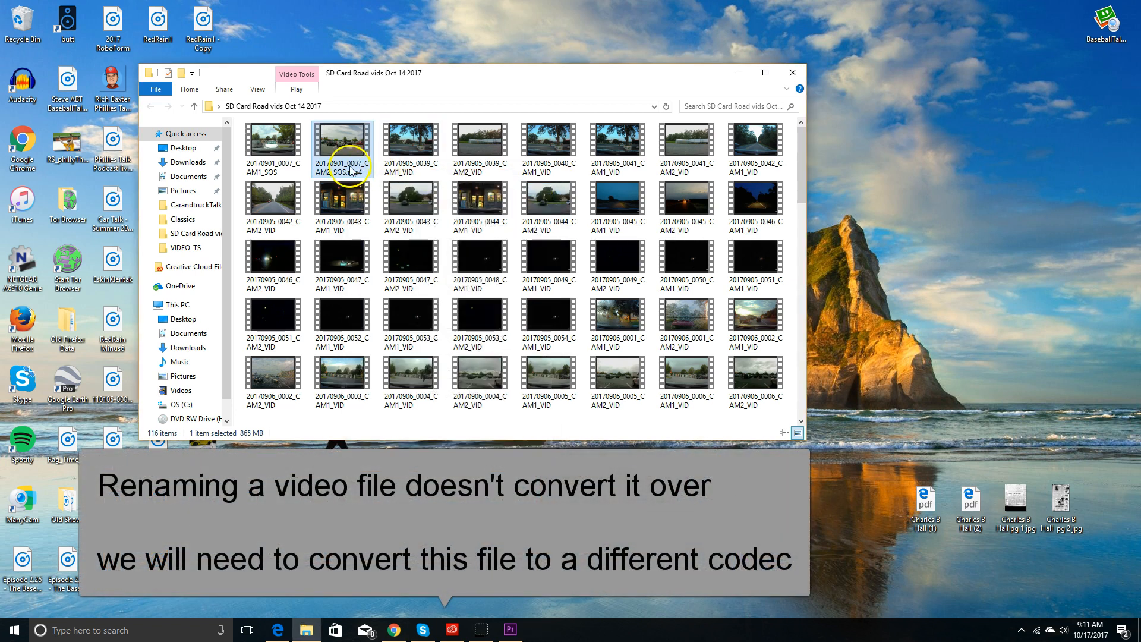
right_click(342, 150)
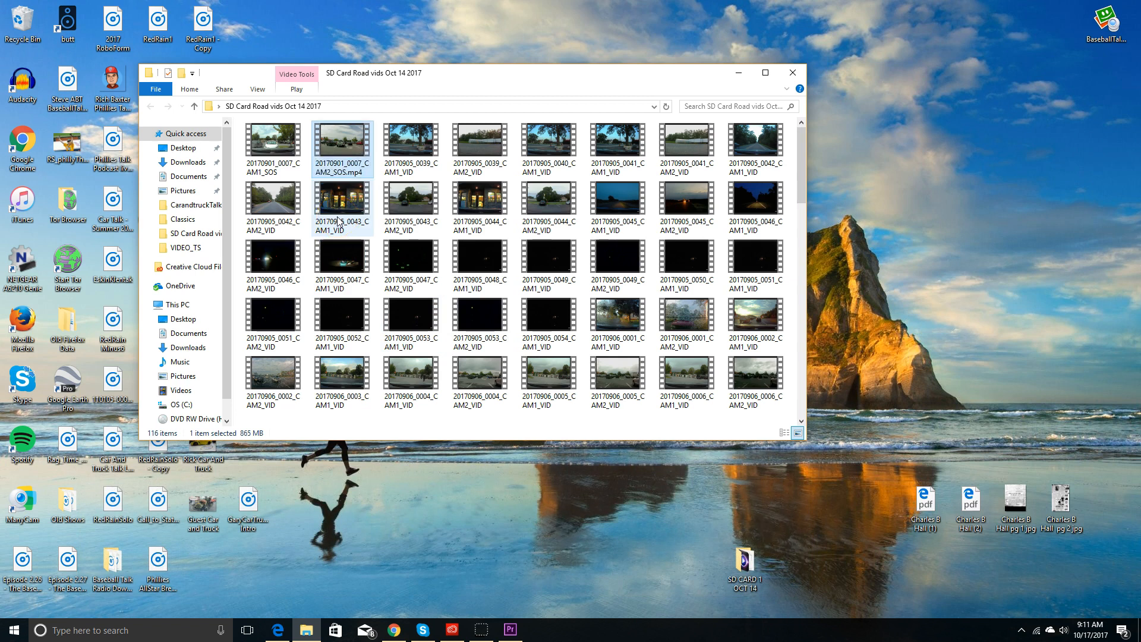
left_click(341, 141)
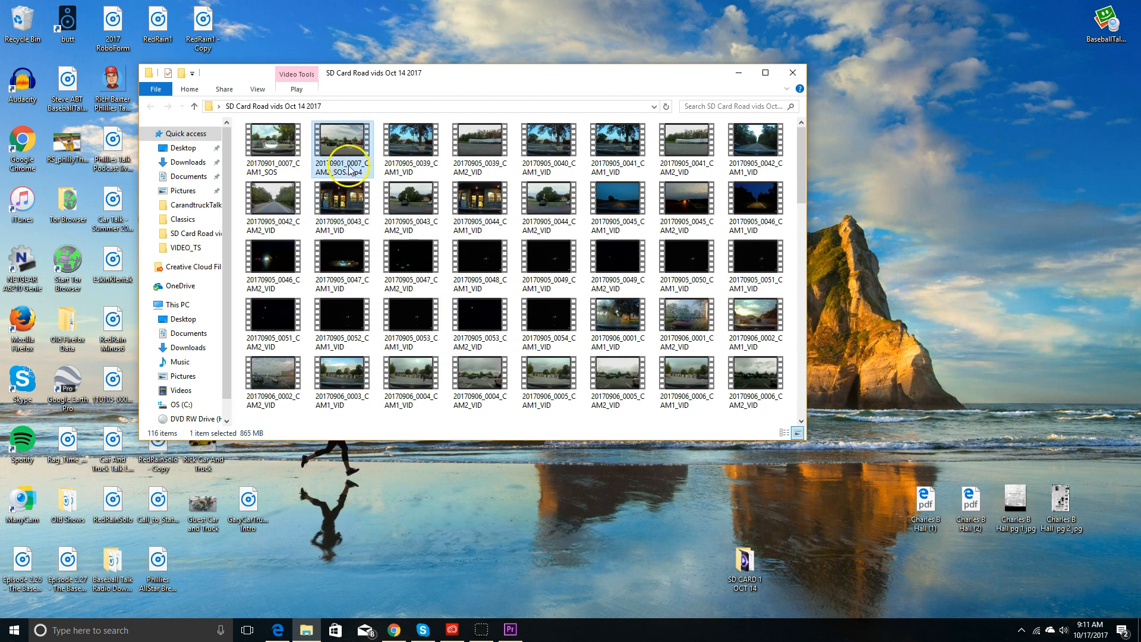
mouse_move(348, 464)
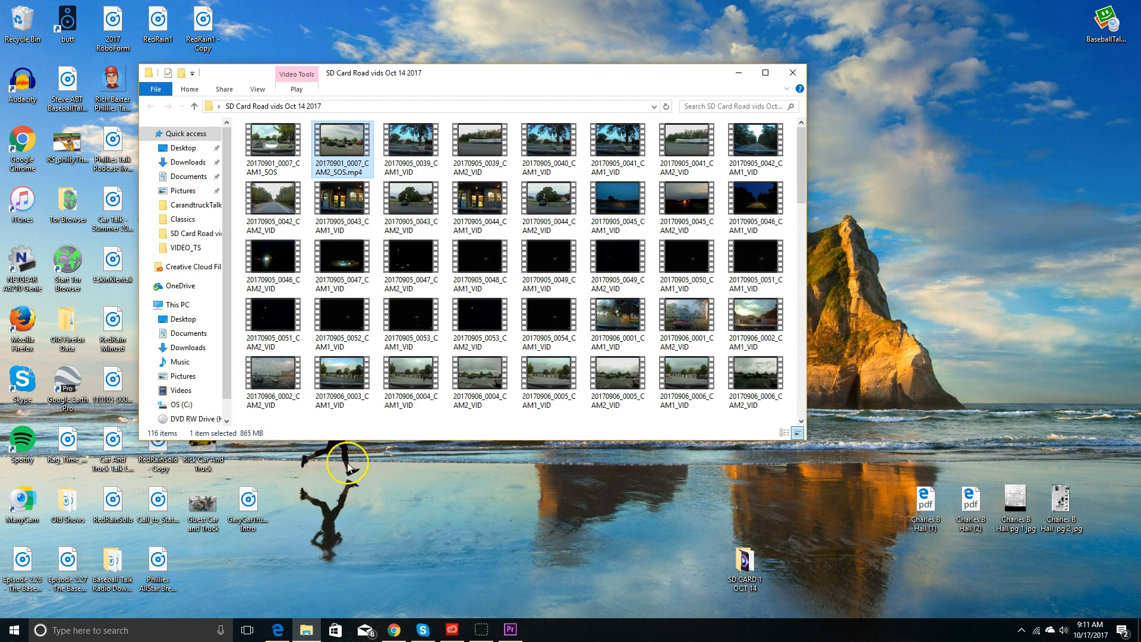
mouse_move(469, 493)
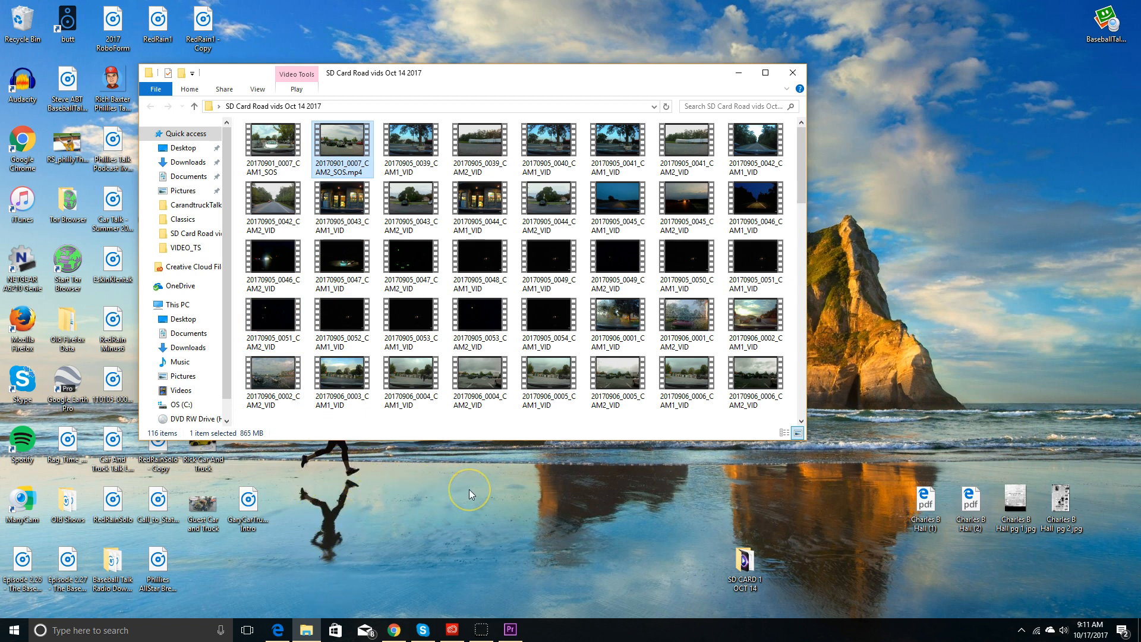
mouse_move(478, 573)
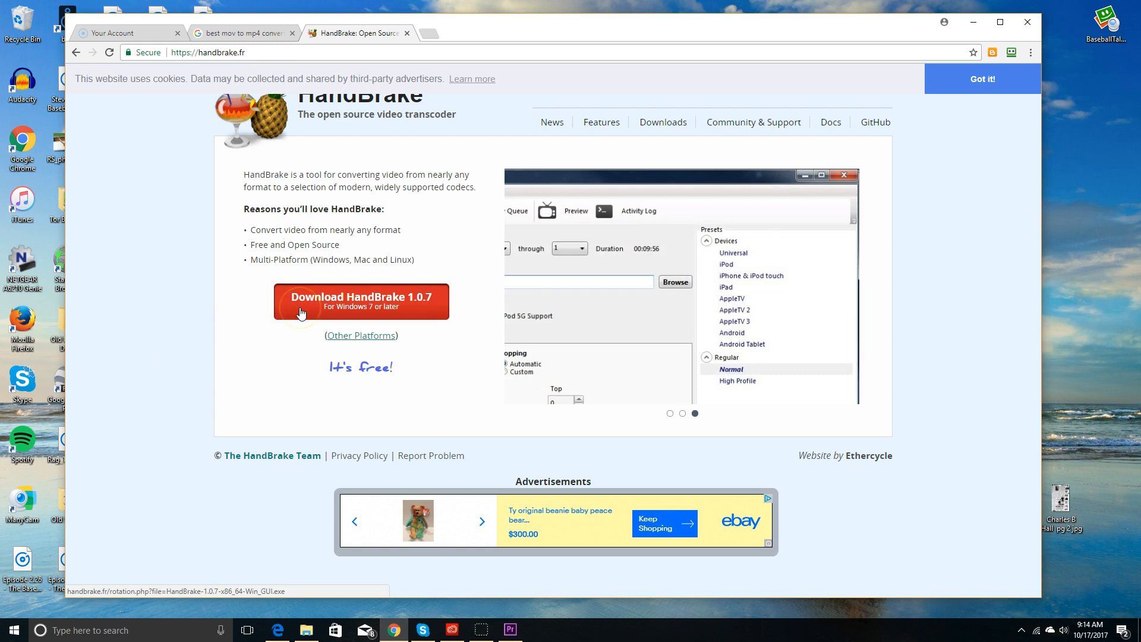
Step: Download HandBrake 1.0.7 for Windows and install it to Program Files, accepting the license
left_click(361, 300)
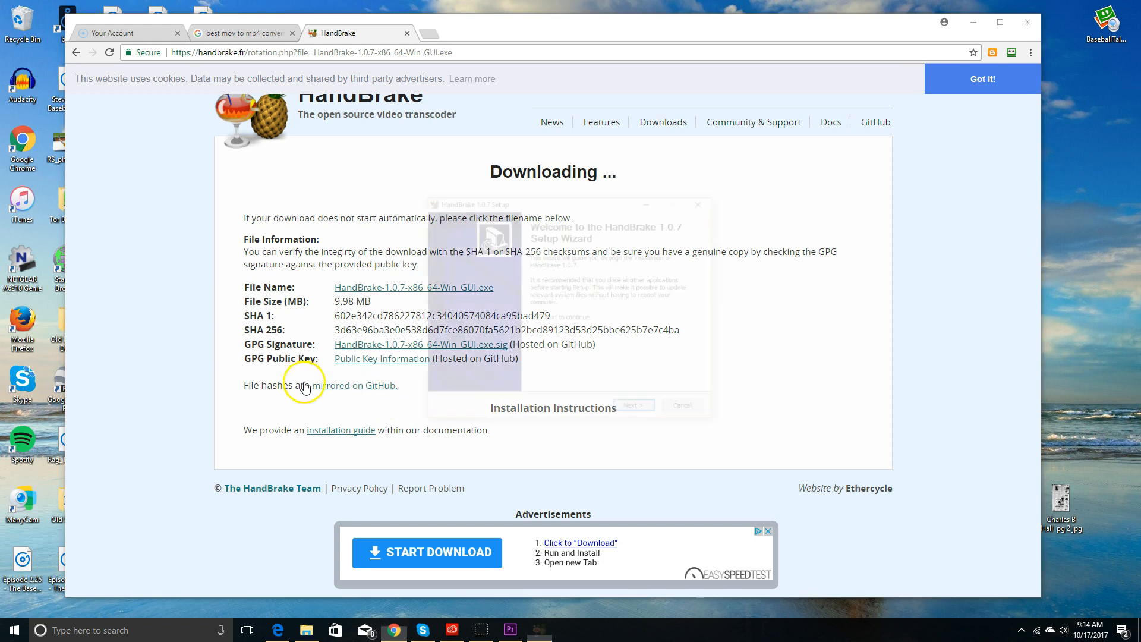
left_click(633, 405)
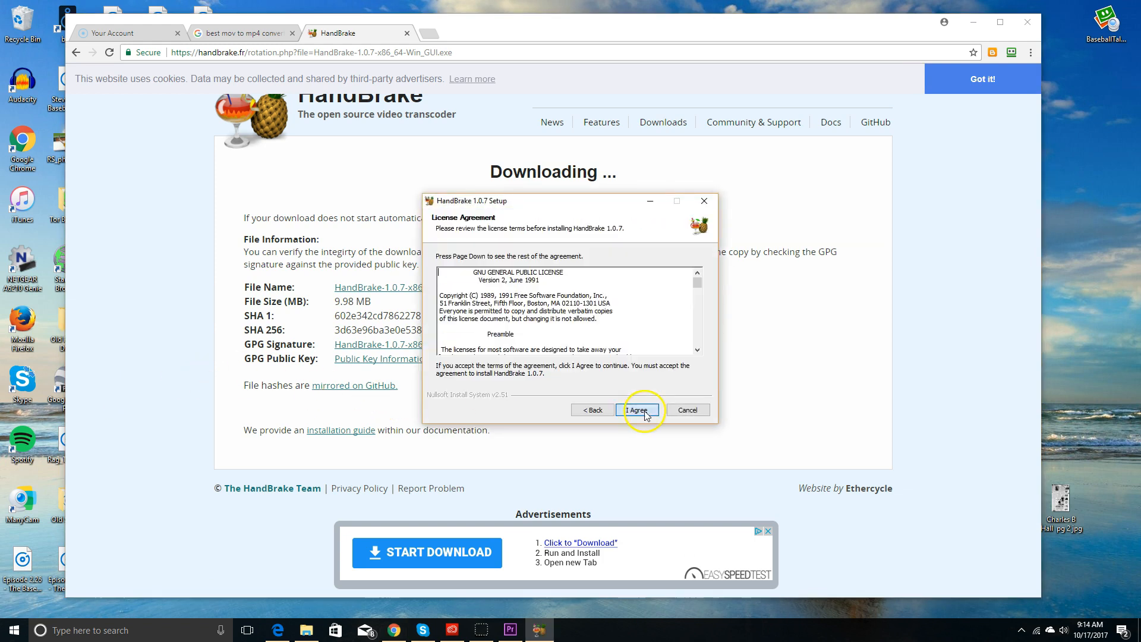
left_click(638, 410)
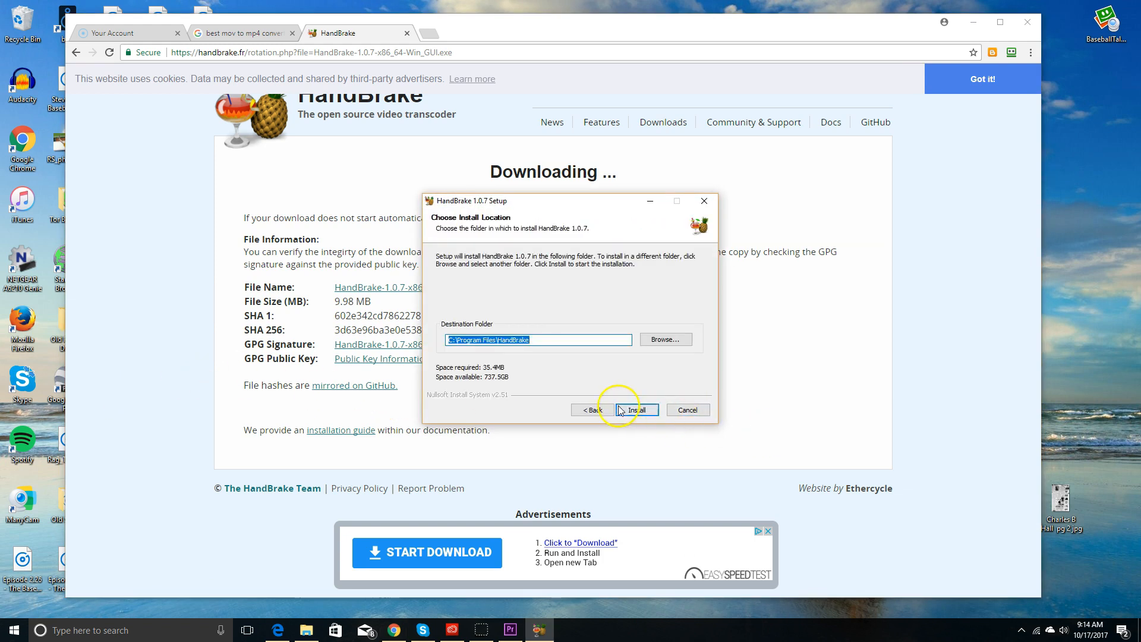
left_click(635, 409)
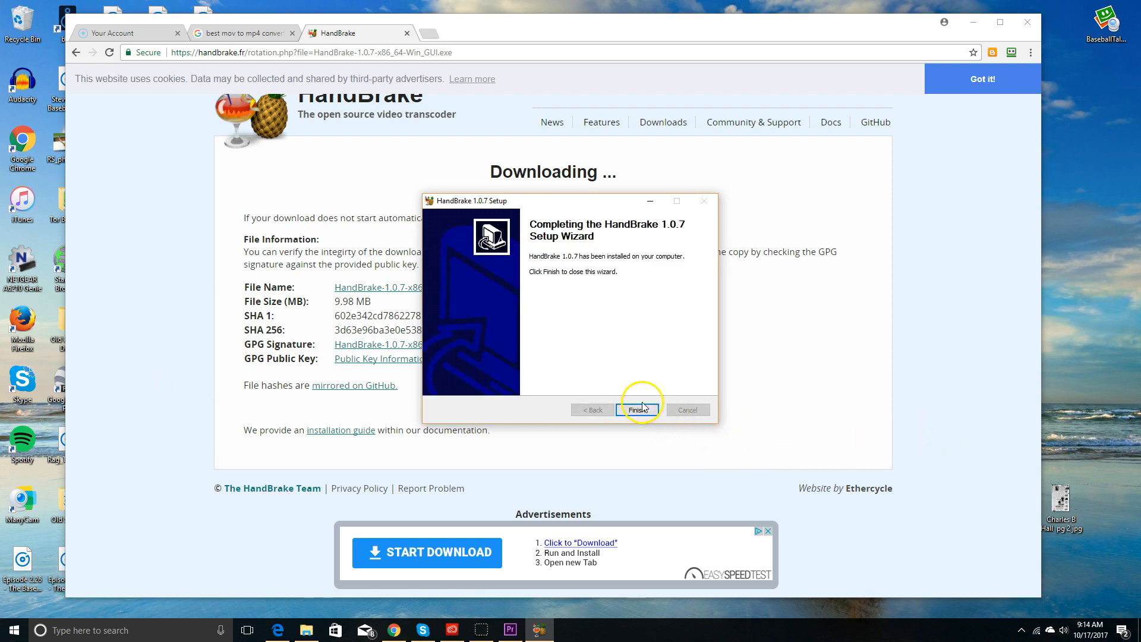
left_click(638, 409)
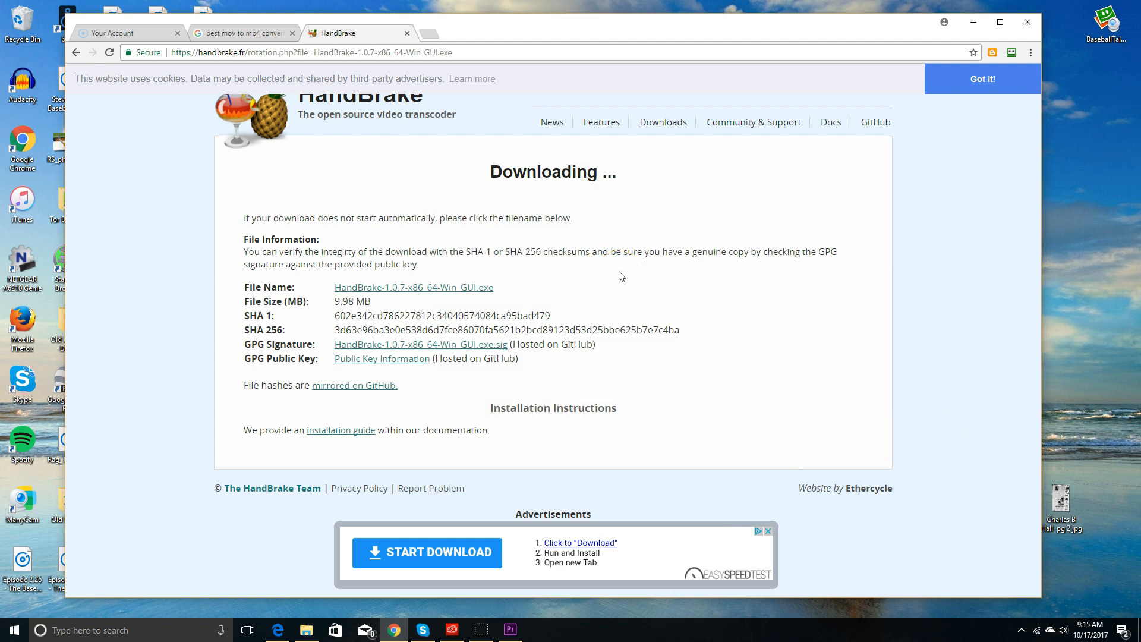
mouse_move(652, 132)
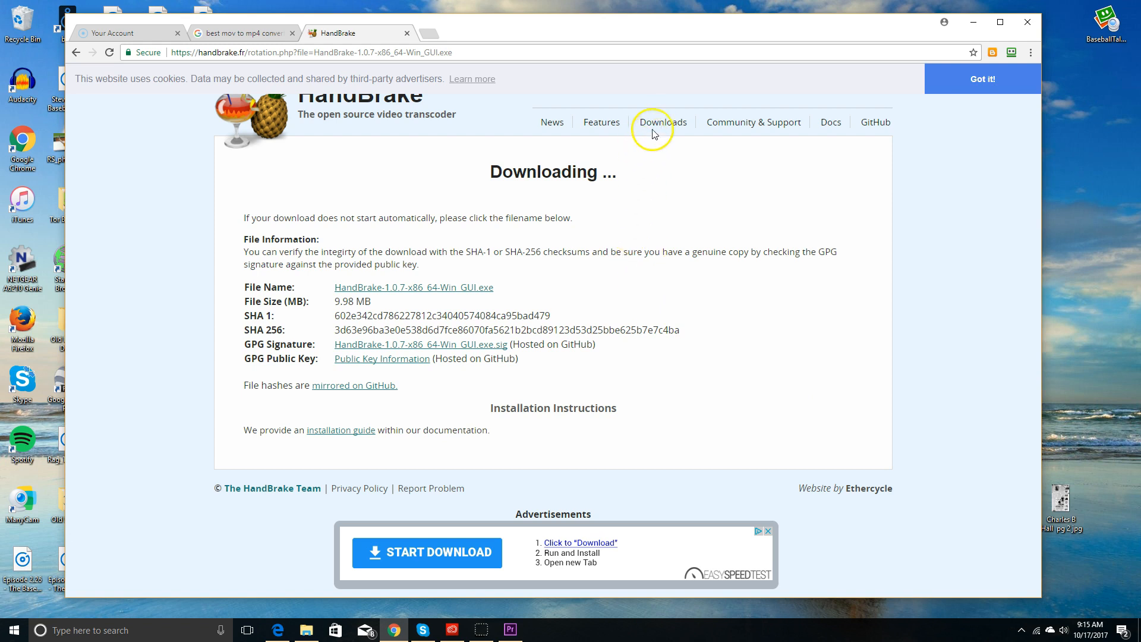
Step: Review HandBrake's Features page down to the supported input sources and output formats
left_click(597, 121)
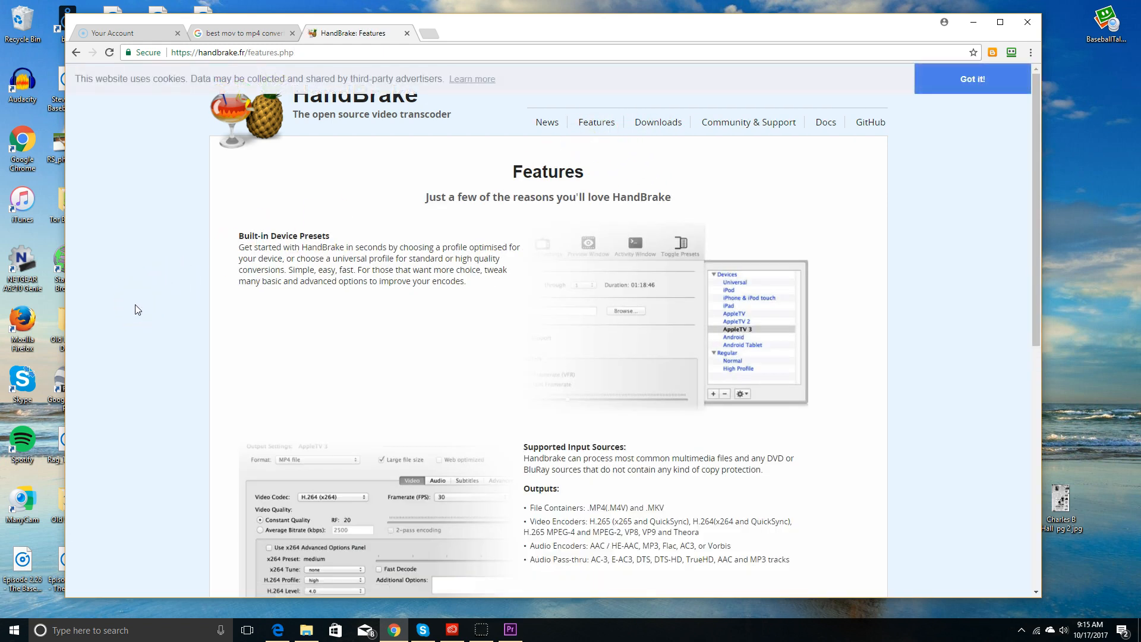
scroll("down", 3)
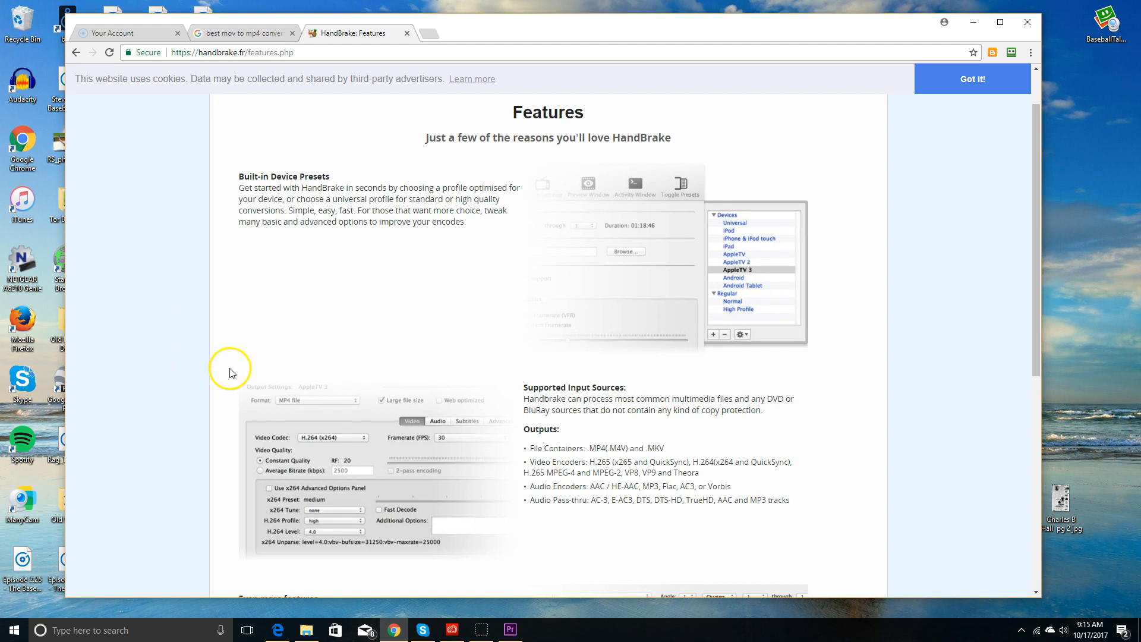
scroll("down", 3)
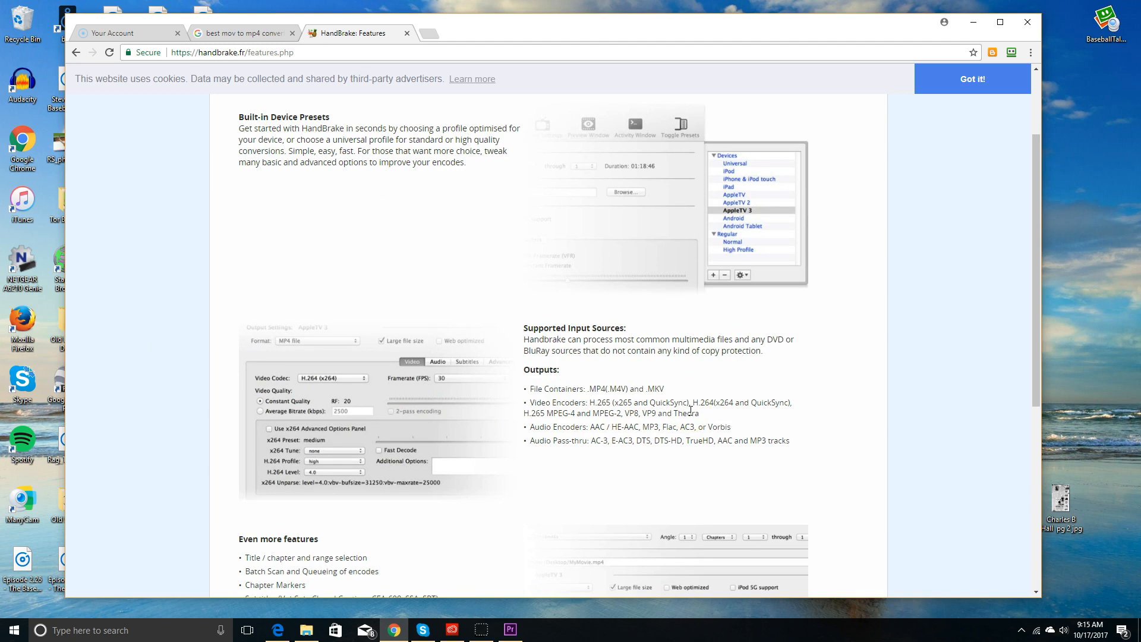
mouse_move(687, 409)
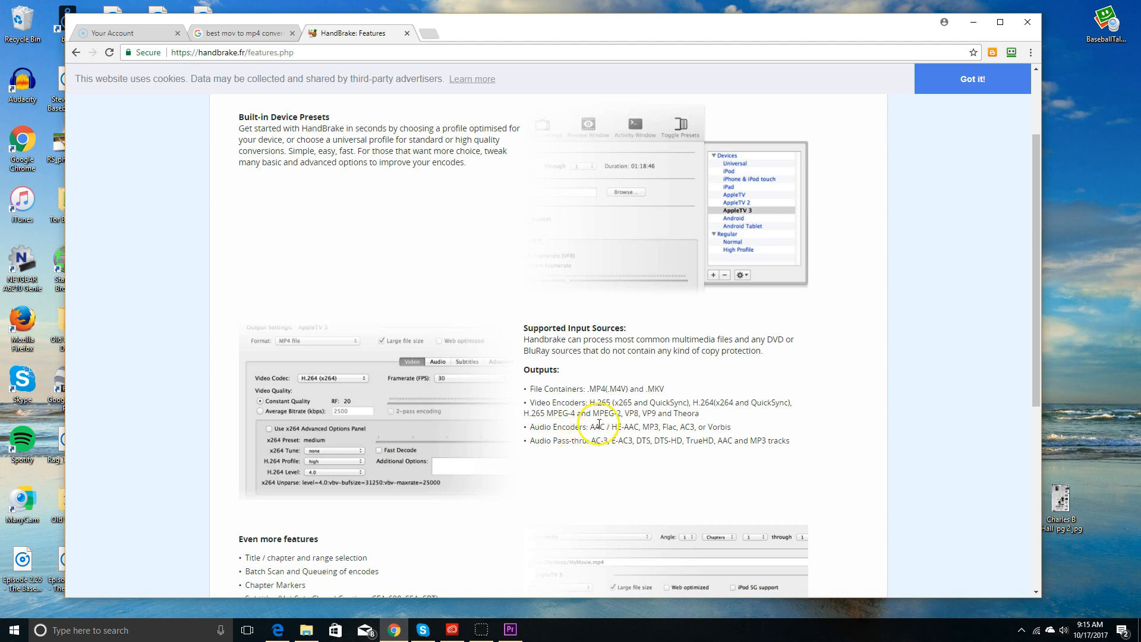
mouse_move(597, 425)
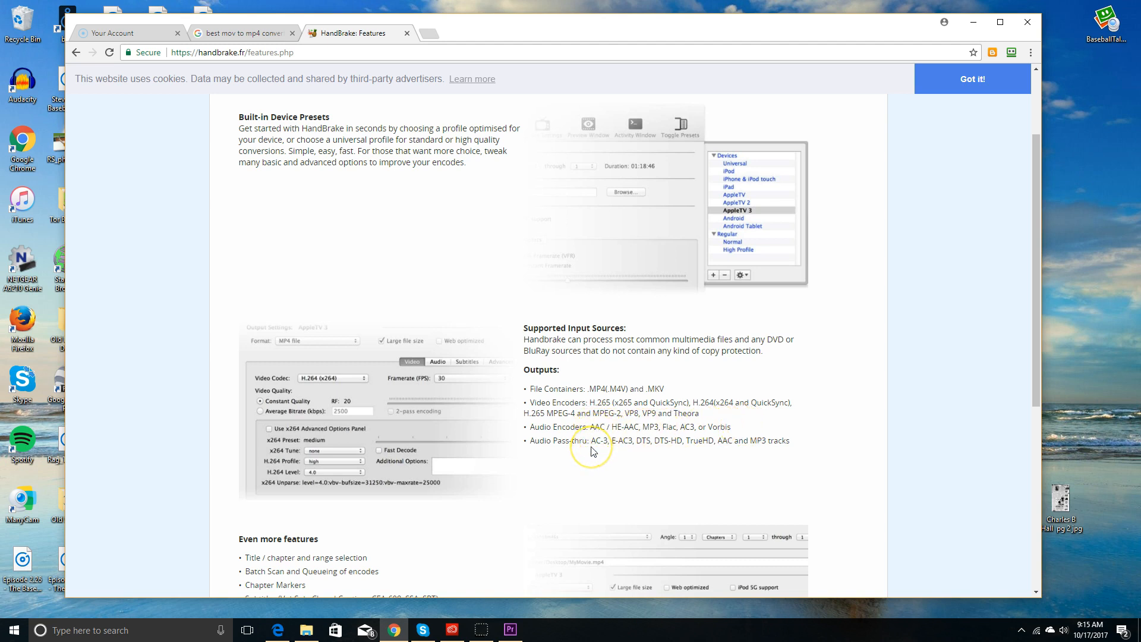
scroll("down", 3)
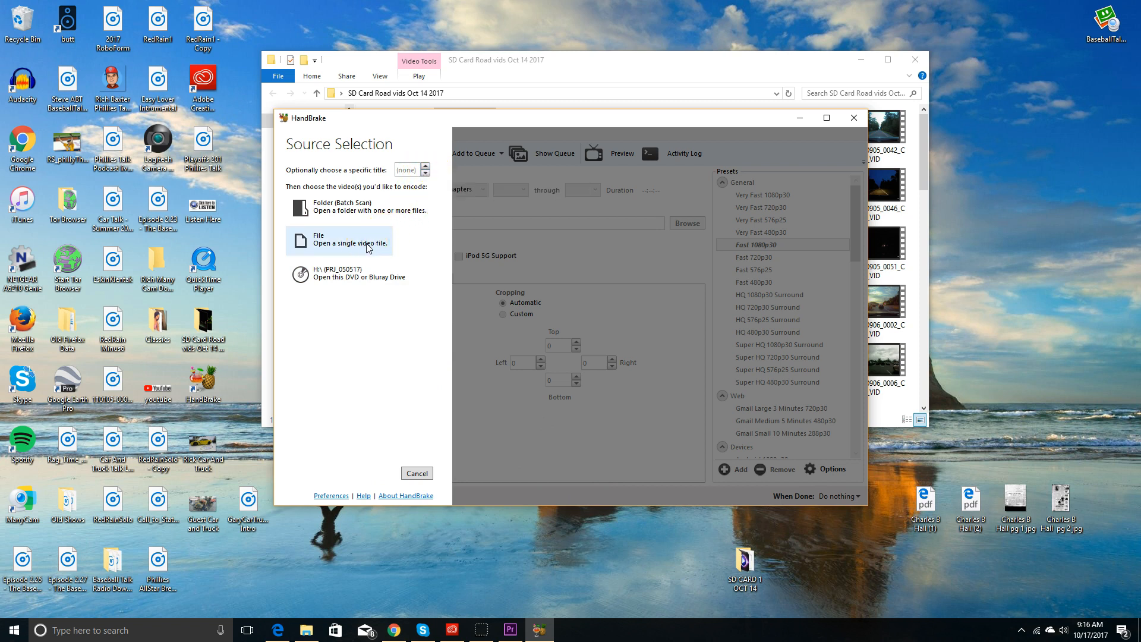
Step: Load 20170901_0007_CAM2_SOS.mp4 from Desktop > SD Card Road vids Oct 14 2017 as the HandBrake source
left_click(338, 240)
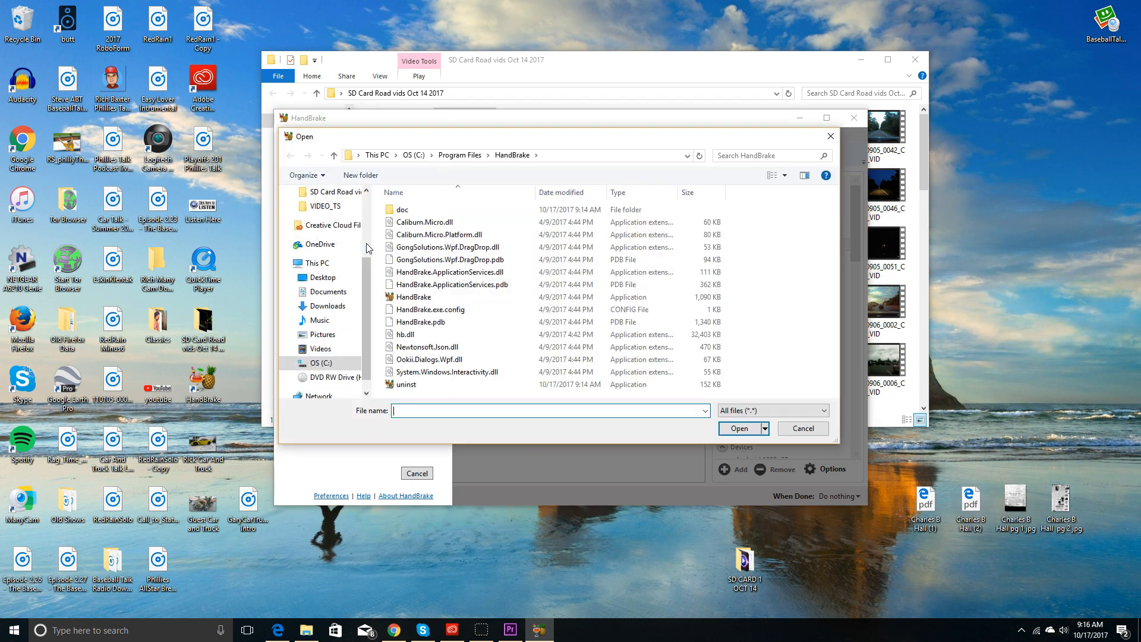
left_click(328, 293)
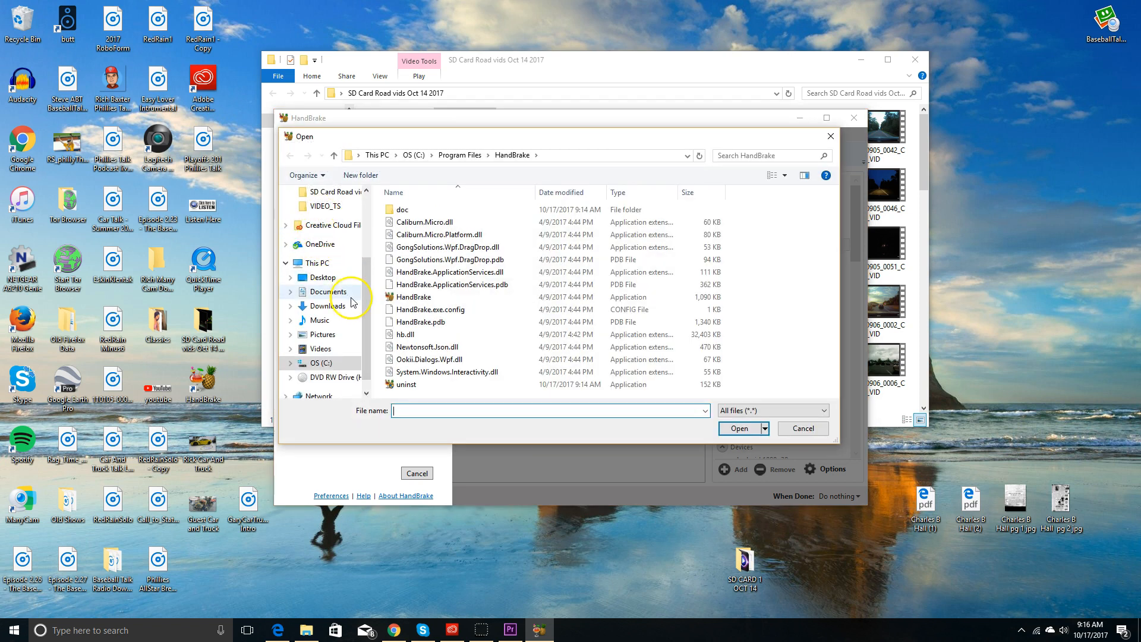
left_click(323, 277)
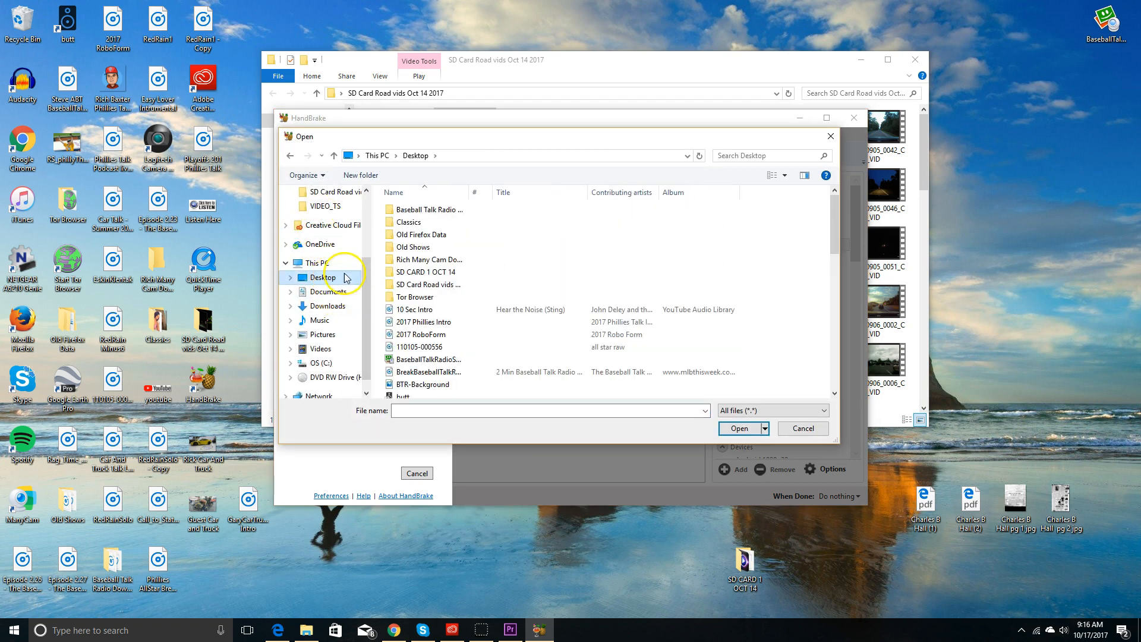
left_click(425, 284)
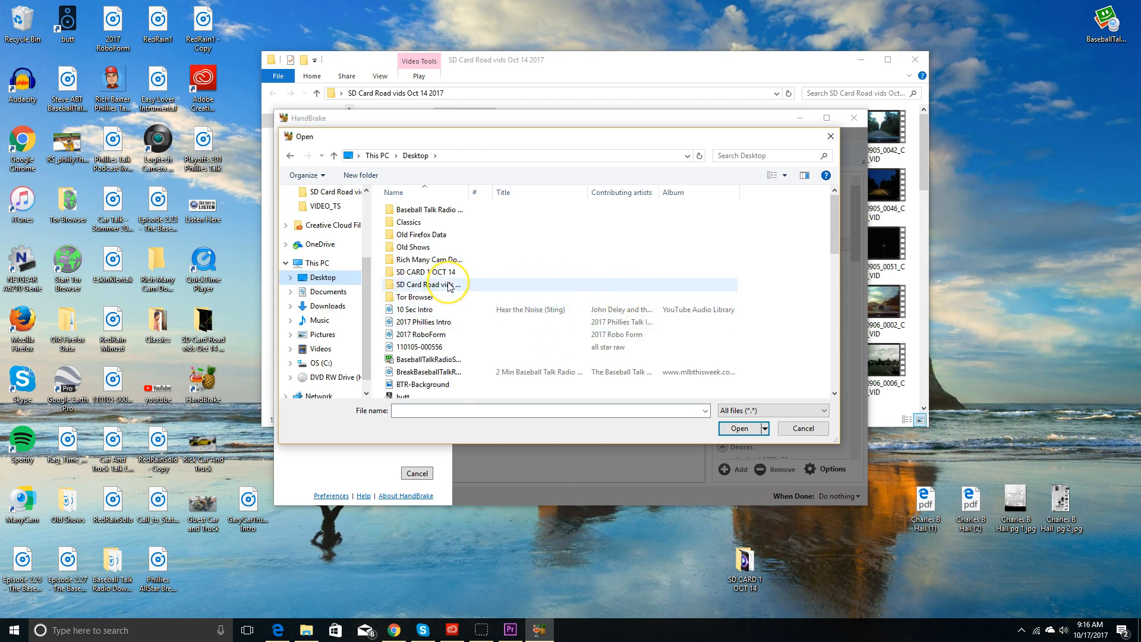
double_click(422, 284)
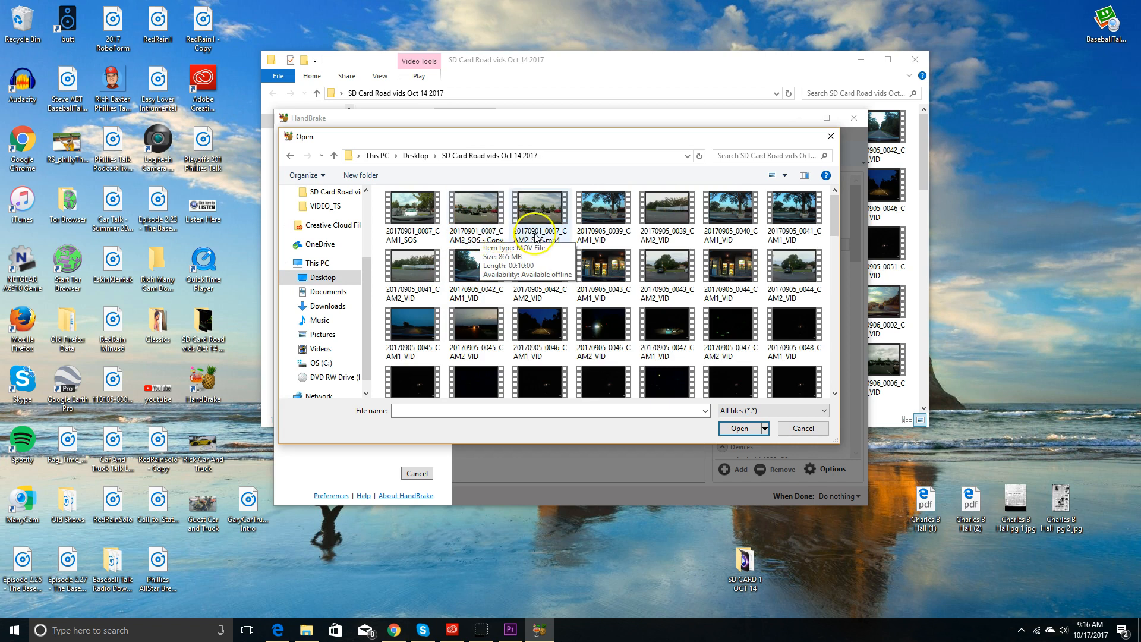
left_click(538, 207)
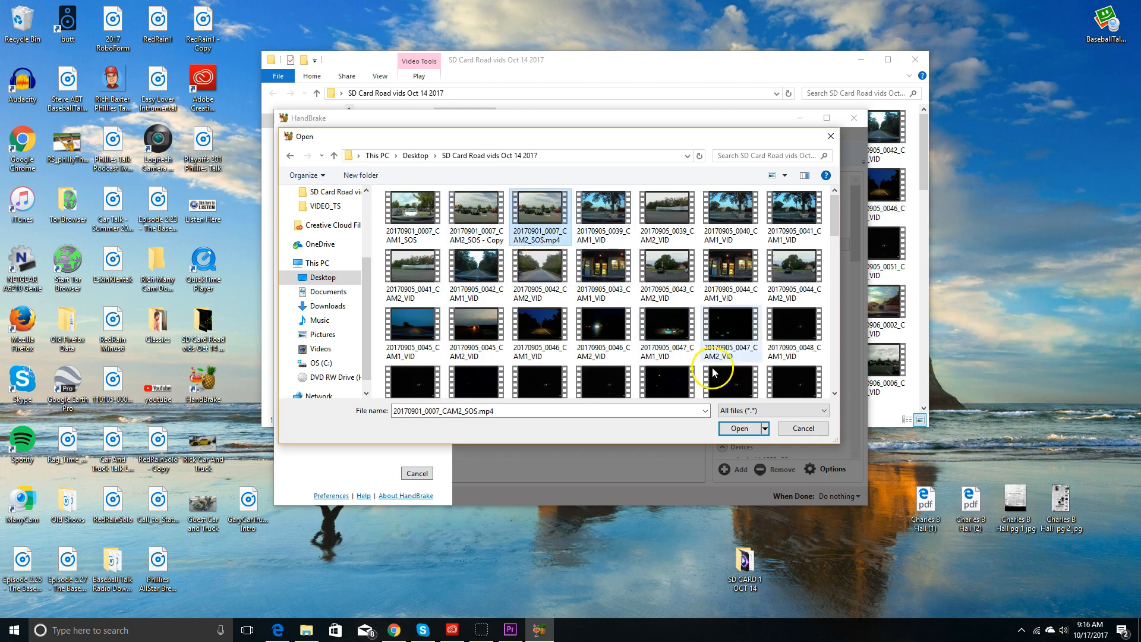
left_click(738, 428)
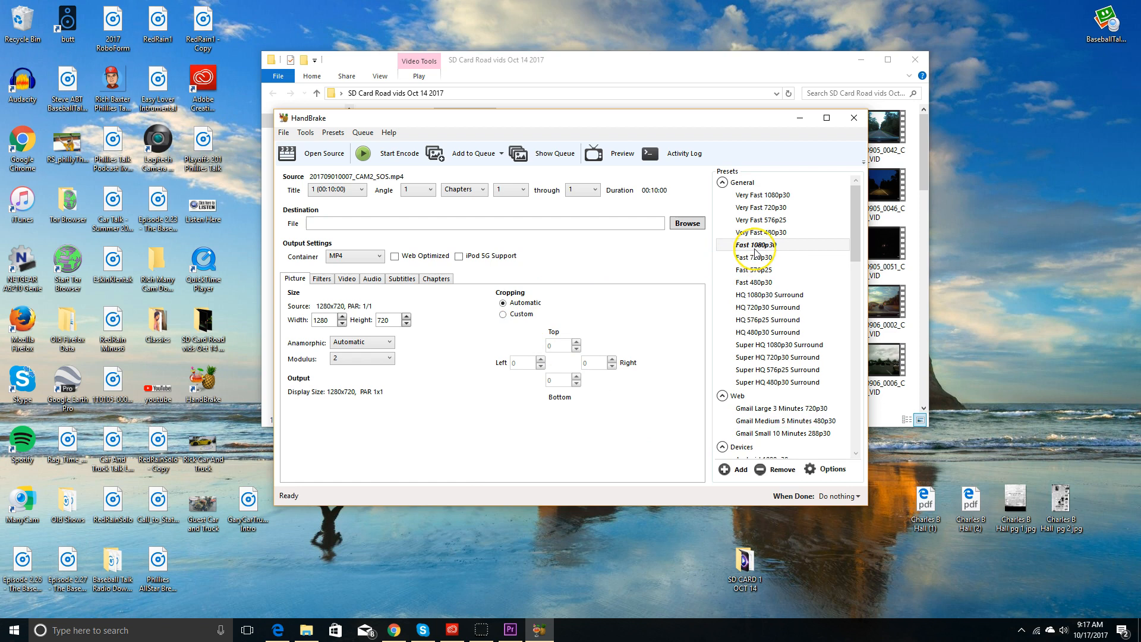
mouse_move(756, 244)
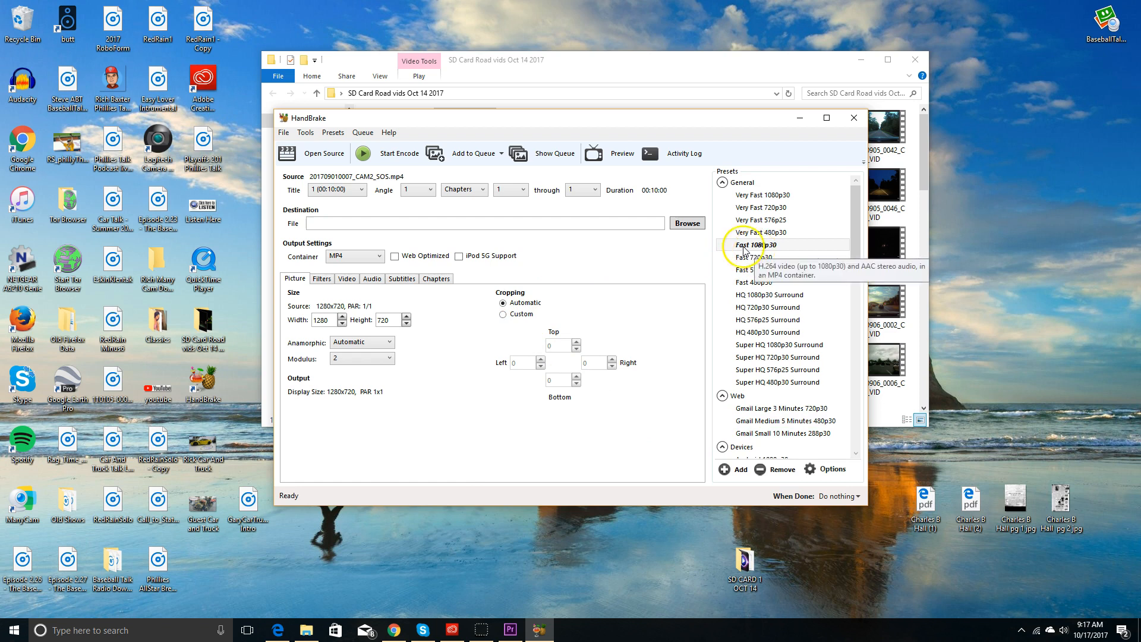
mouse_move(669, 254)
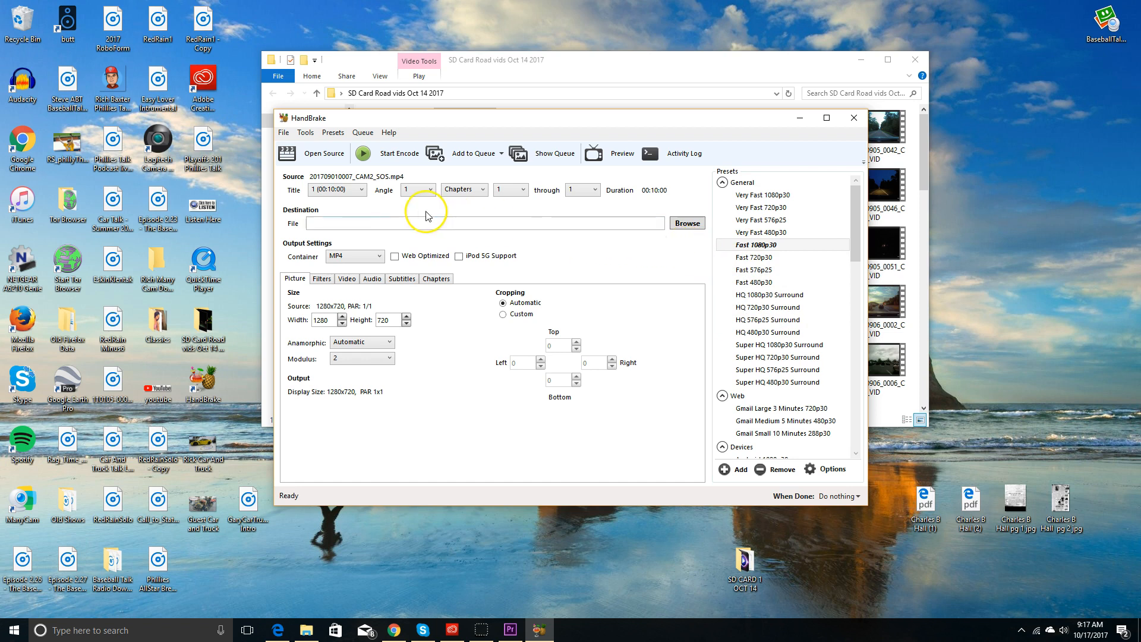
mouse_move(378, 259)
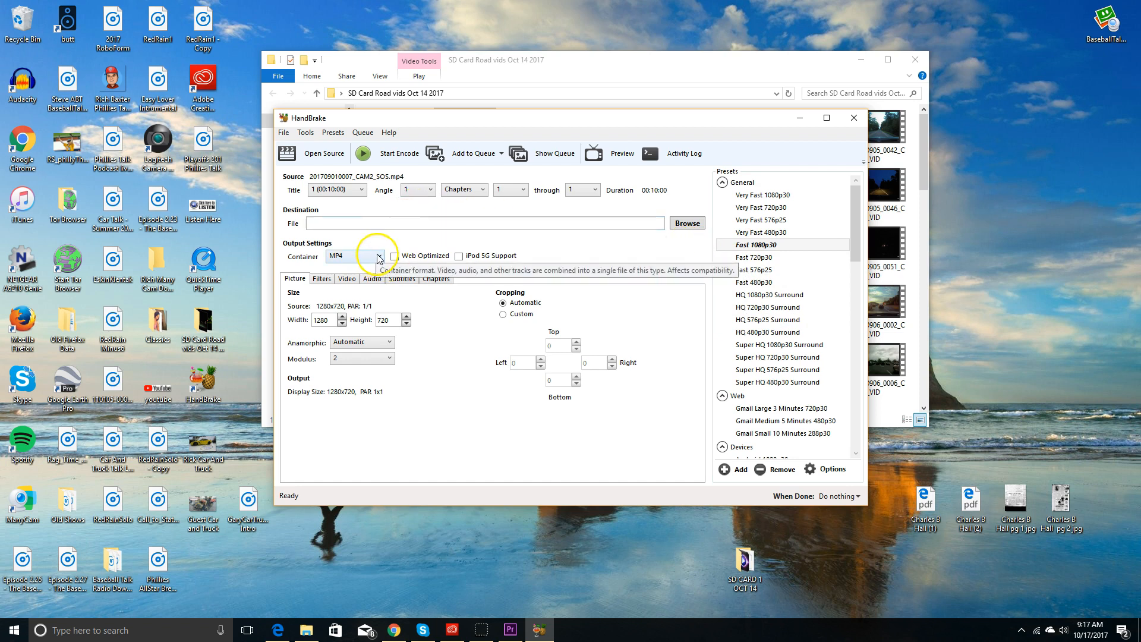
left_click(378, 256)
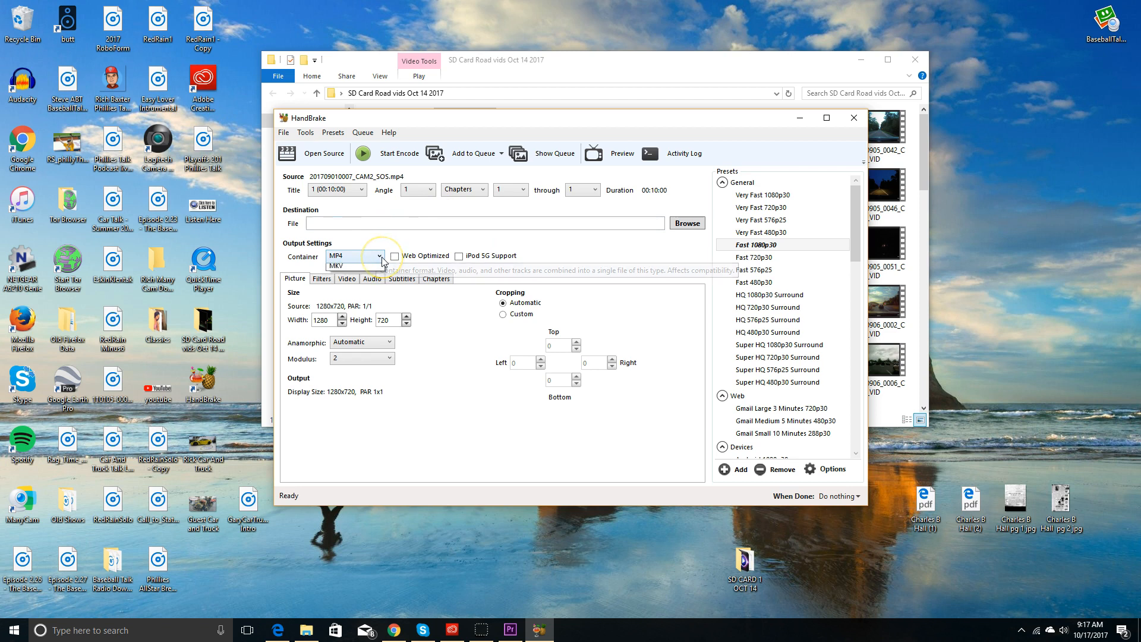
left_click(355, 256)
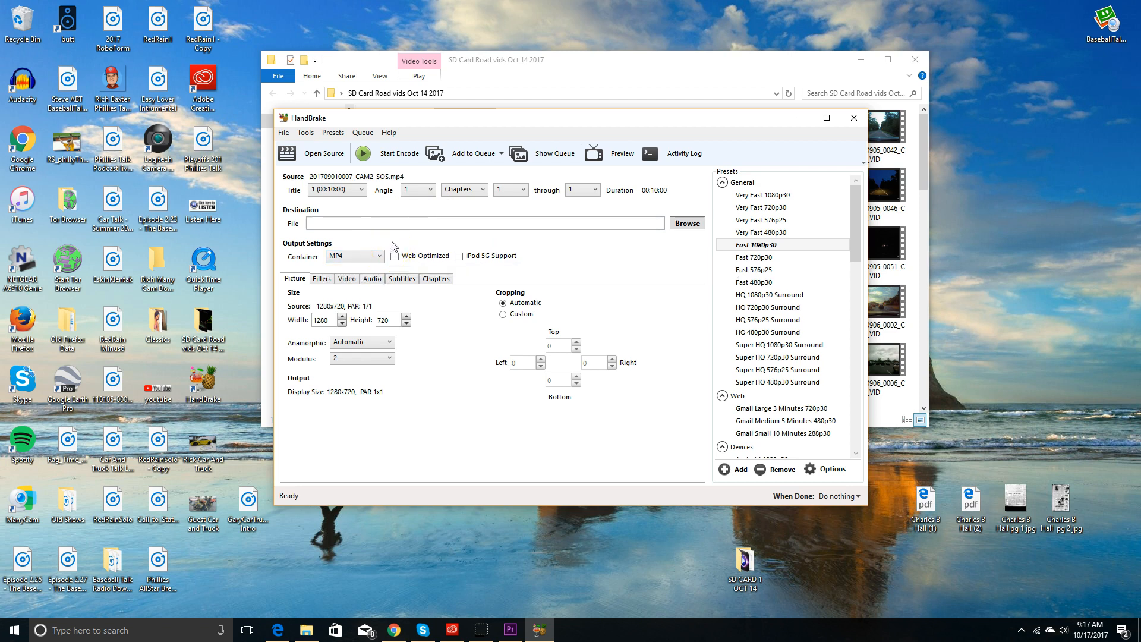
mouse_move(333, 189)
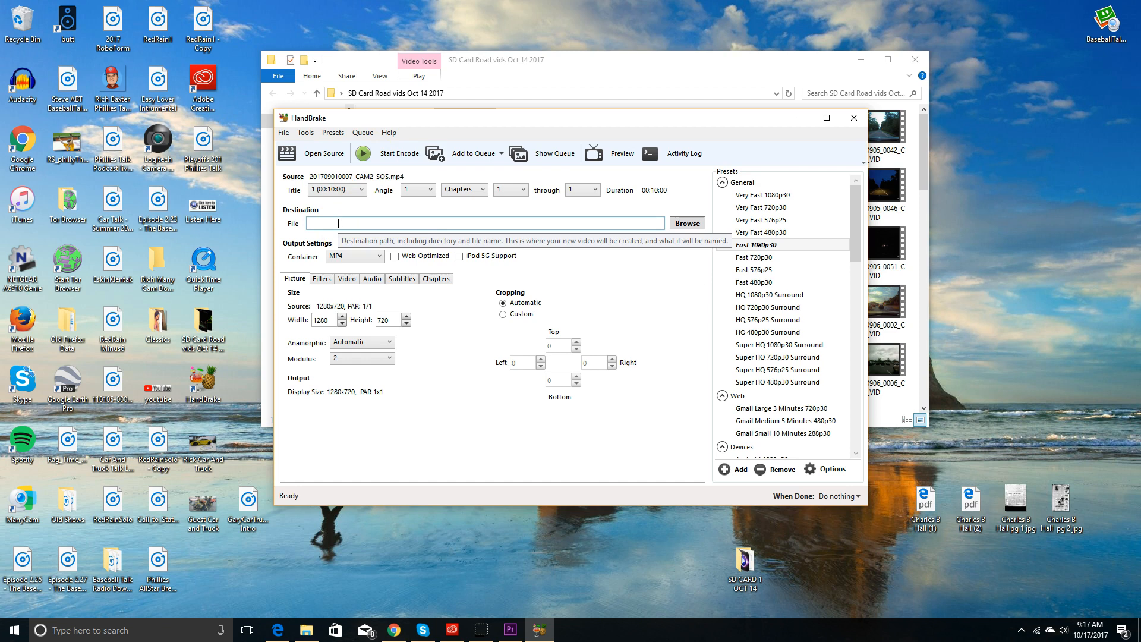
mouse_move(683, 222)
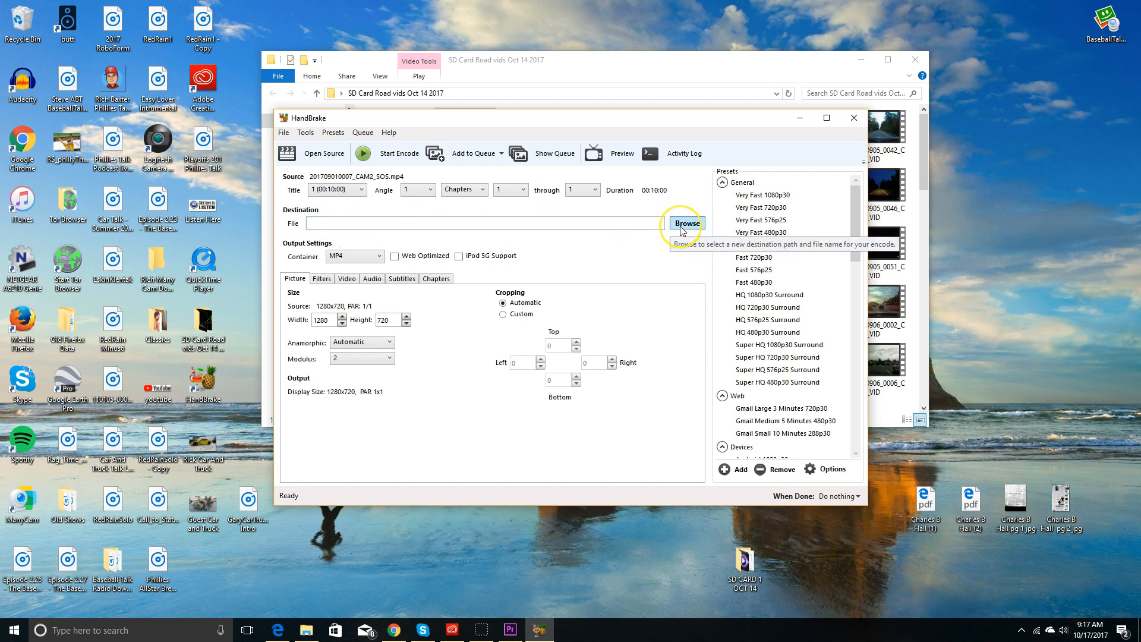
Step: Save the destination as Video MP4 Handbrake on the Desktop via Browse
left_click(685, 224)
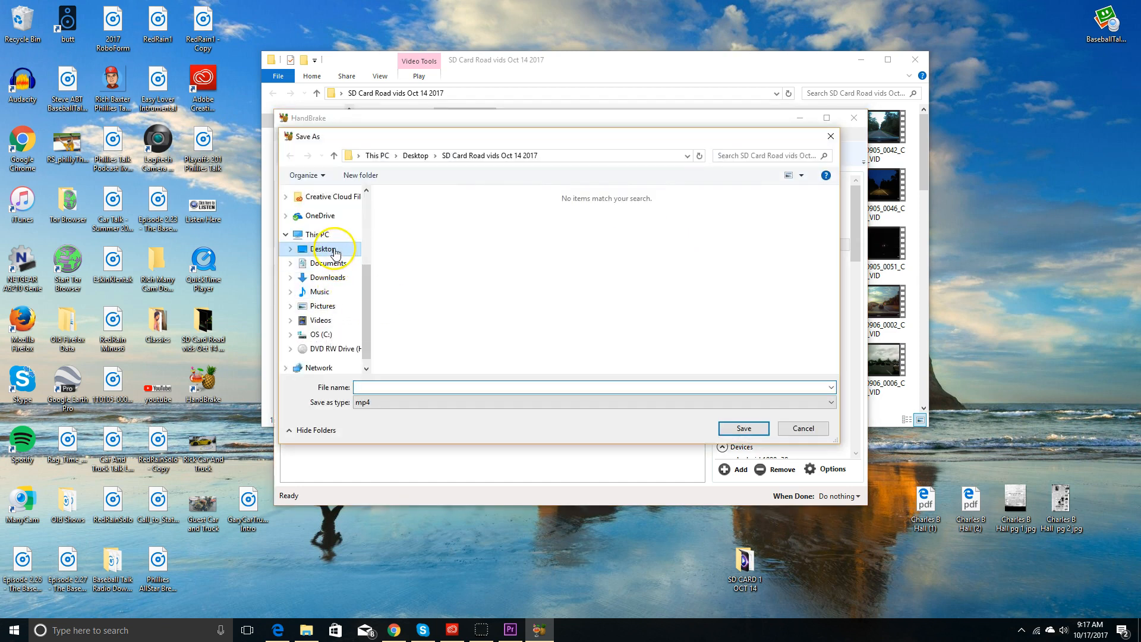
left_click(323, 248)
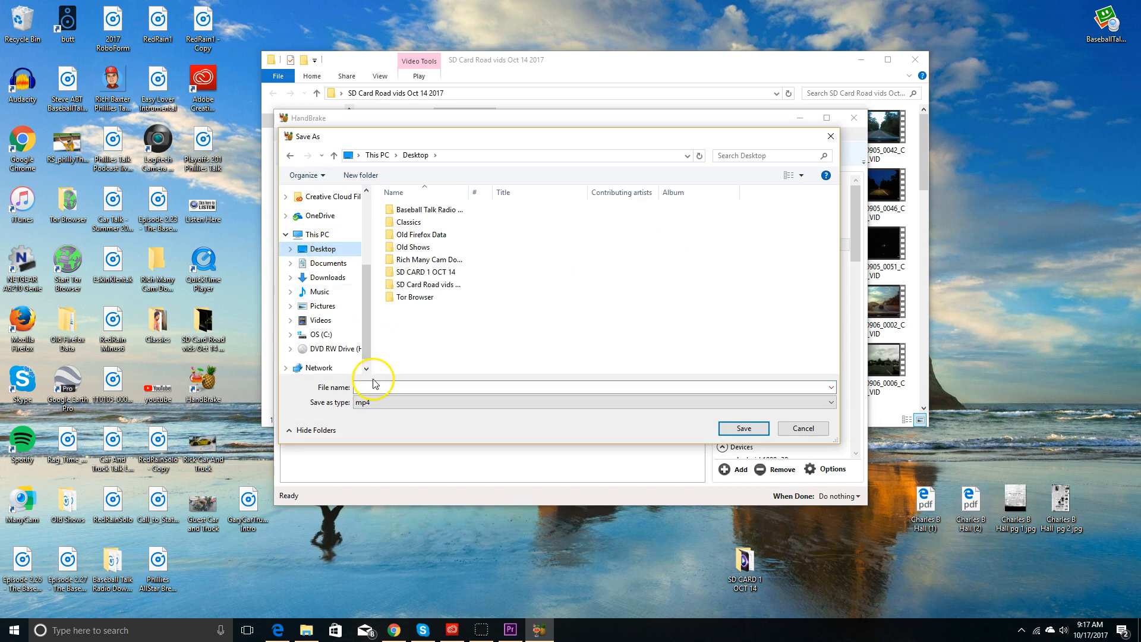
mouse_move(365, 384)
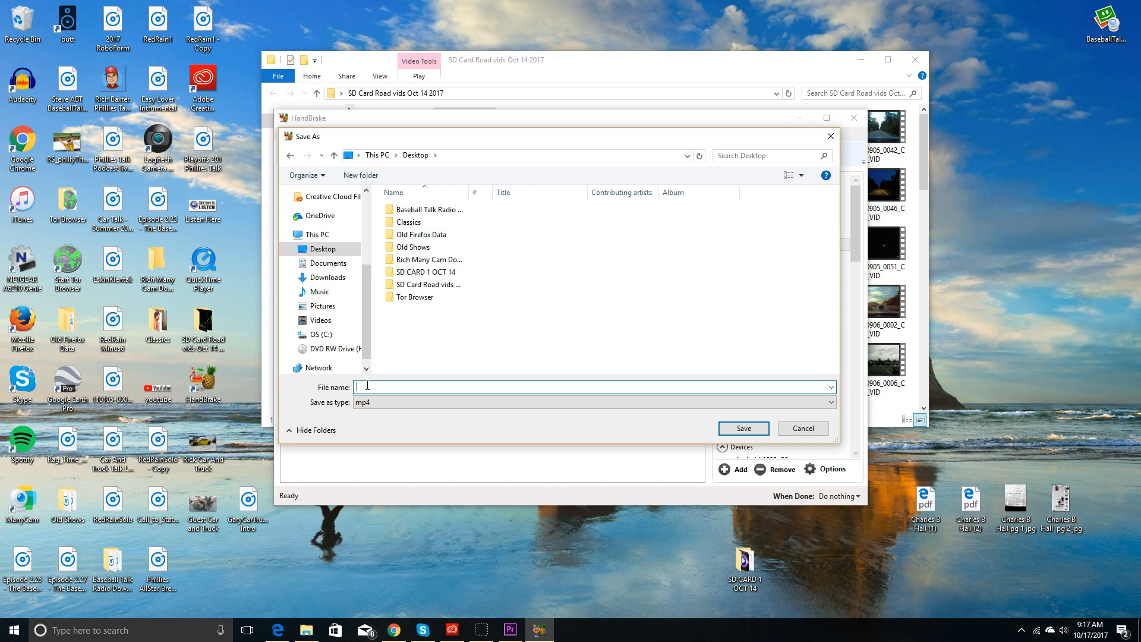
type("M")
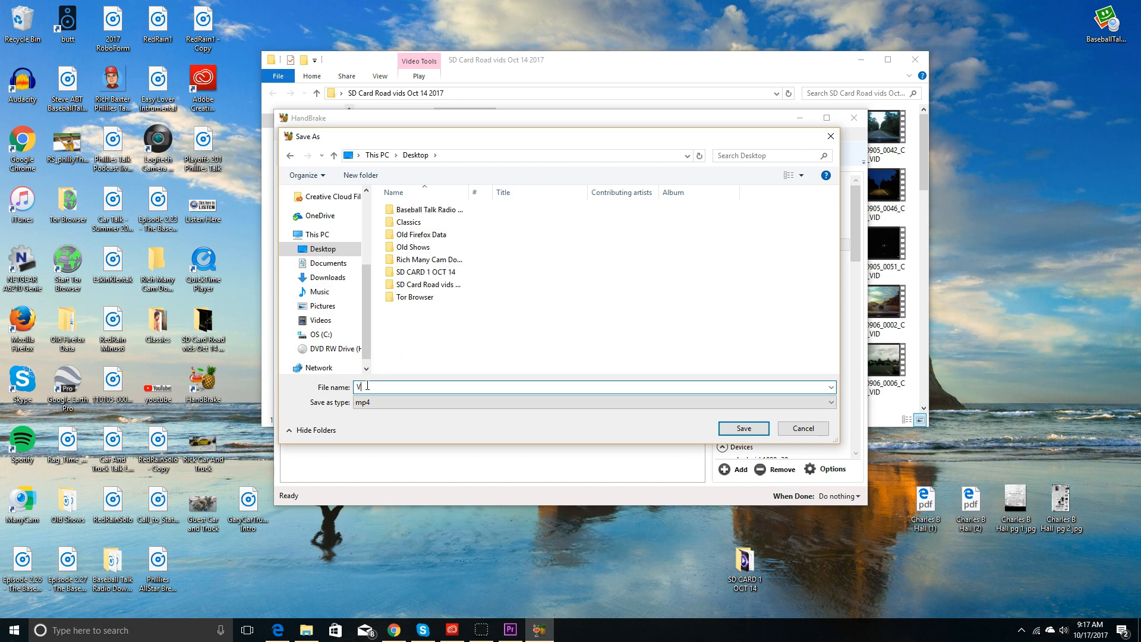
type("ideo M")
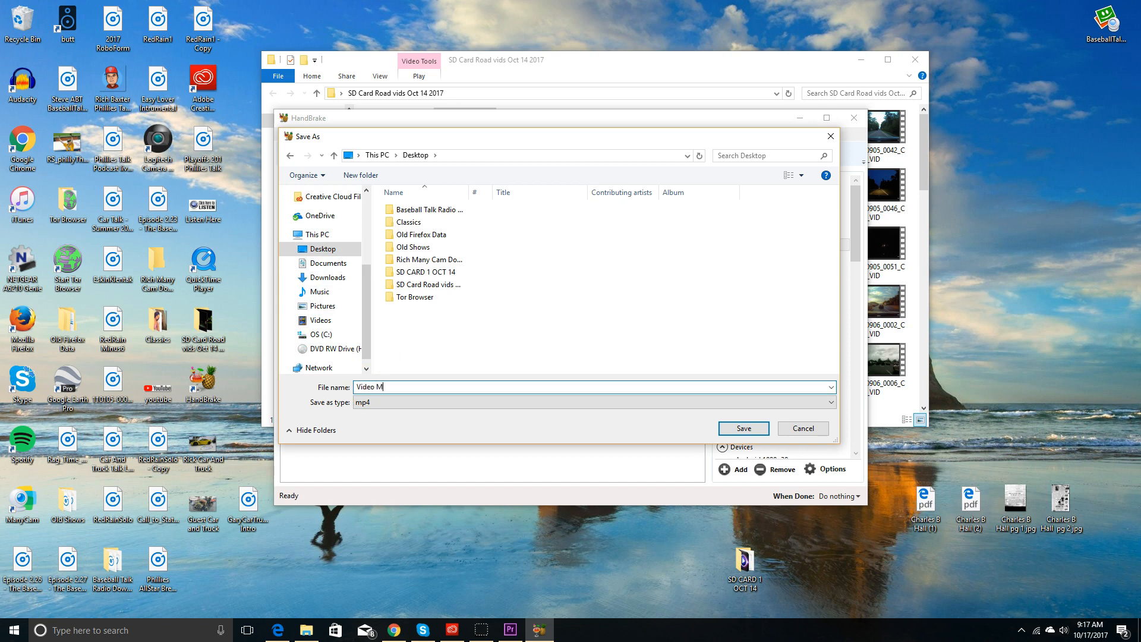
type("P4")
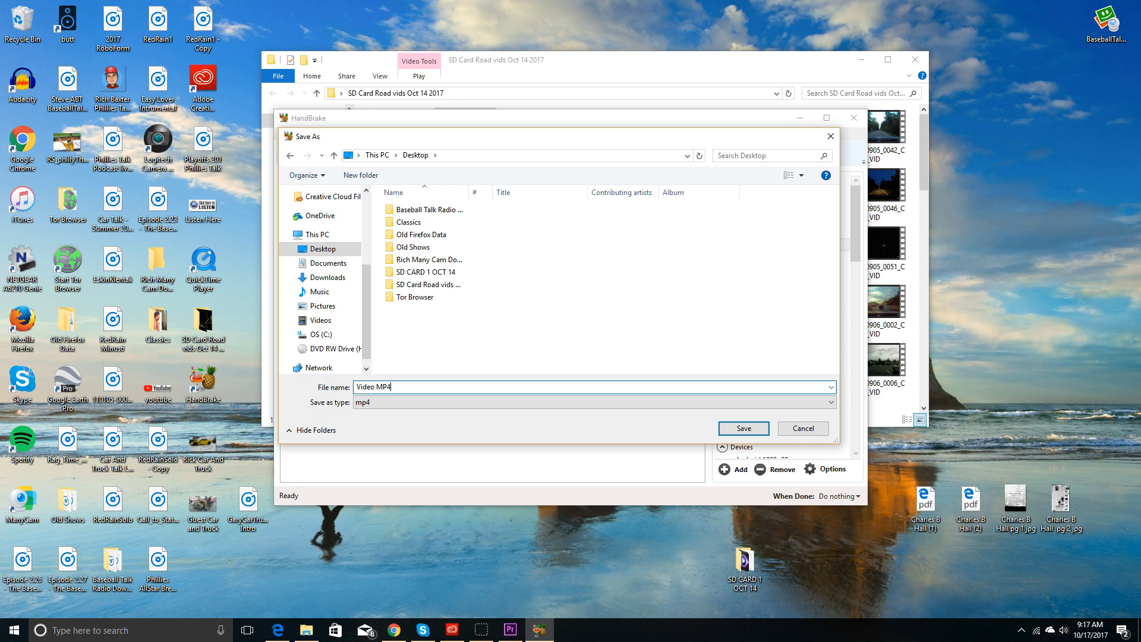
type("Handbrake")
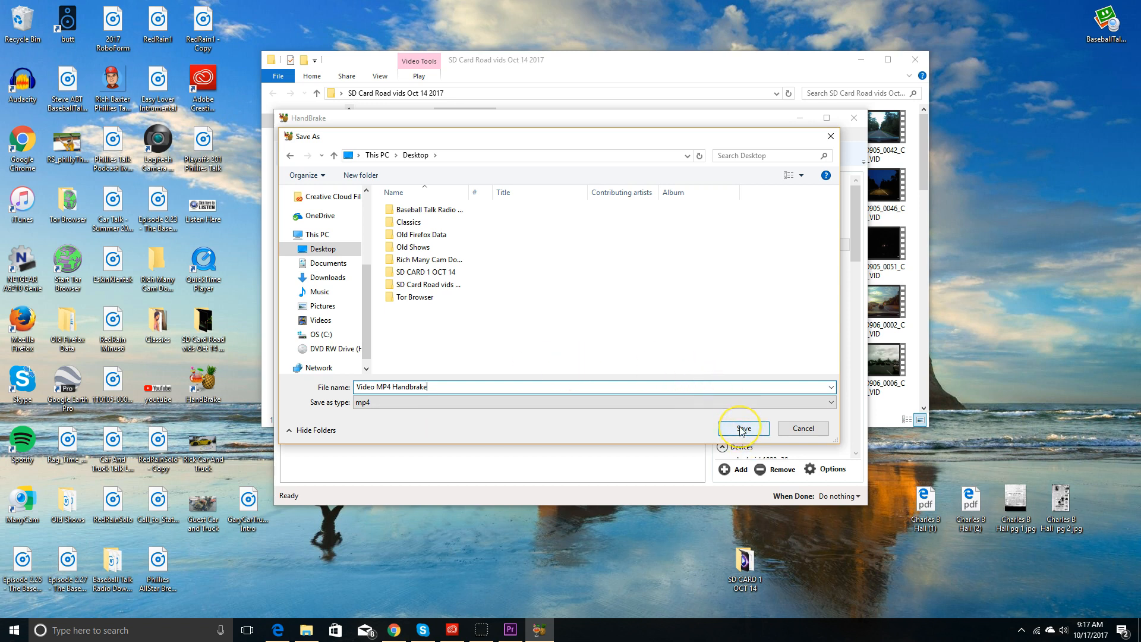
left_click(741, 428)
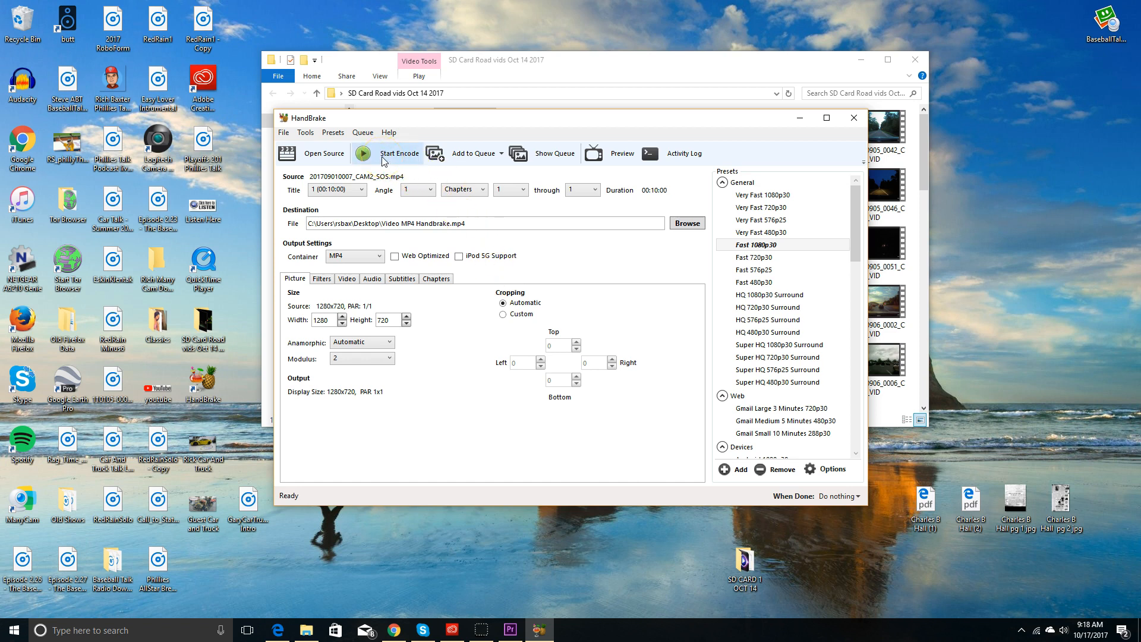
Step: Start encoding the clip to Video MP4 Handbrake.mp4
left_click(400, 153)
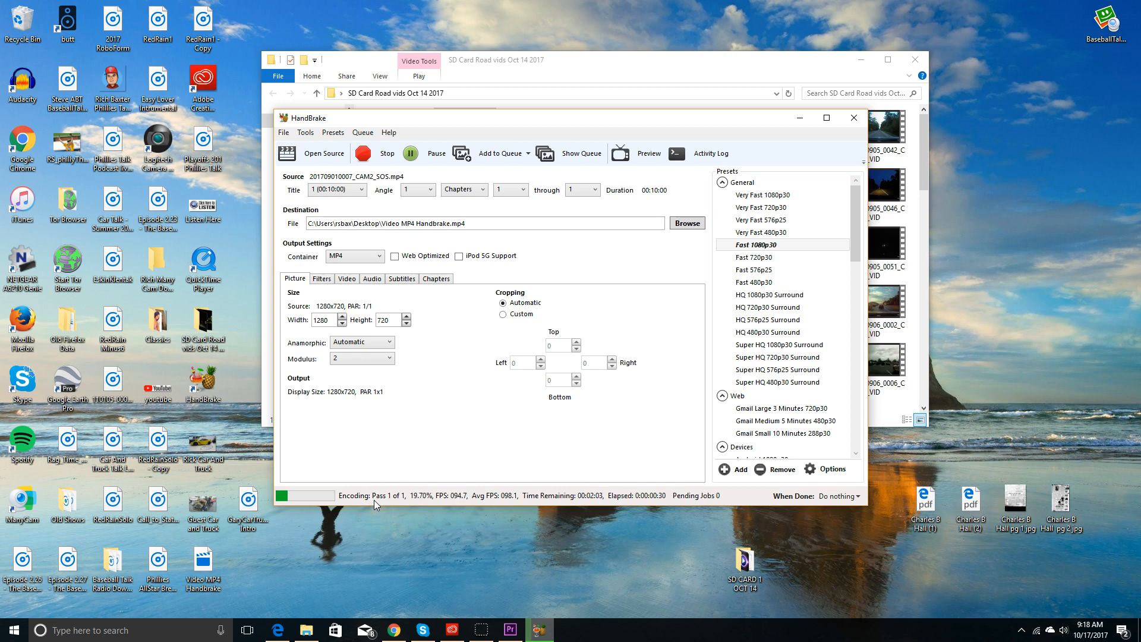
mouse_move(359, 537)
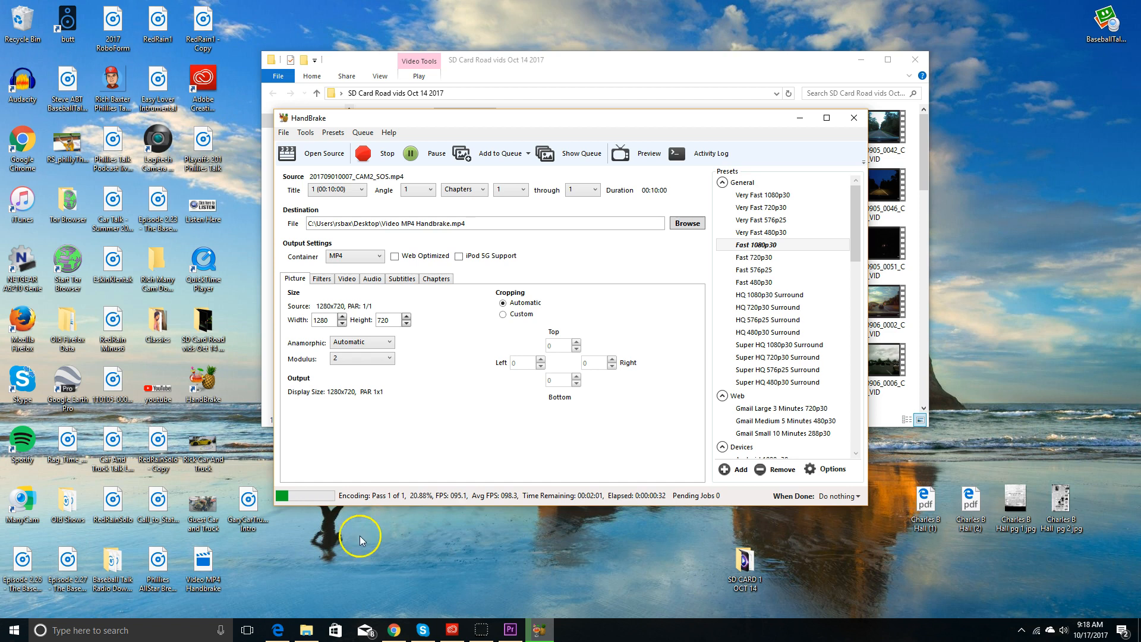
mouse_move(18, 600)
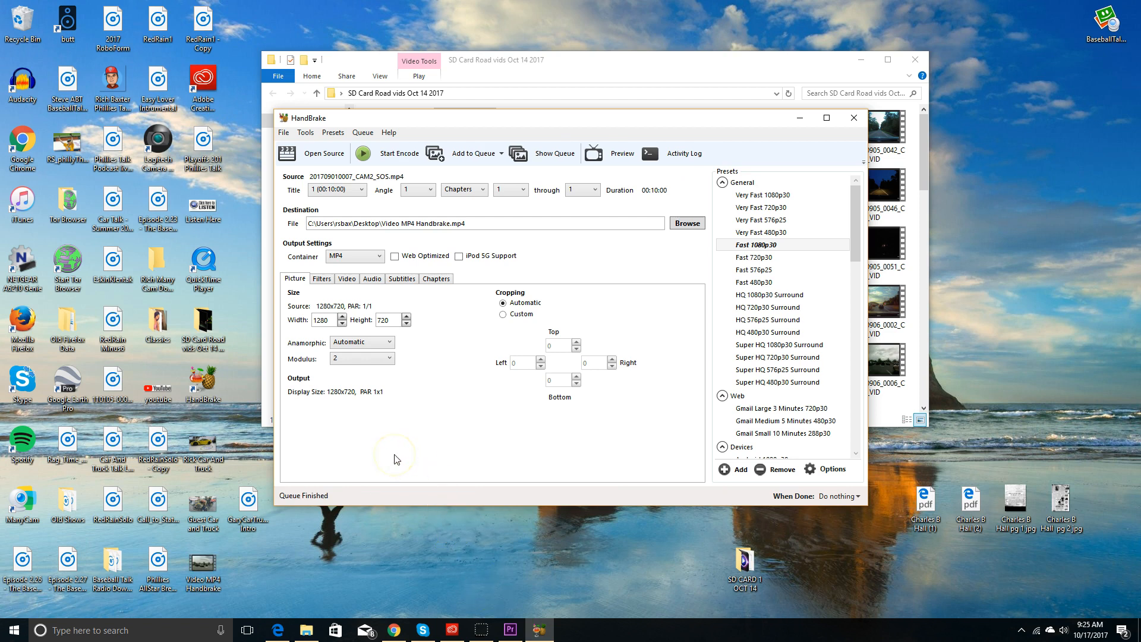
mouse_move(375, 488)
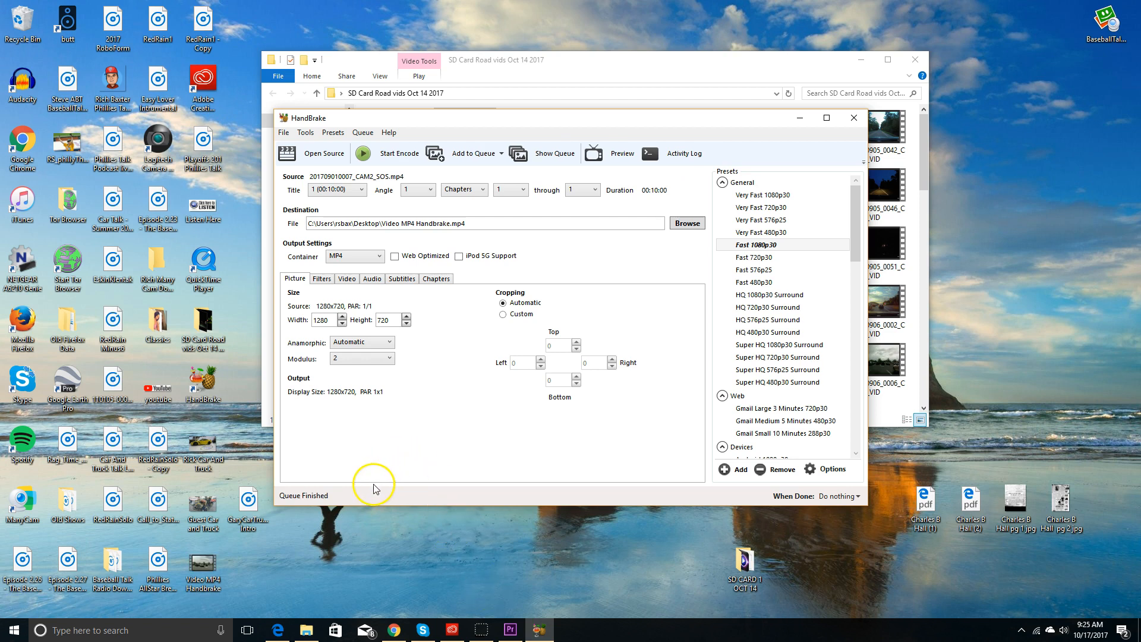
mouse_move(410, 216)
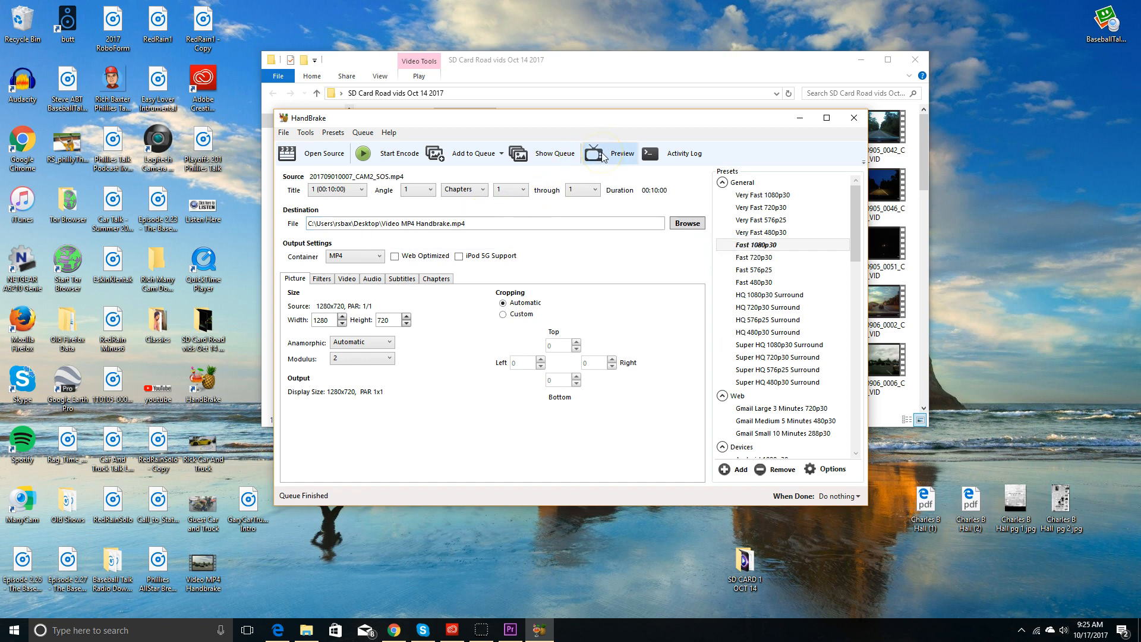
Step: Render a 30-second live preview of the converted clip
left_click(621, 153)
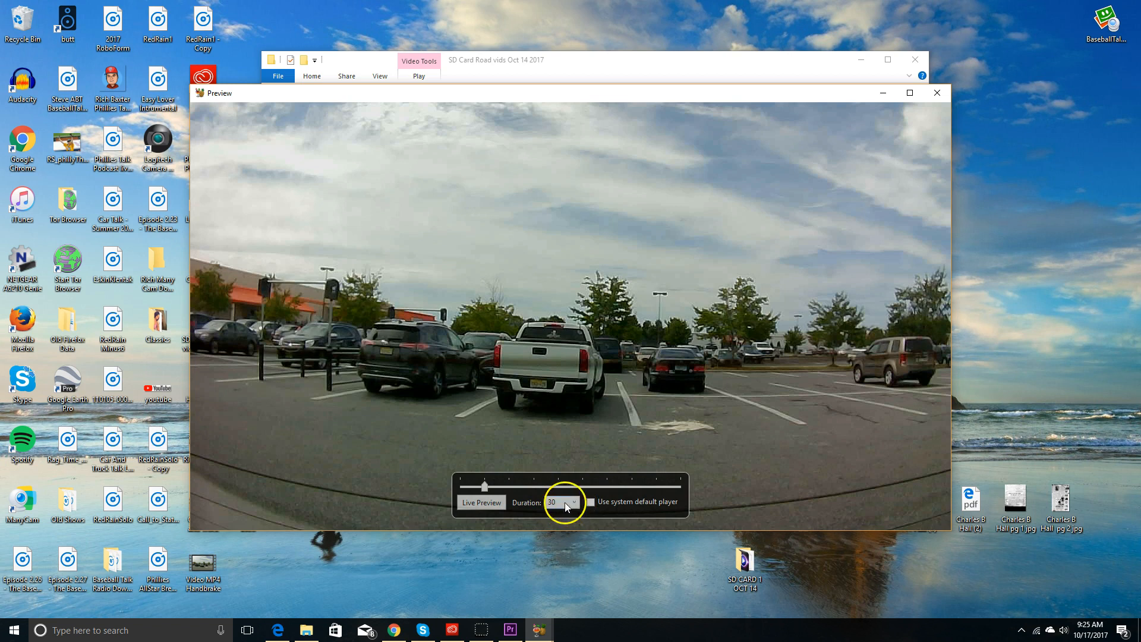
left_click(481, 501)
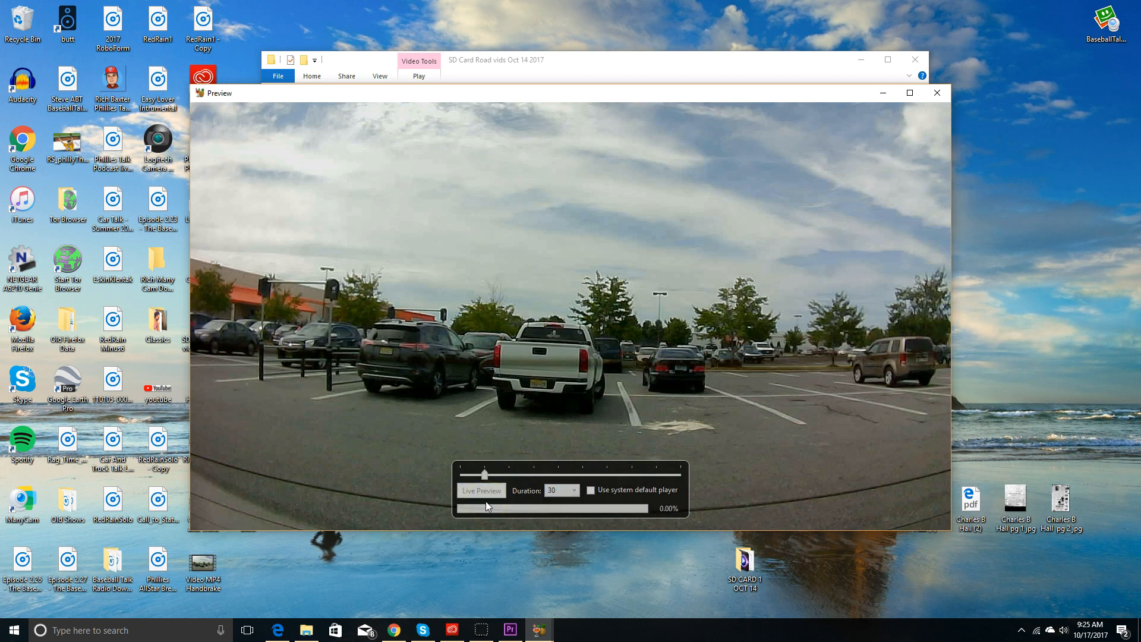
left_click(480, 490)
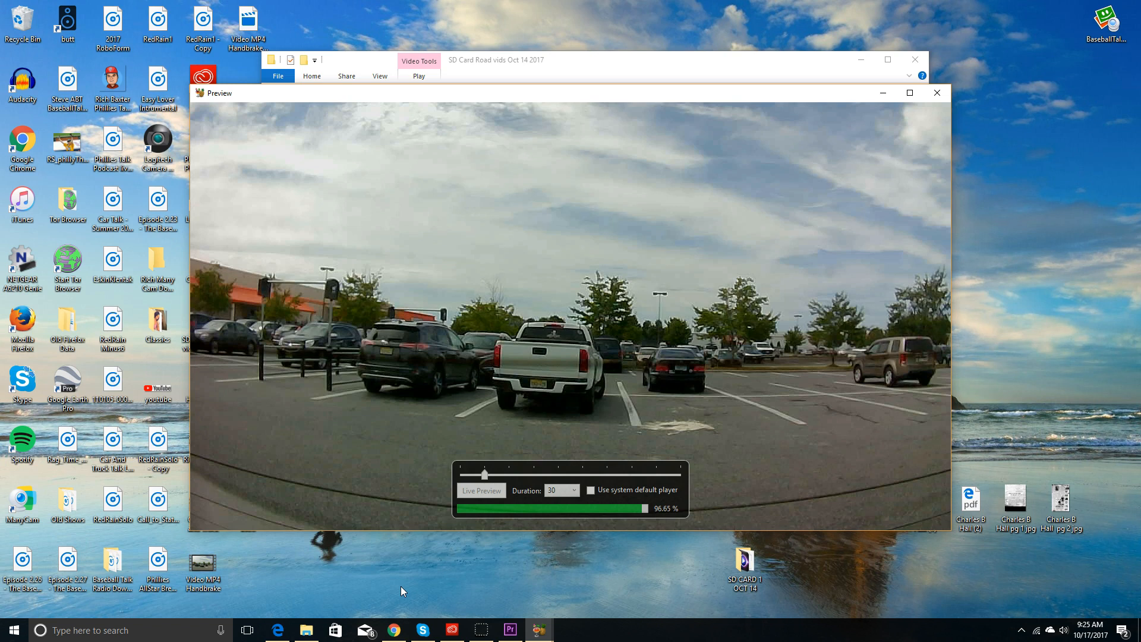
left_click(480, 489)
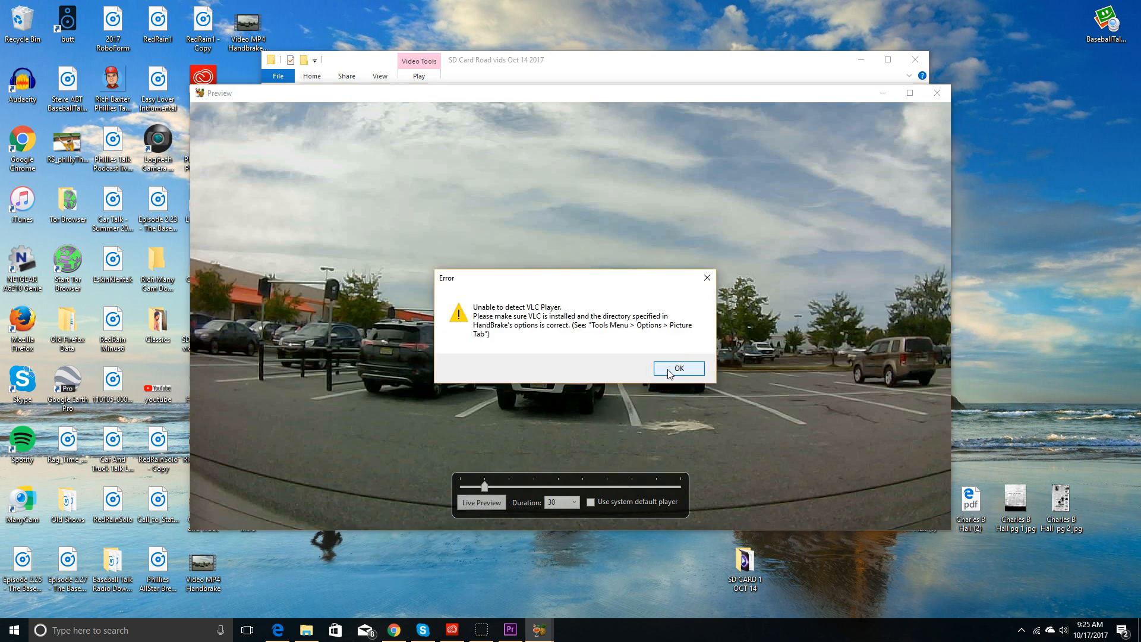
Step: Dismiss the missing VLC player error and close the Preview window
left_click(678, 368)
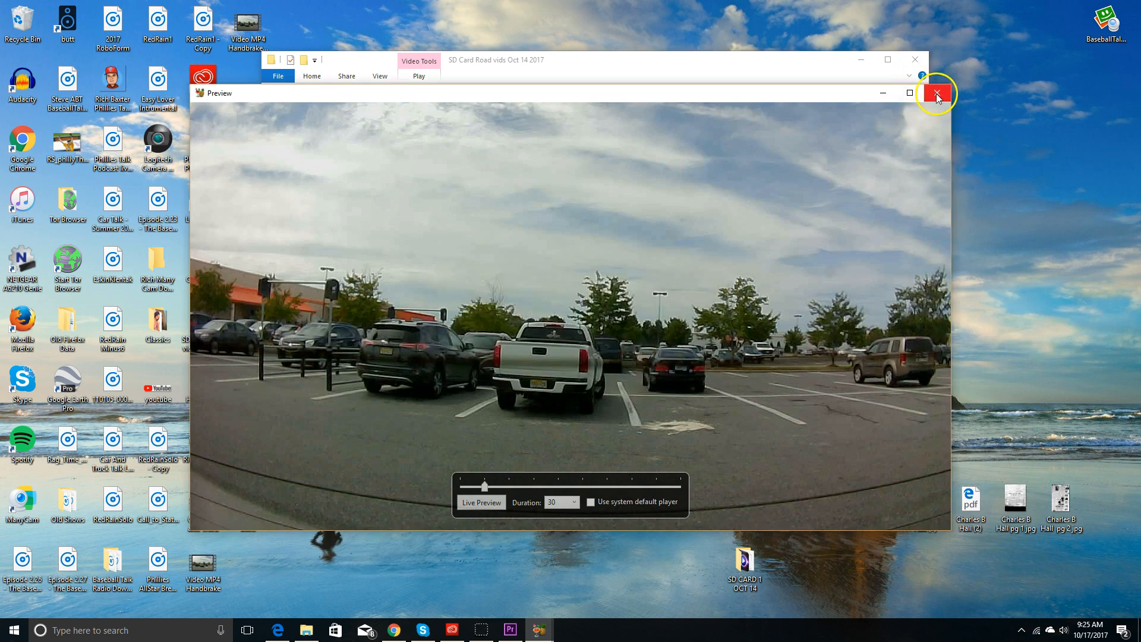
left_click(937, 92)
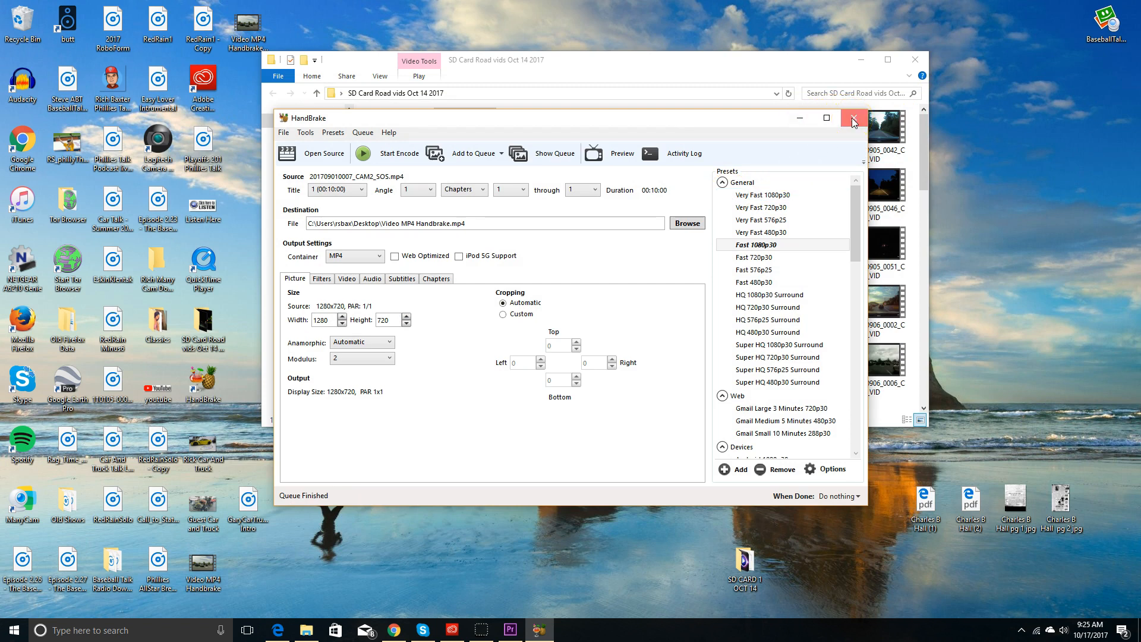
Step: Close HandBrake, the road vids folder and the Link Media dialog, revealing the preview file on the desktop
left_click(854, 118)
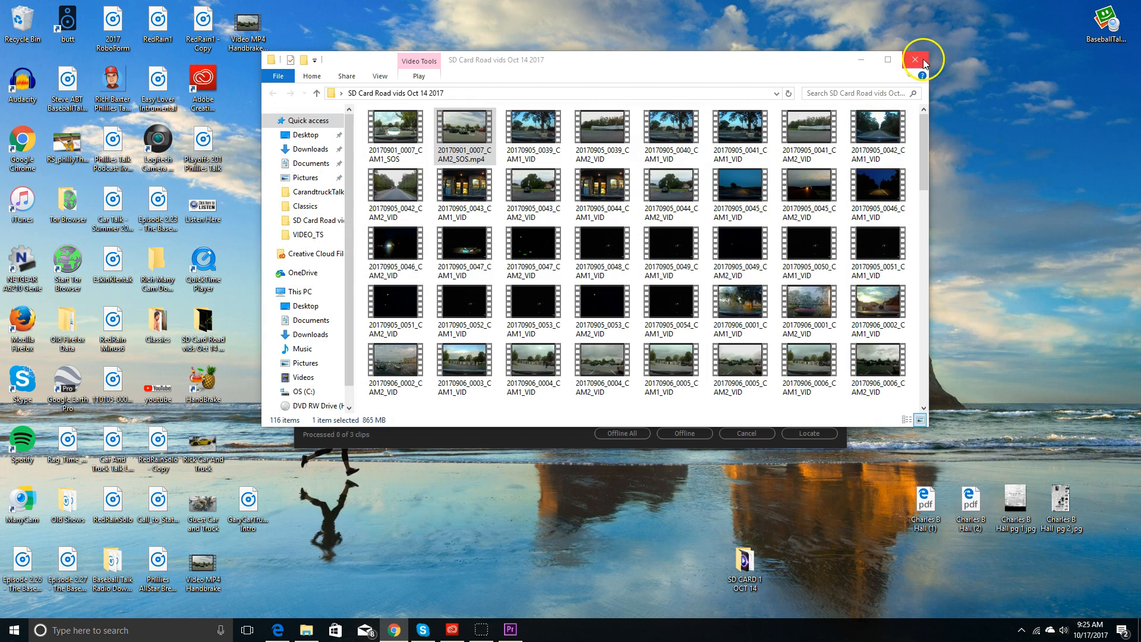
left_click(914, 59)
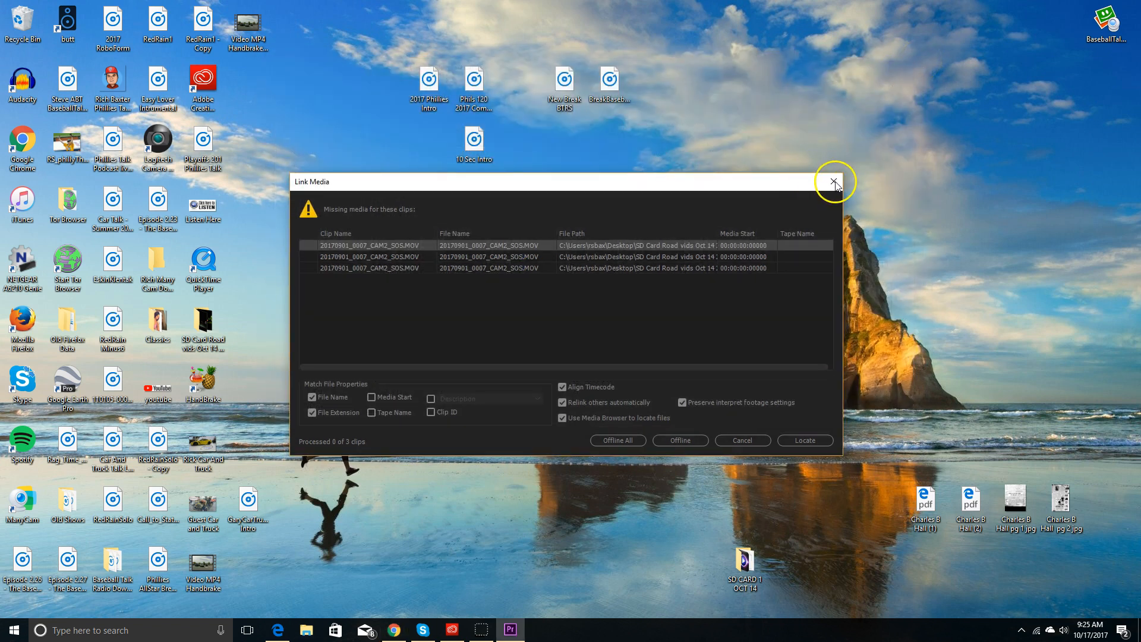
left_click(834, 180)
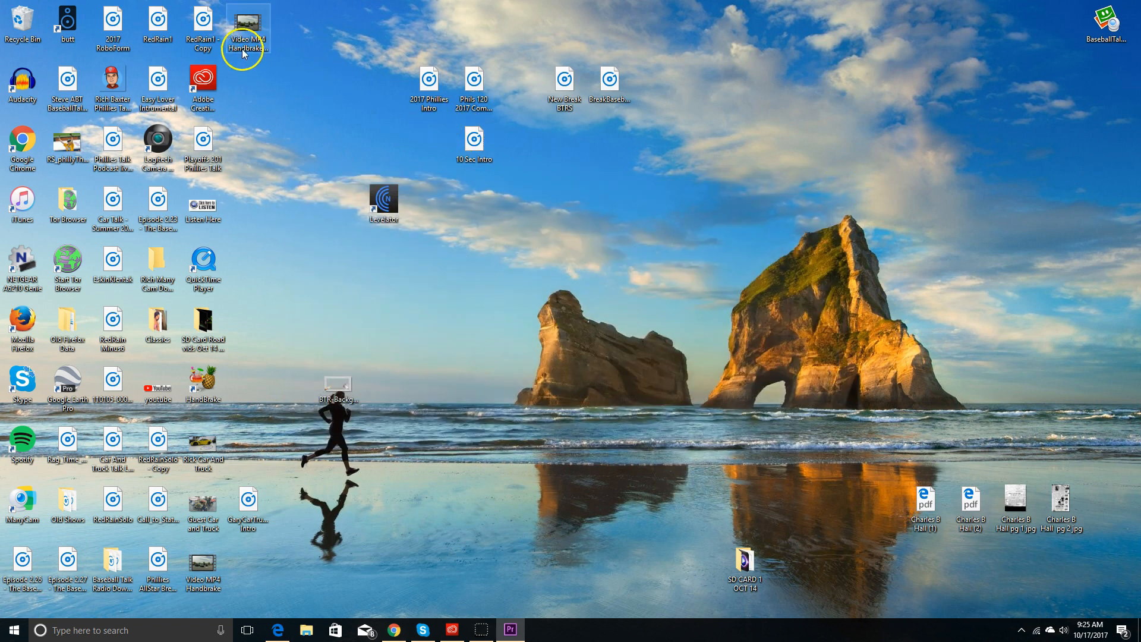
left_click_drag(247, 28, 564, 328)
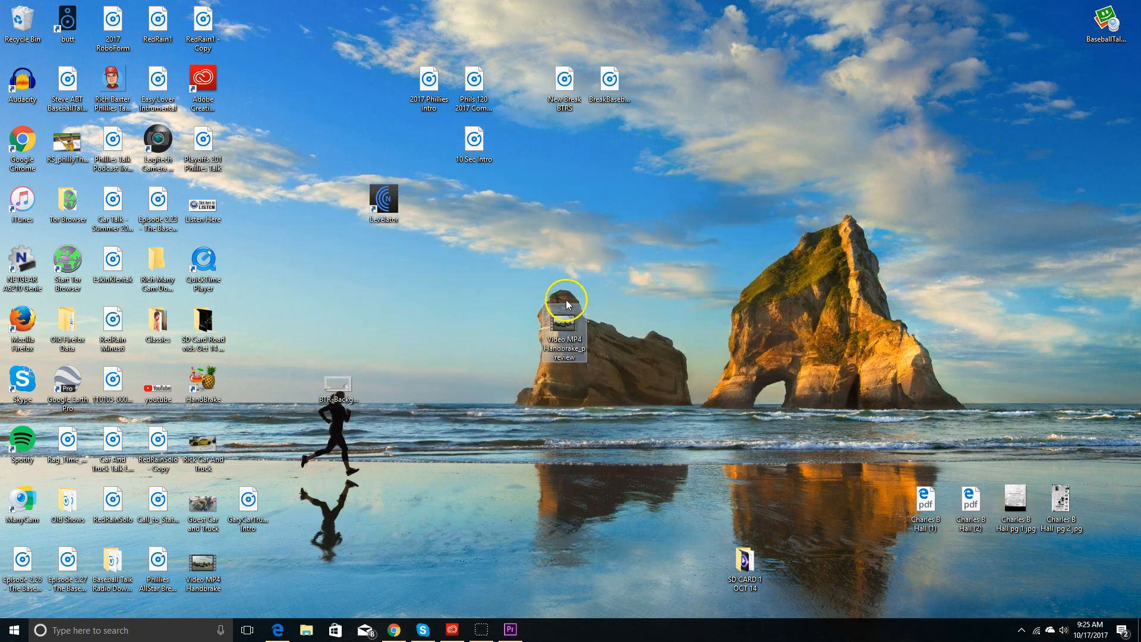
Step: Play Video MP4 Handbrake_preview in Movies & TV to check the footage, then close the player
right_click(564, 335)
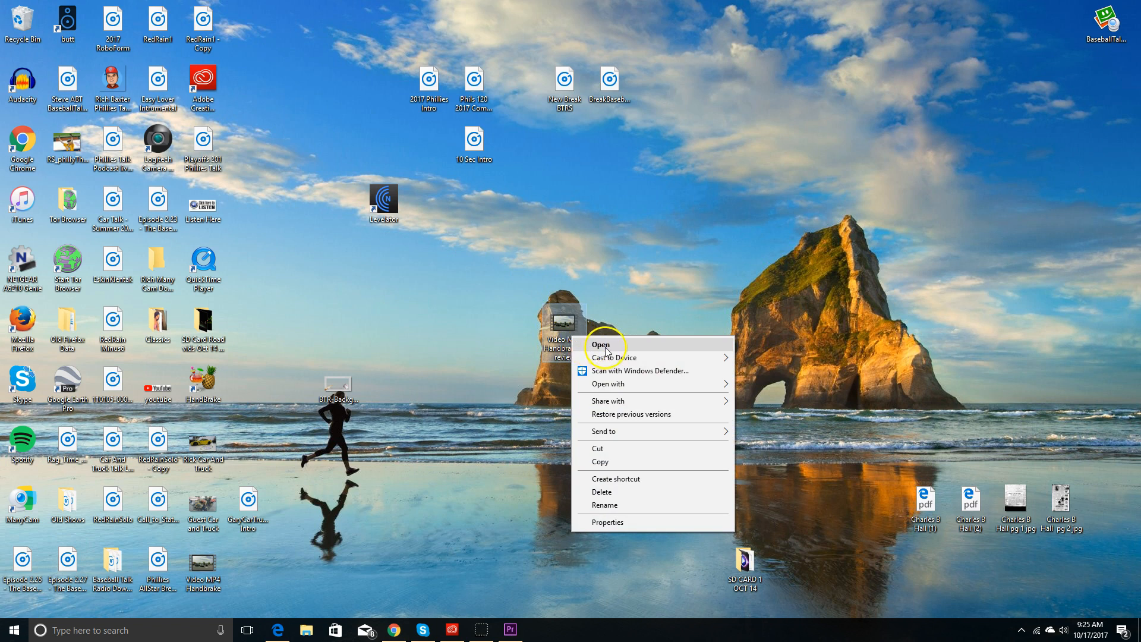
left_click(600, 345)
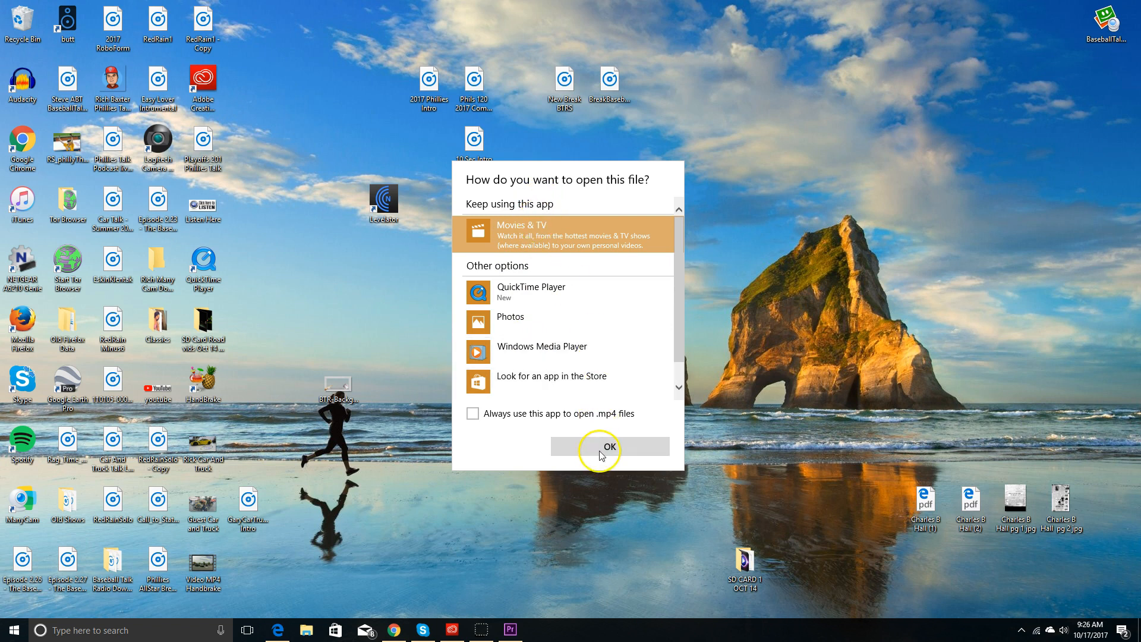
left_click(610, 446)
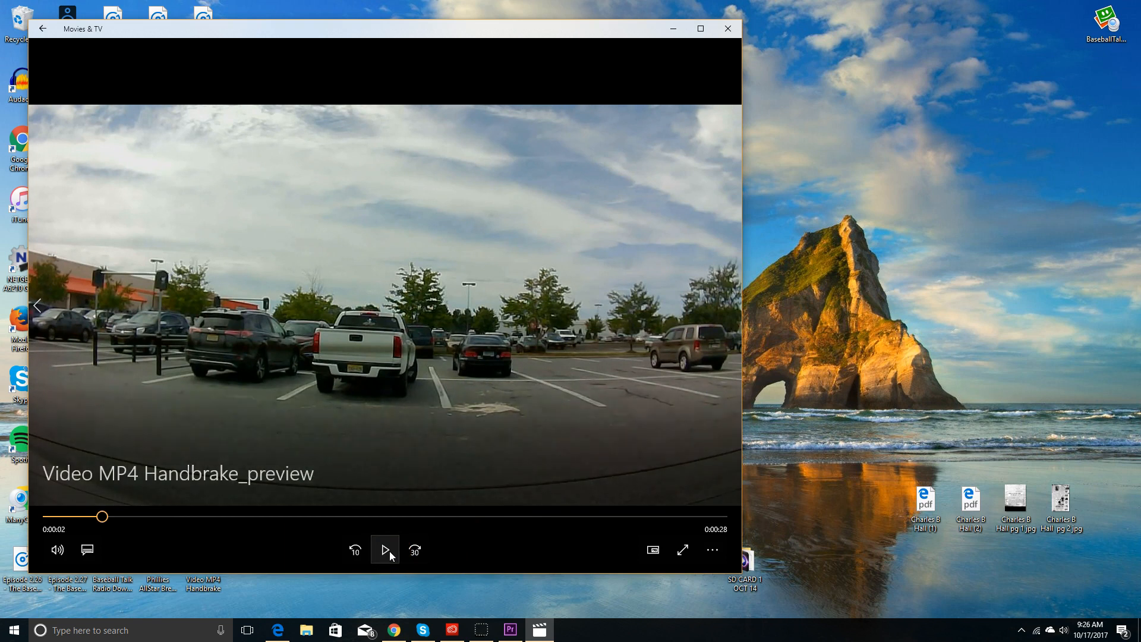
left_click(385, 549)
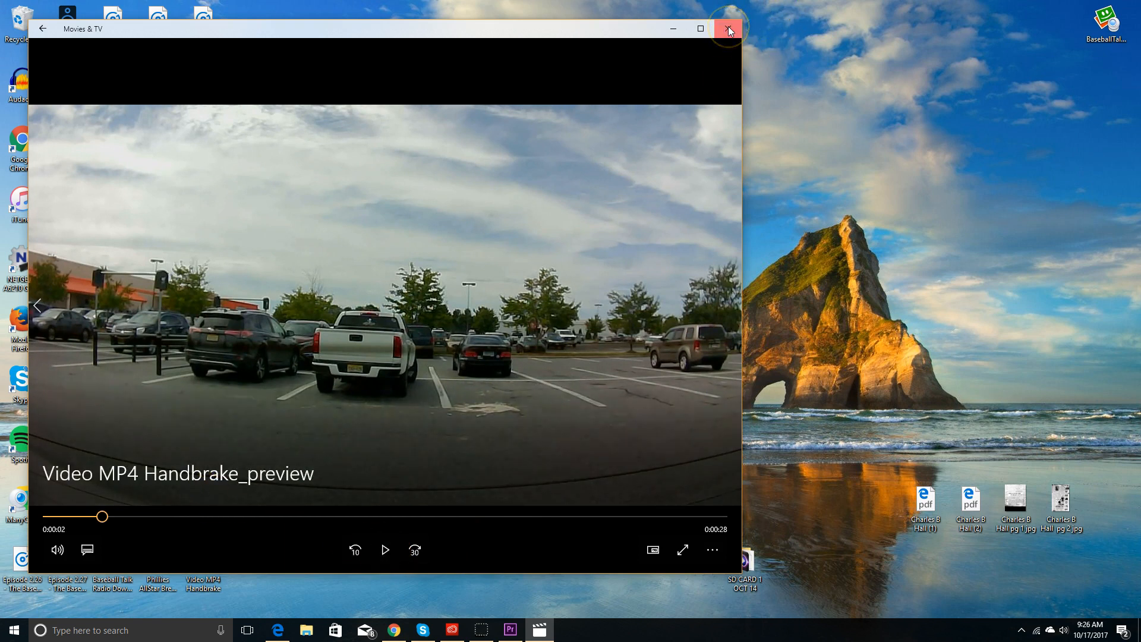
left_click(729, 28)
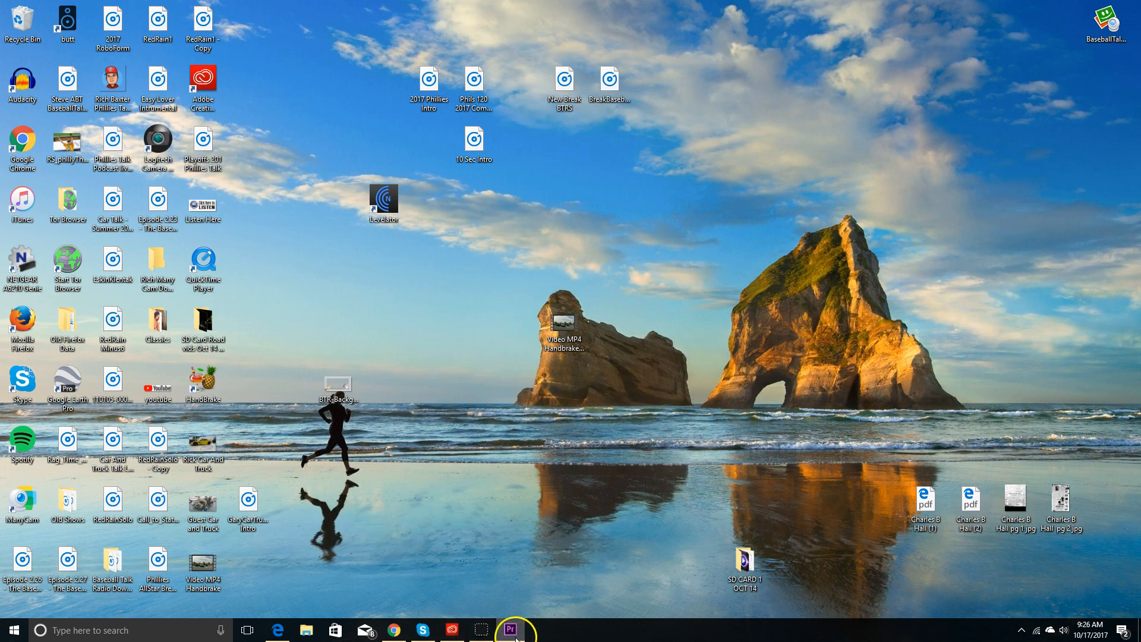
Step: Start a File > Import in Premiere Pro and browse to the Desktop
left_click(508, 630)
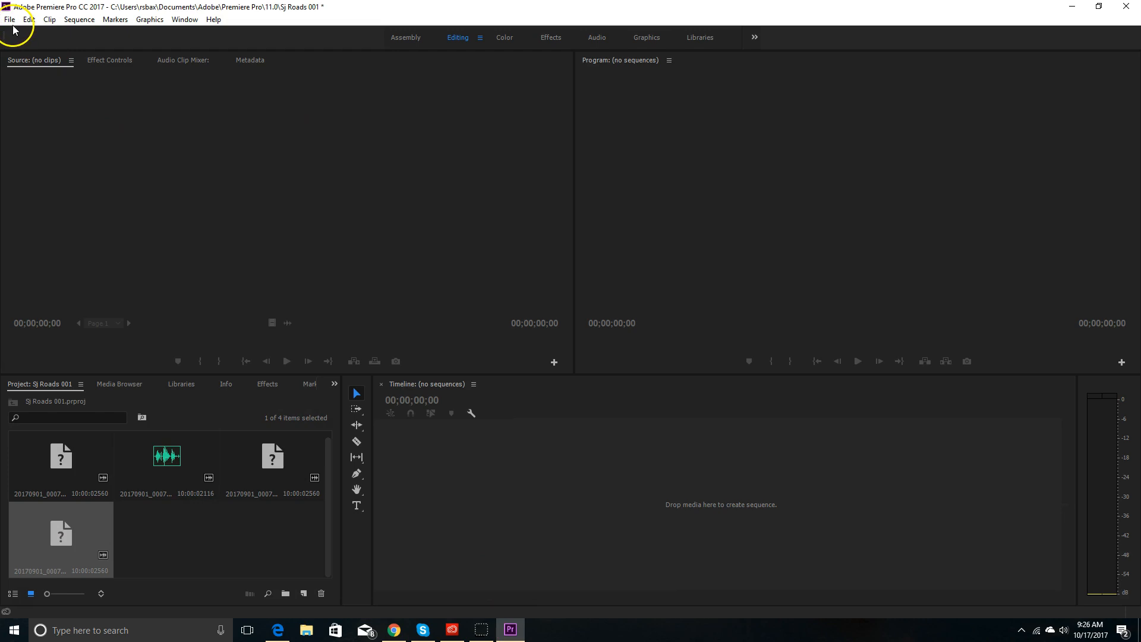
left_click(10, 19)
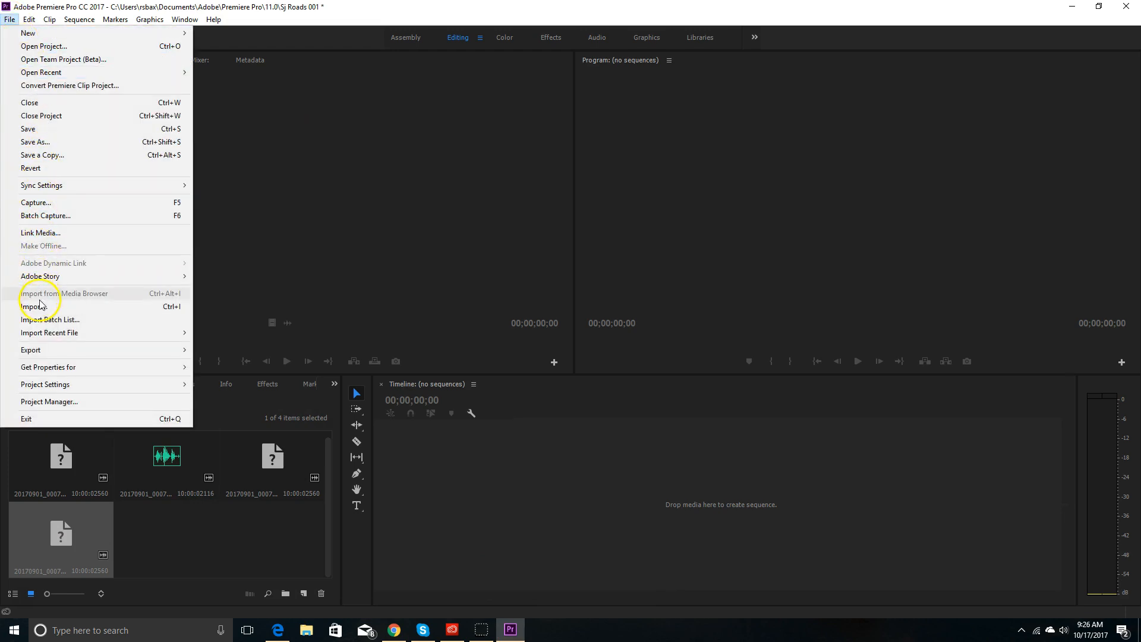
left_click(34, 305)
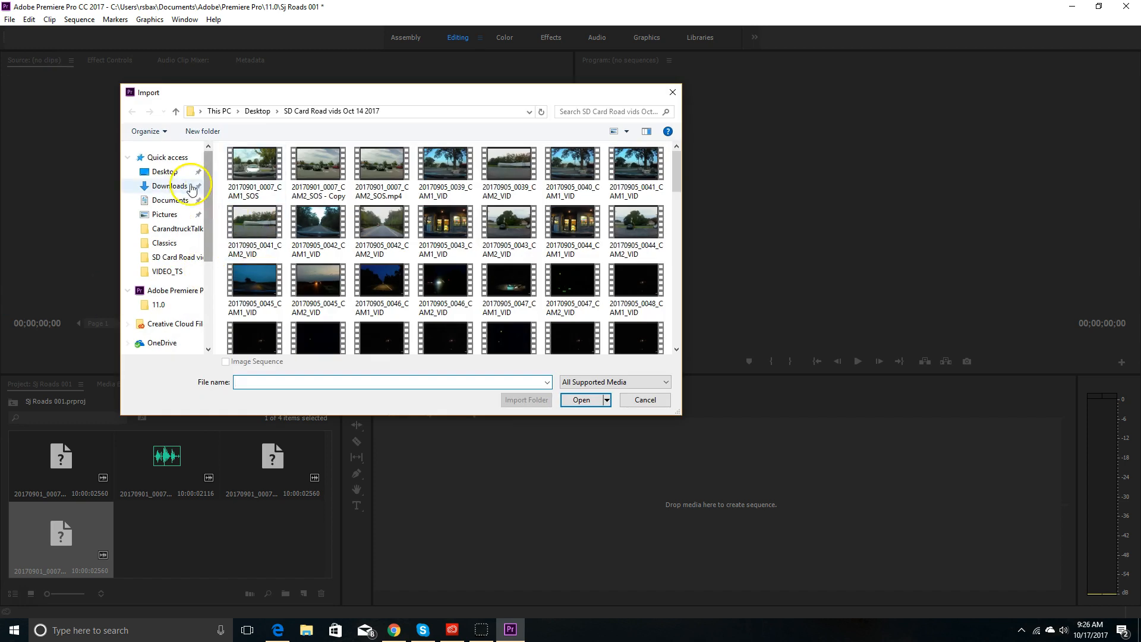
left_click(164, 171)
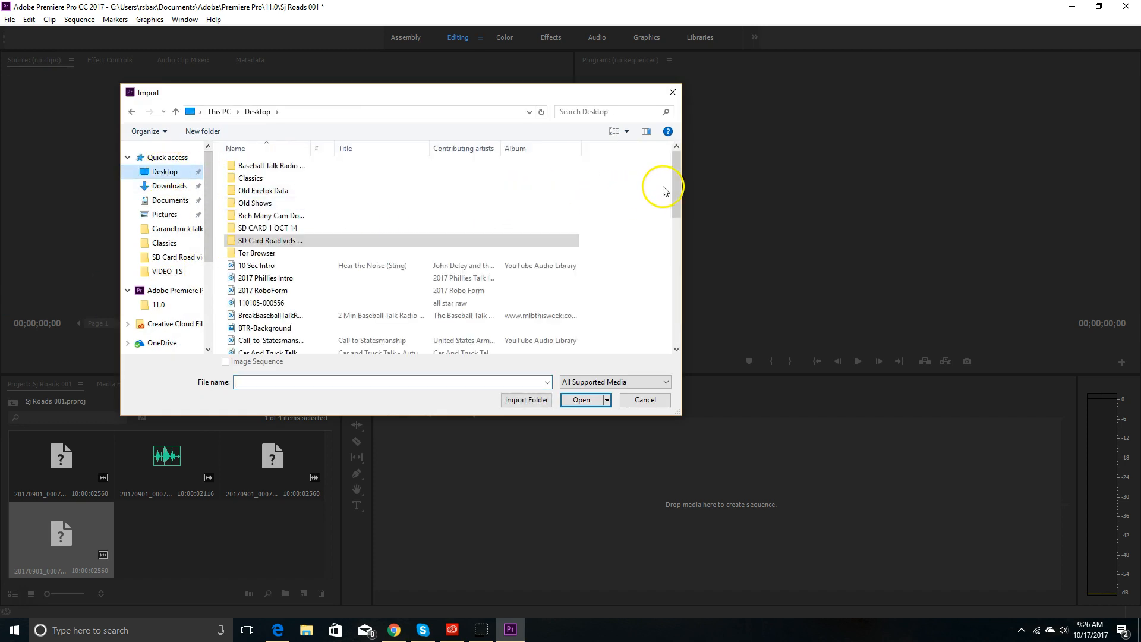
Step: Locate Video MP4 Handbrake.mp4 and import it into the project
scroll("down", 3)
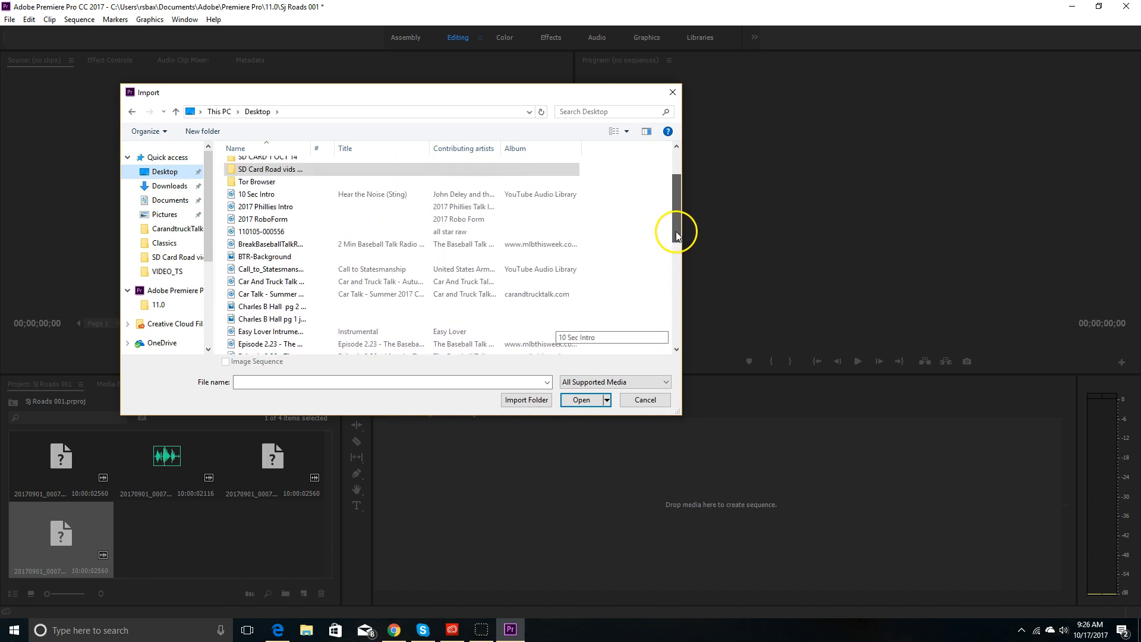
scroll("down", 3)
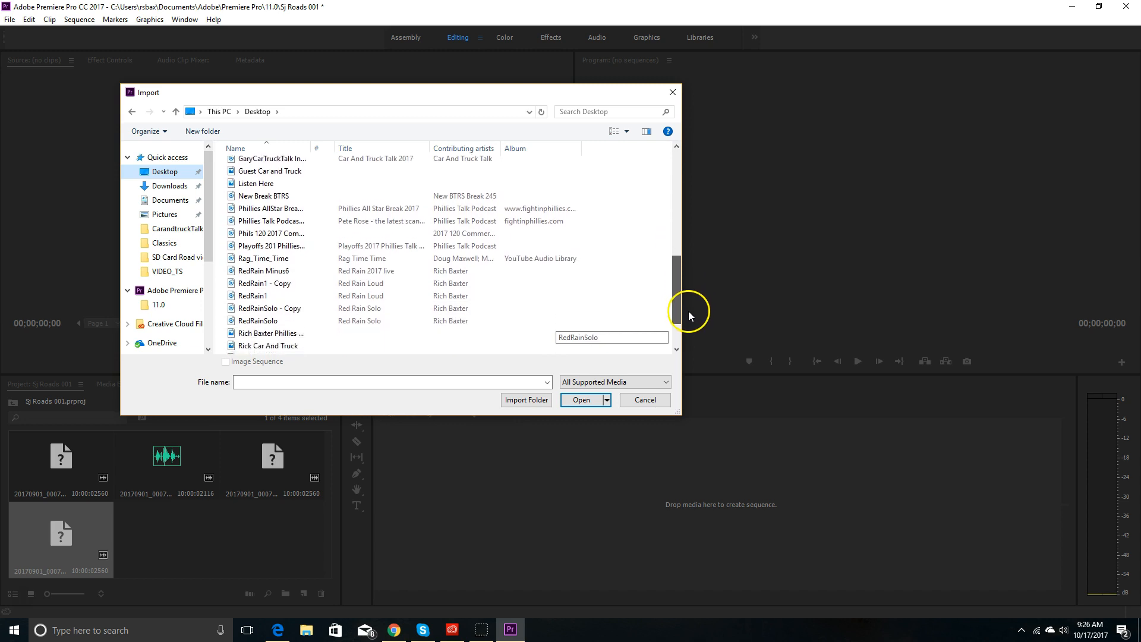
scroll("down", 3)
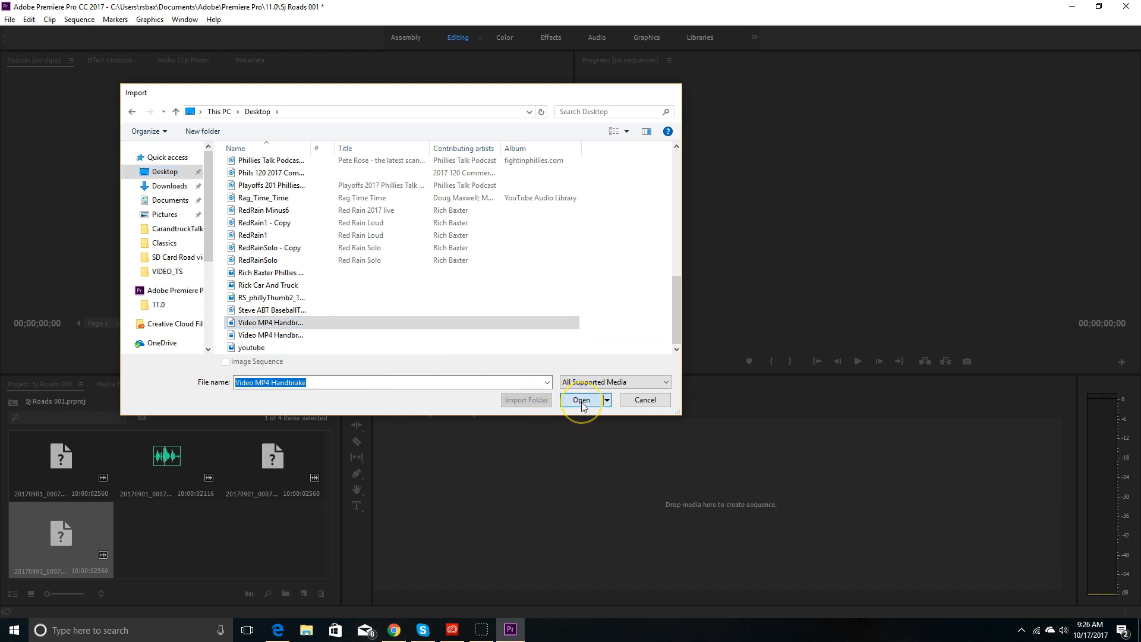
left_click(582, 400)
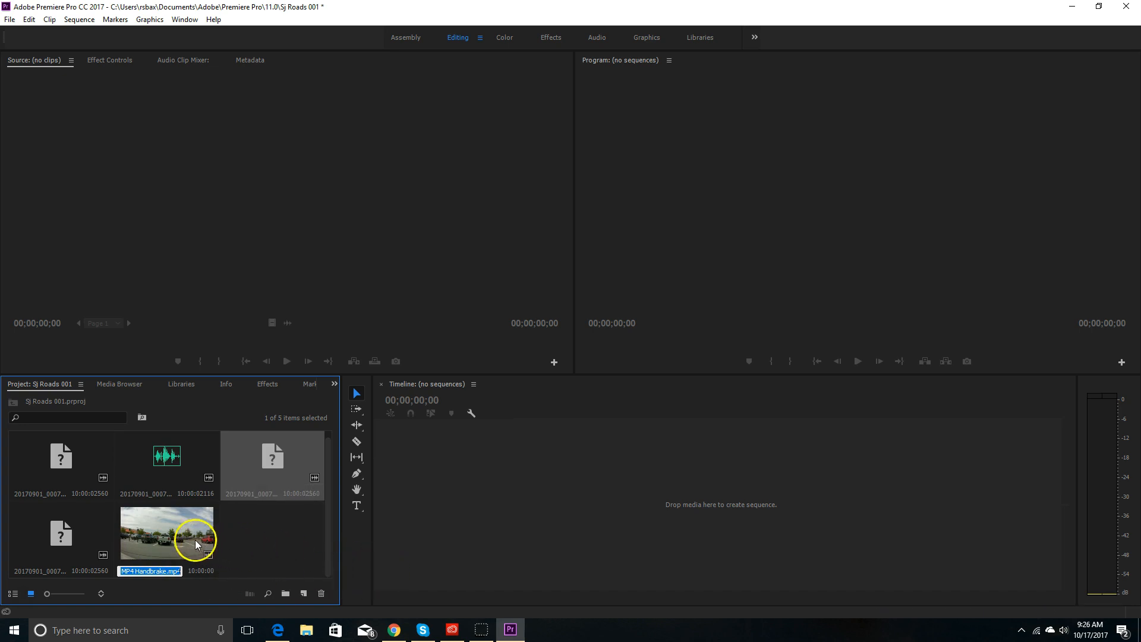
Step: Drag Video MP4 Handbrake onto the empty timeline, creating a sequence with video on V1 and audio on A1
left_click_drag(166, 535, 655, 494)
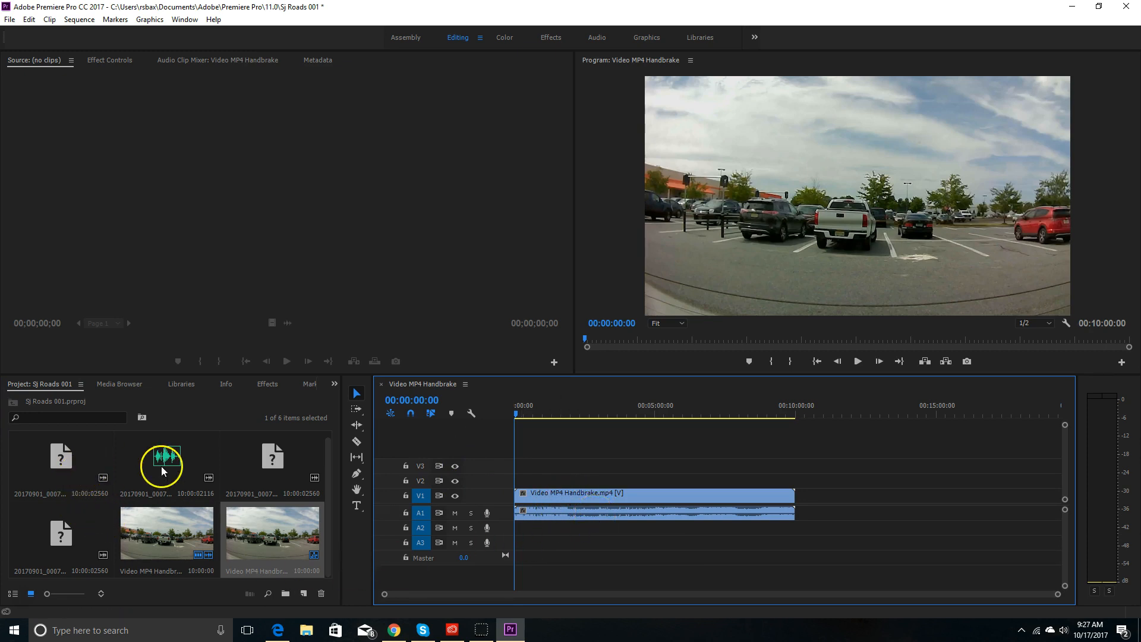
left_click(166, 459)
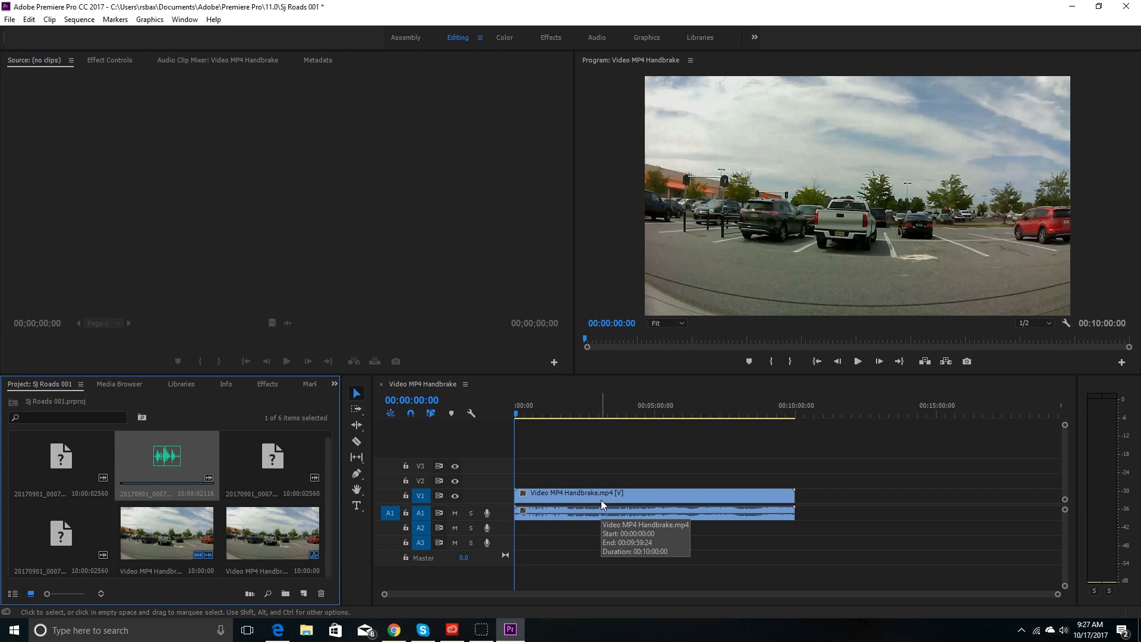
left_click(390, 513)
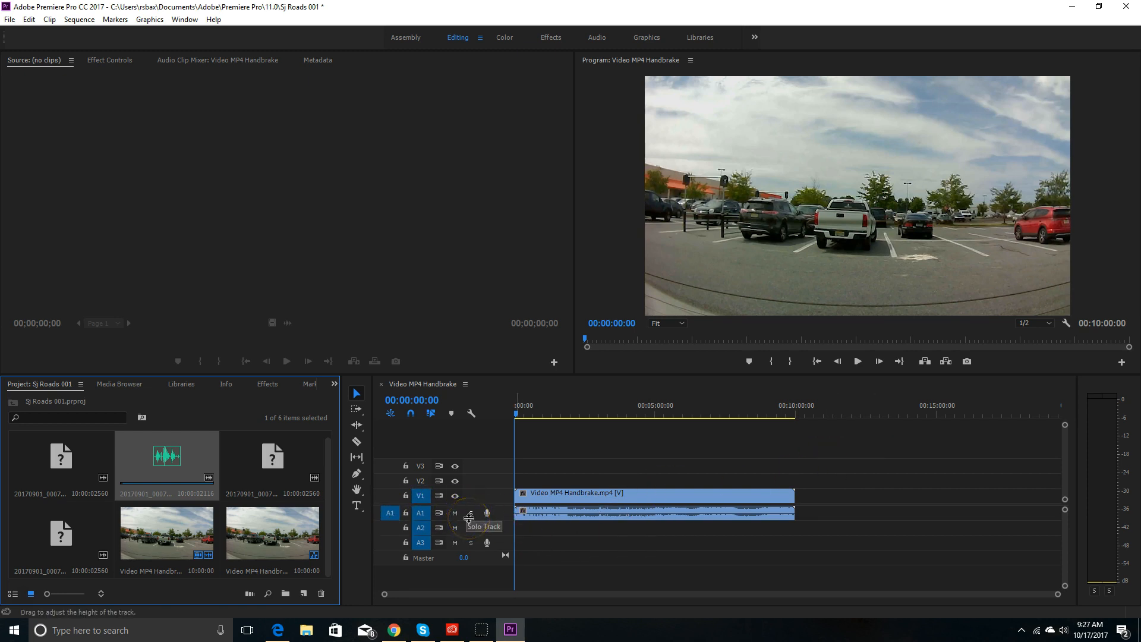
mouse_move(466, 535)
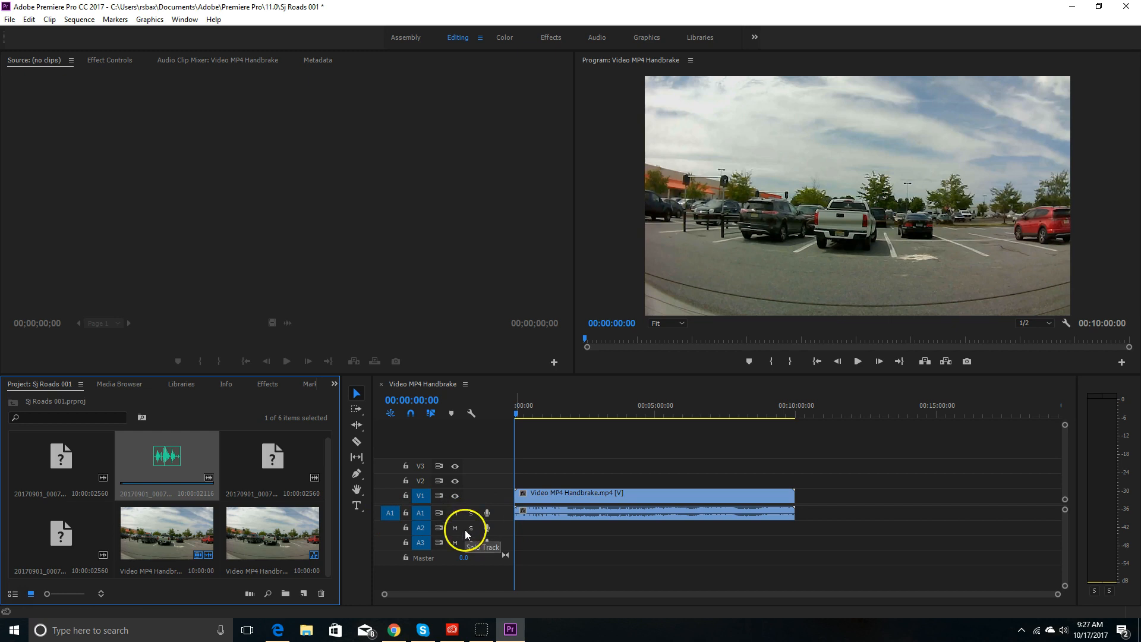